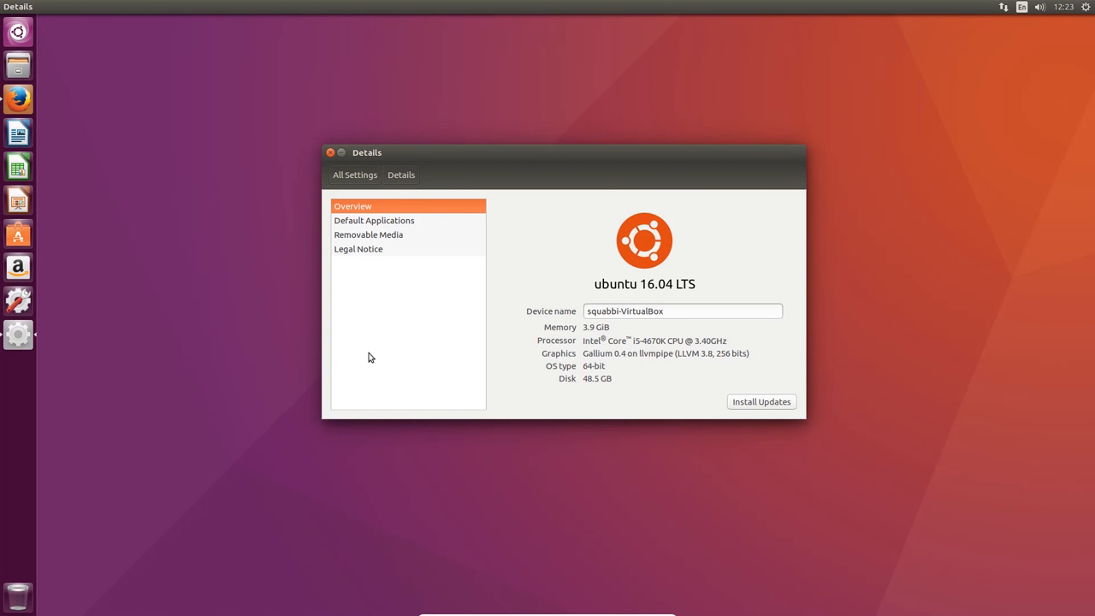
{"action": "mouse_move", "coordinate": [349, 250]}
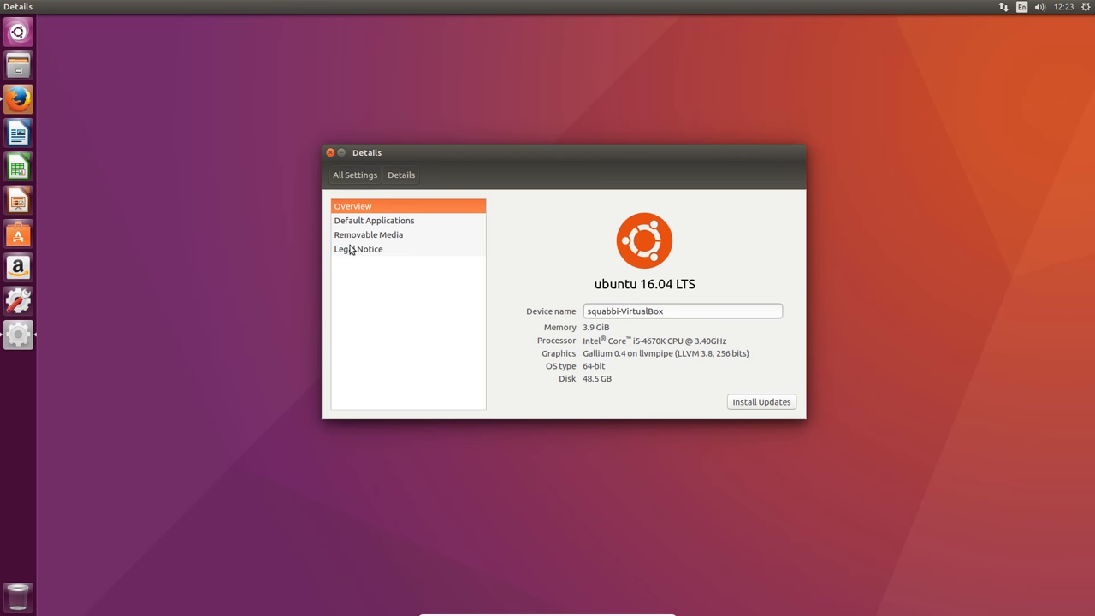
{"action": "mouse_move", "coordinate": [315, 253]}
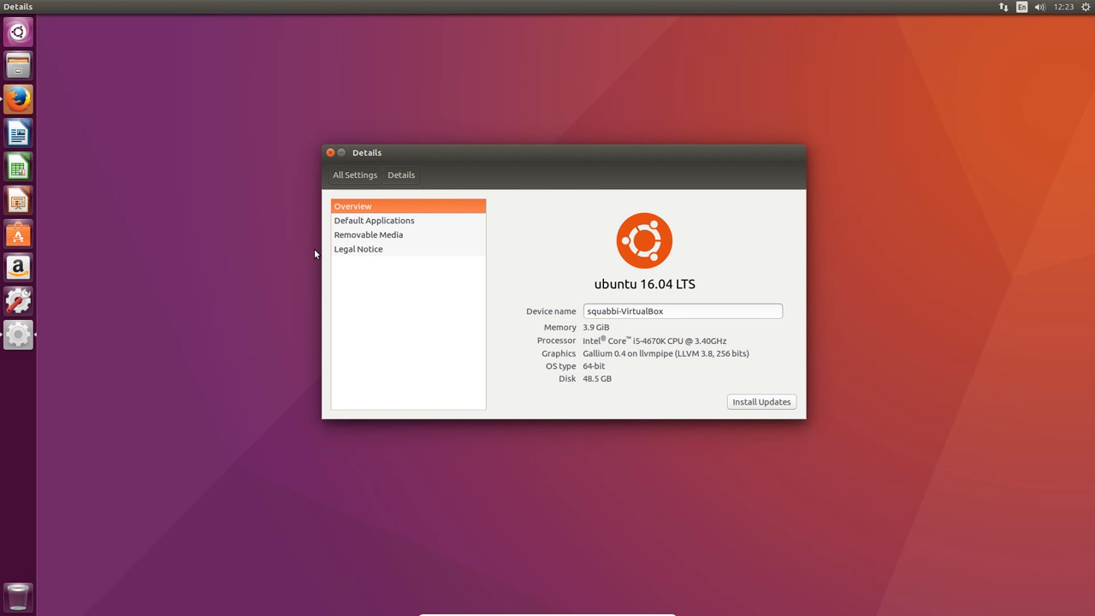
{"action": "mouse_move", "coordinate": [328, 248]}
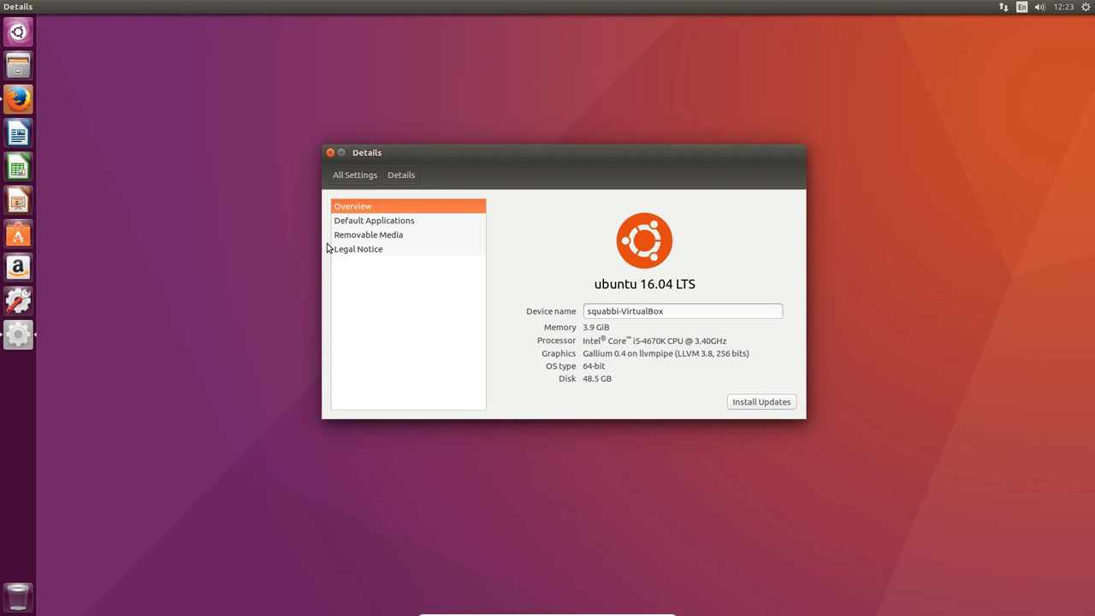
{"action": "mouse_move", "coordinate": [318, 212]}
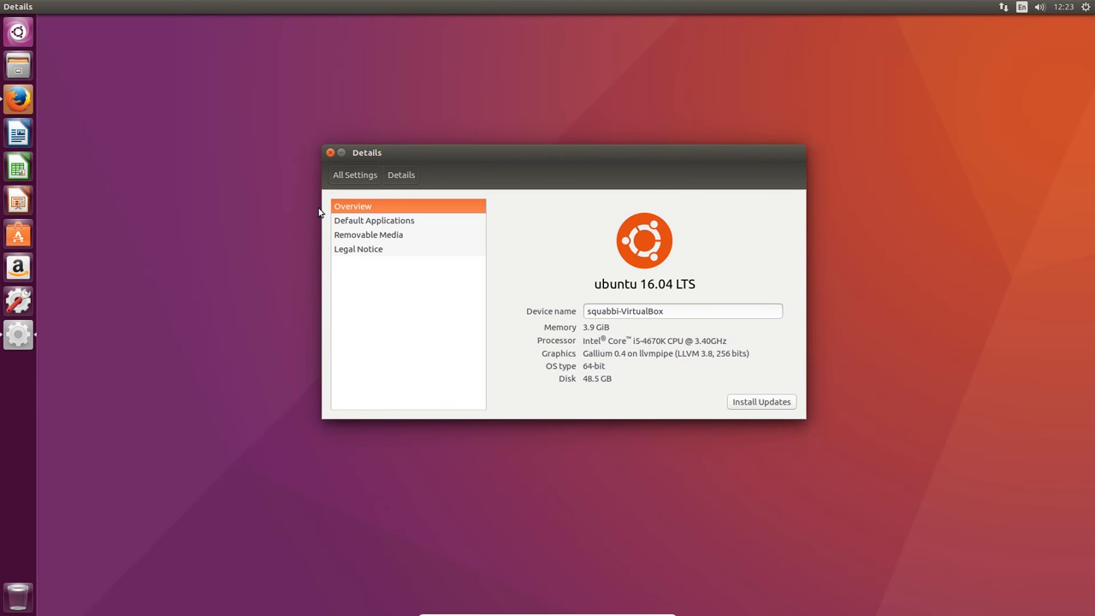
{"action": "mouse_move", "coordinate": [318, 130]}
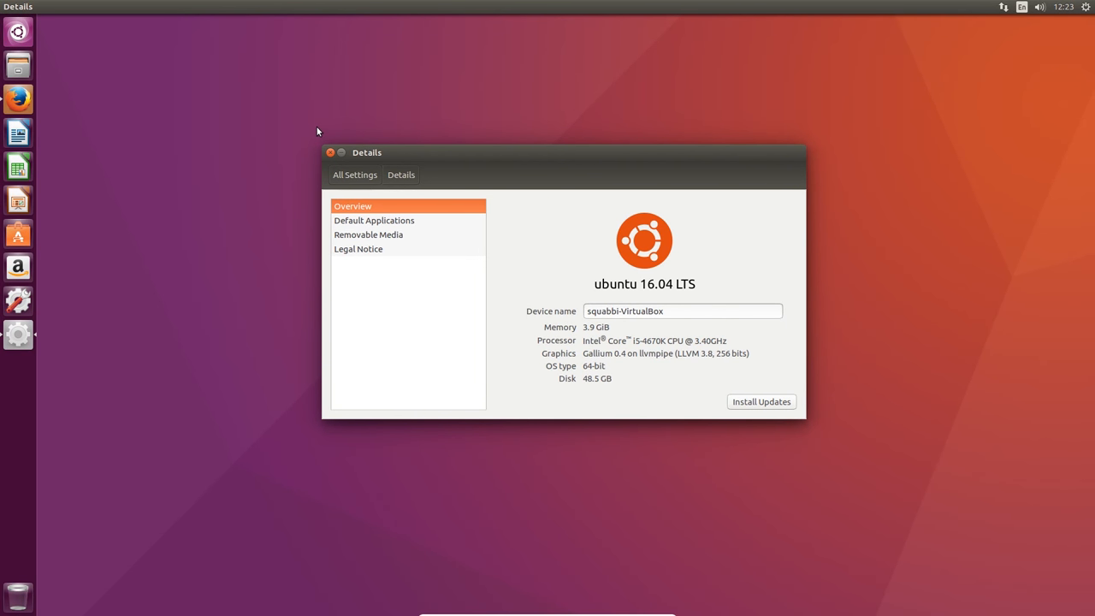
{"action": "mouse_move", "coordinate": [328, 148]}
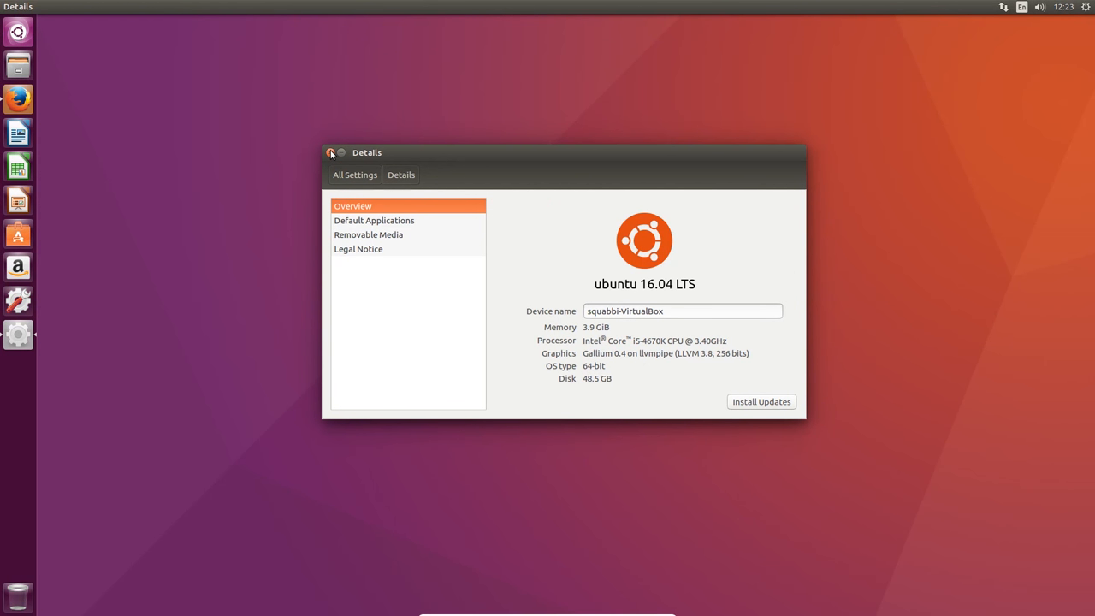
Close the system Details window, leaving the empty desktop
{"action": "left_click", "coordinate": [332, 152]}
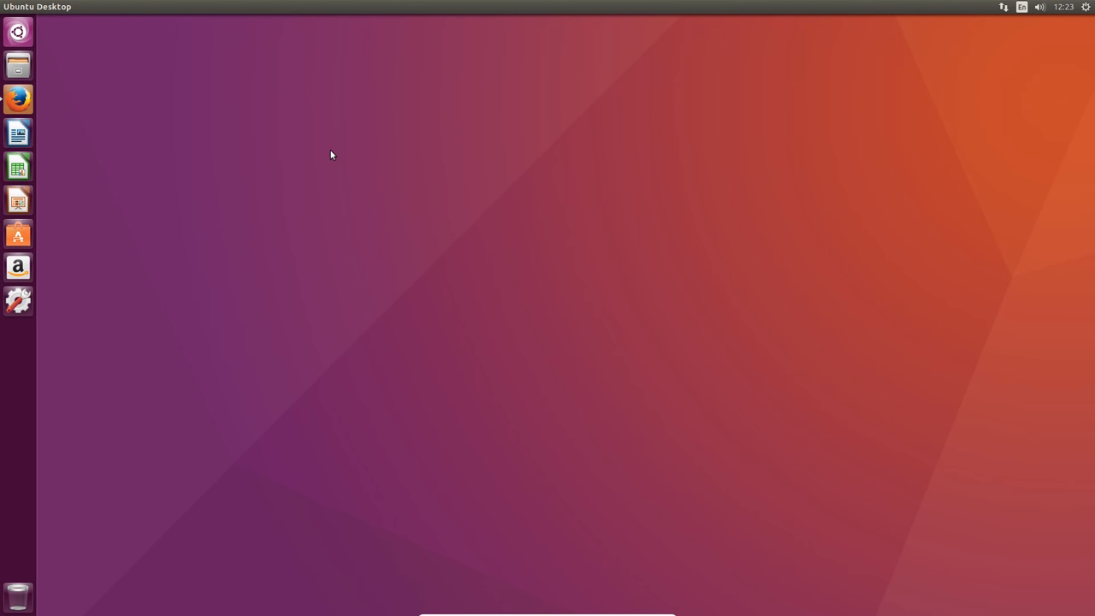
Start a new Terminal window and widen it
{"action": "left_click", "coordinate": [19, 334]}
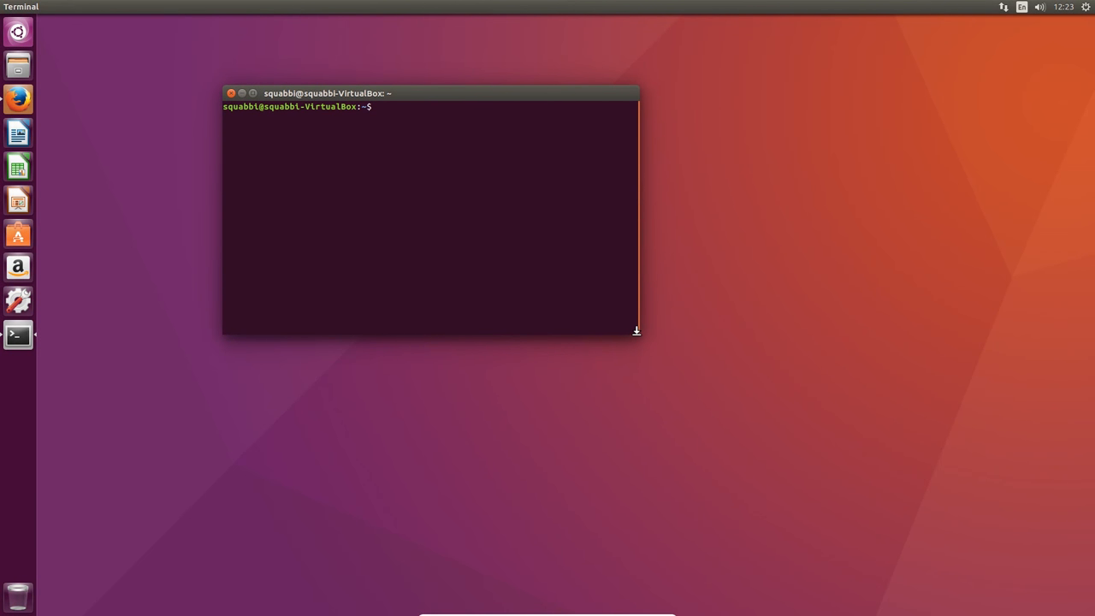
{"action": "left_click_drag", "start_coordinate": [636, 332], "coordinate": [744, 404]}
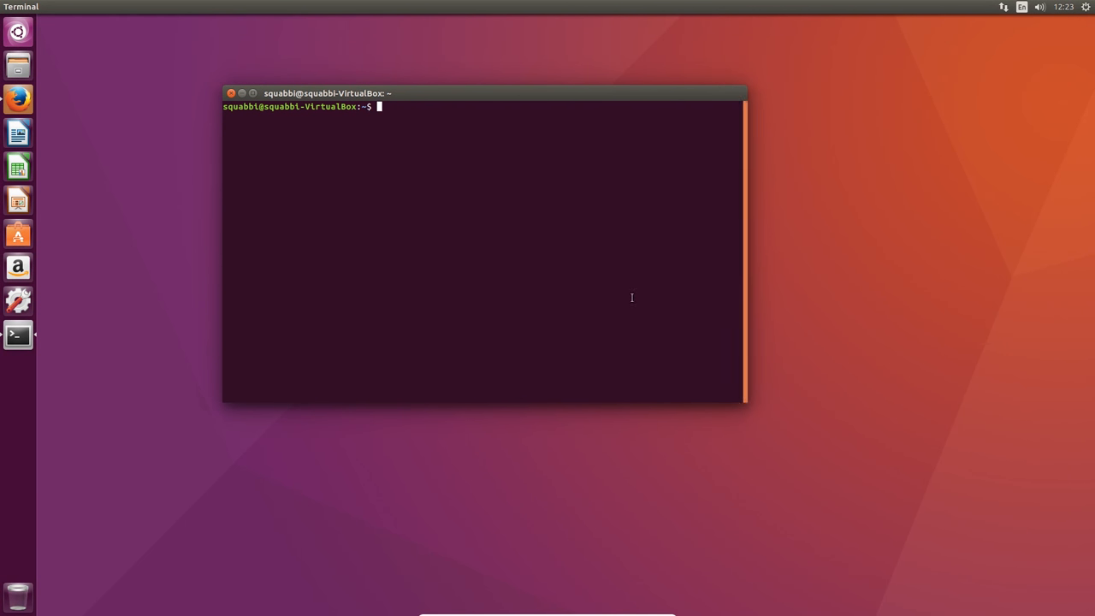
{"action": "right_click", "coordinate": [343, 92]}
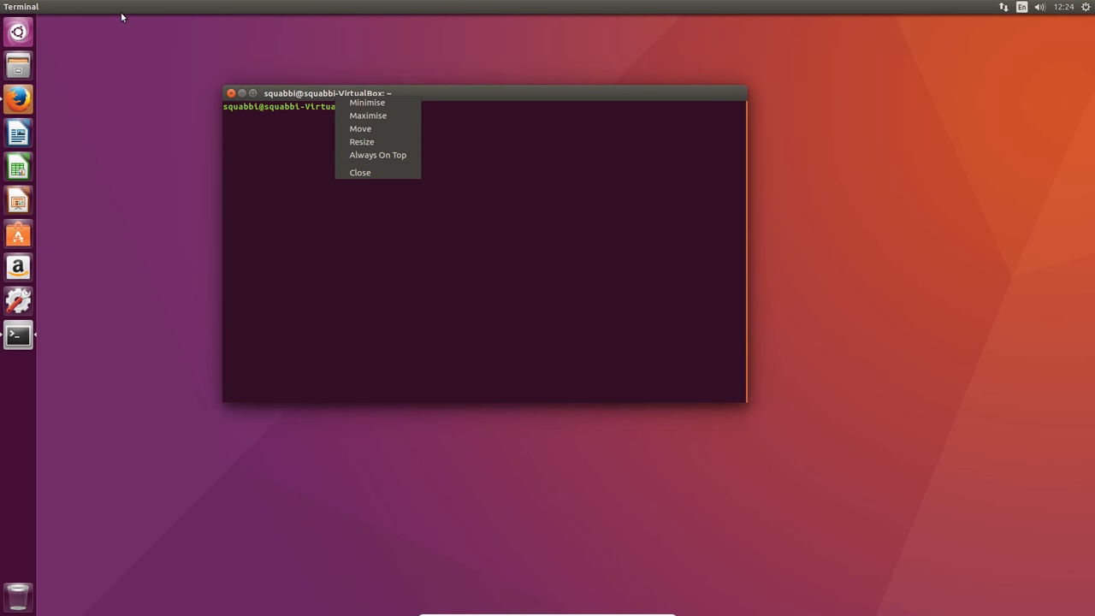
Browse the Edit and View menus, review Preferences and the encodings list, then dismiss them
{"action": "left_click", "coordinate": [110, 7]}
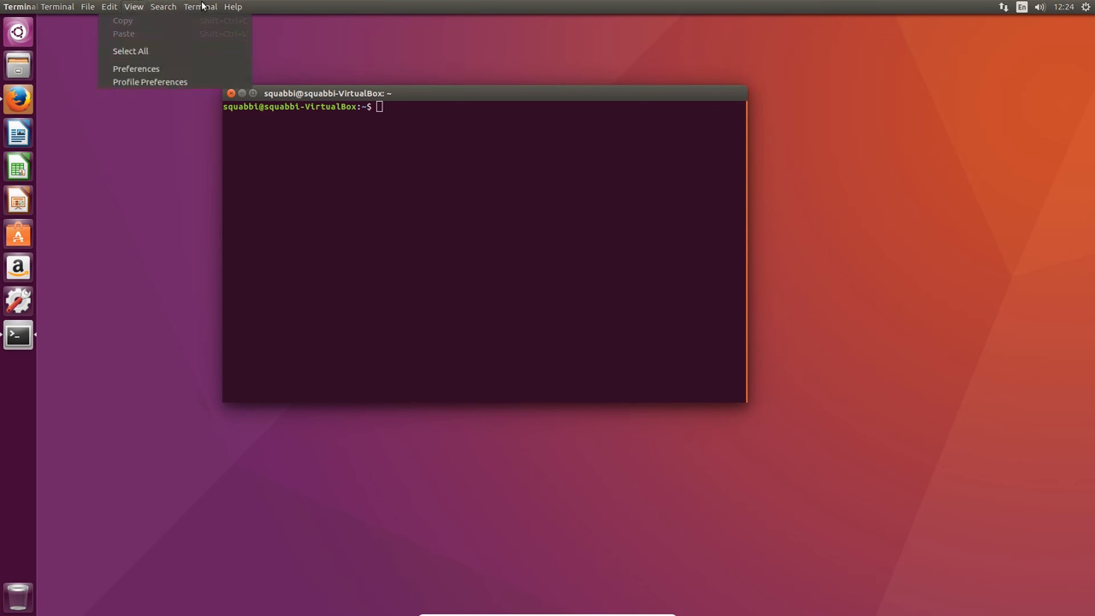
{"action": "left_click", "coordinate": [134, 7]}
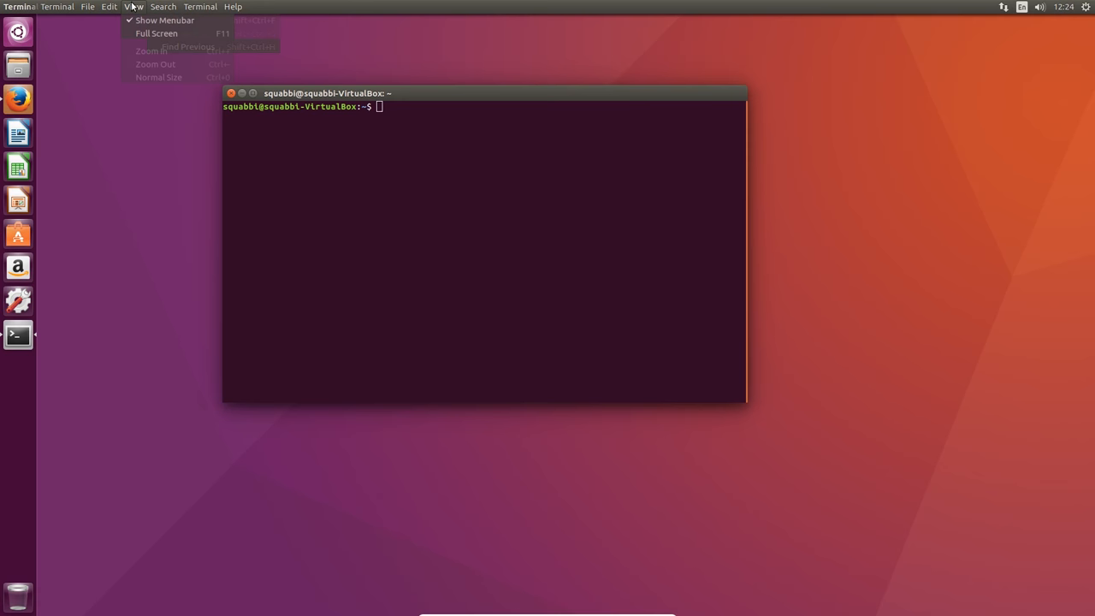
{"action": "left_click", "coordinate": [109, 7]}
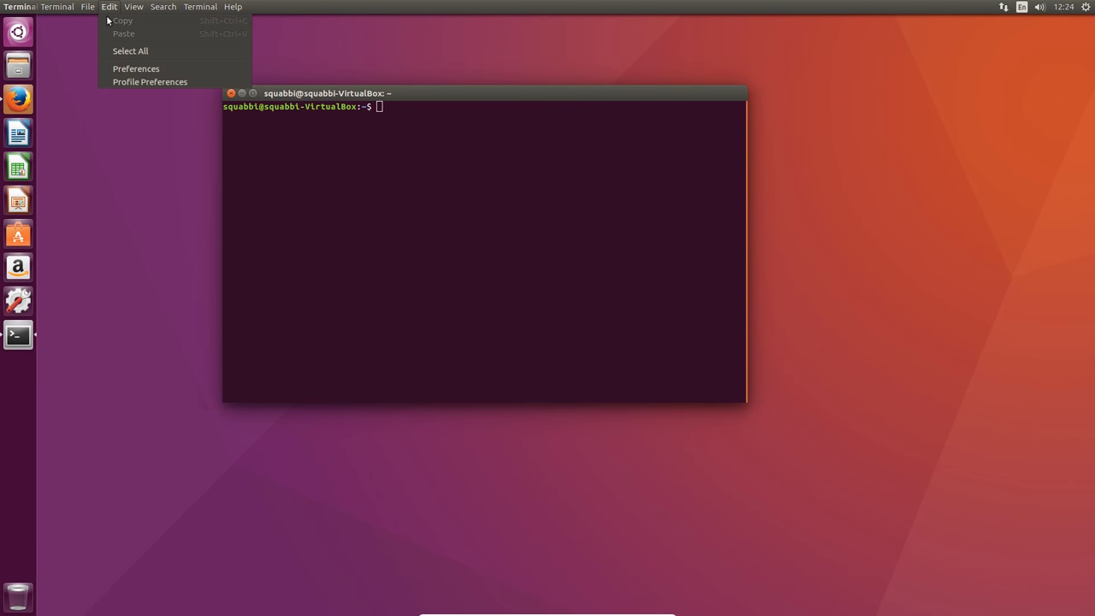
{"action": "left_click", "coordinate": [135, 69]}
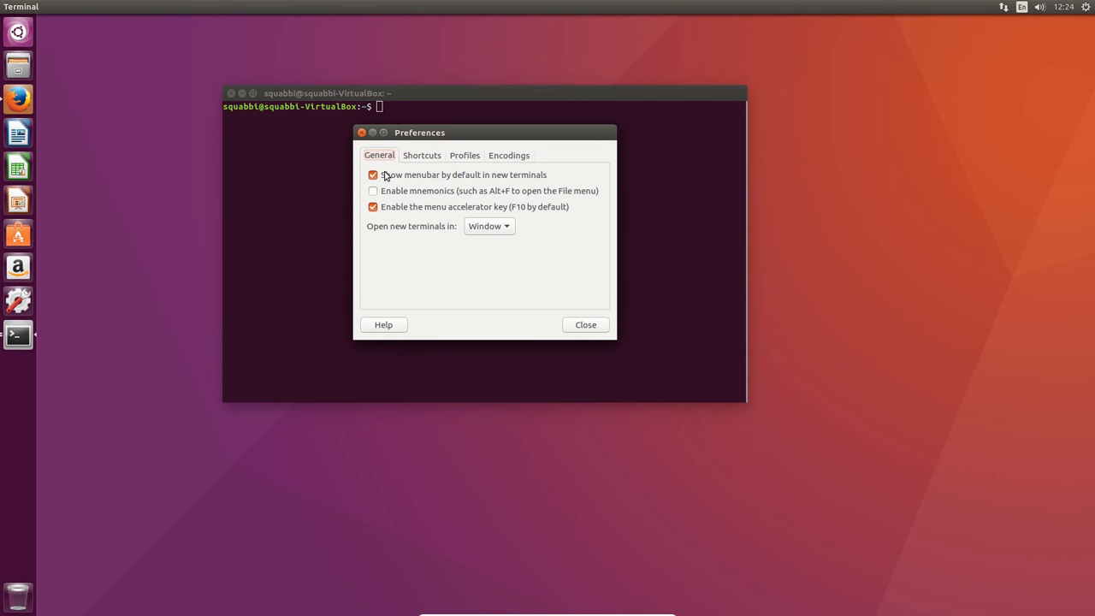
{"action": "left_click", "coordinate": [508, 154]}
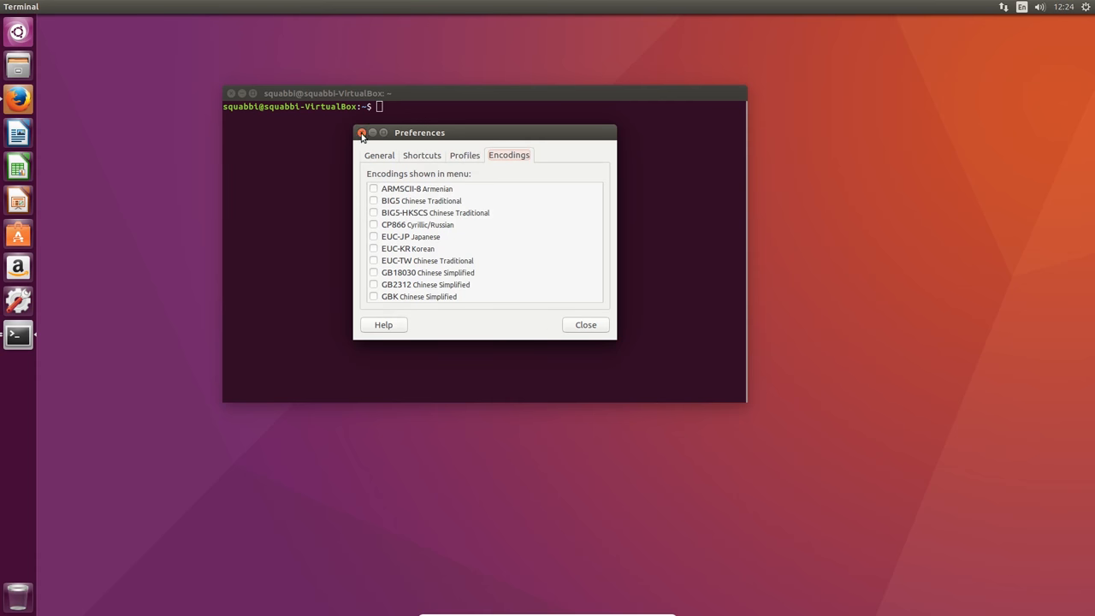
{"action": "left_click", "coordinate": [363, 134]}
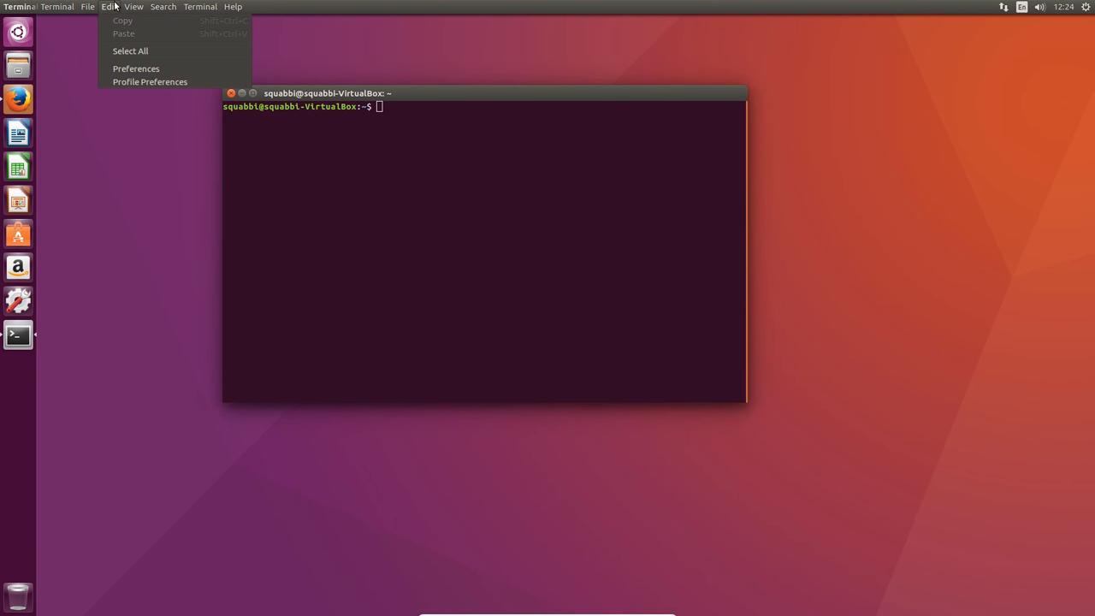
{"action": "left_click", "coordinate": [133, 7]}
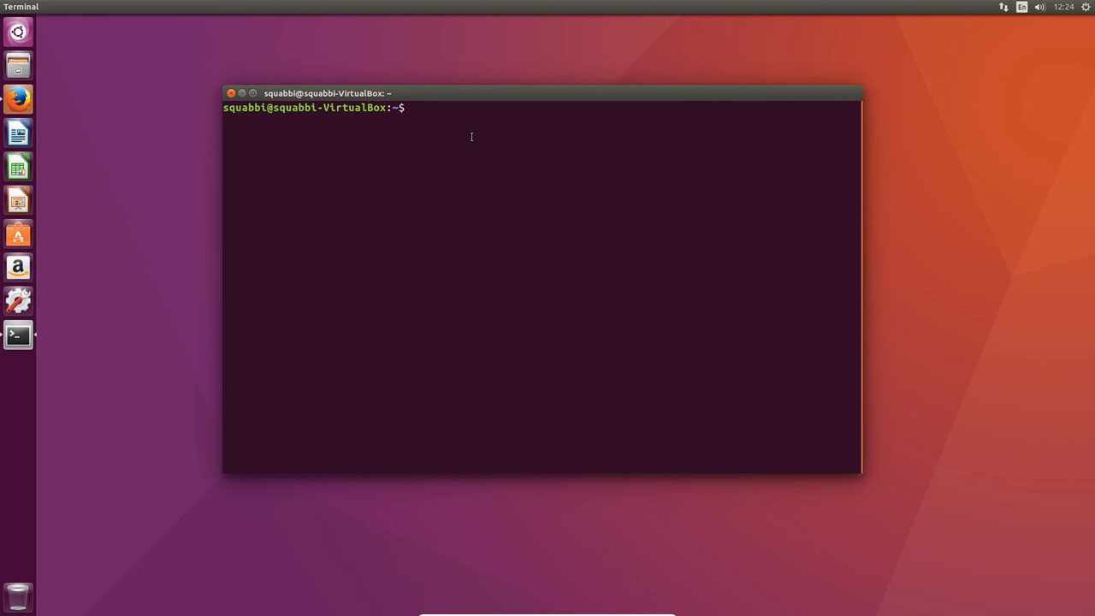
Refresh the package lists with sudo apt-get update, authorising with the password
{"action": "type", "text": "sudo"}
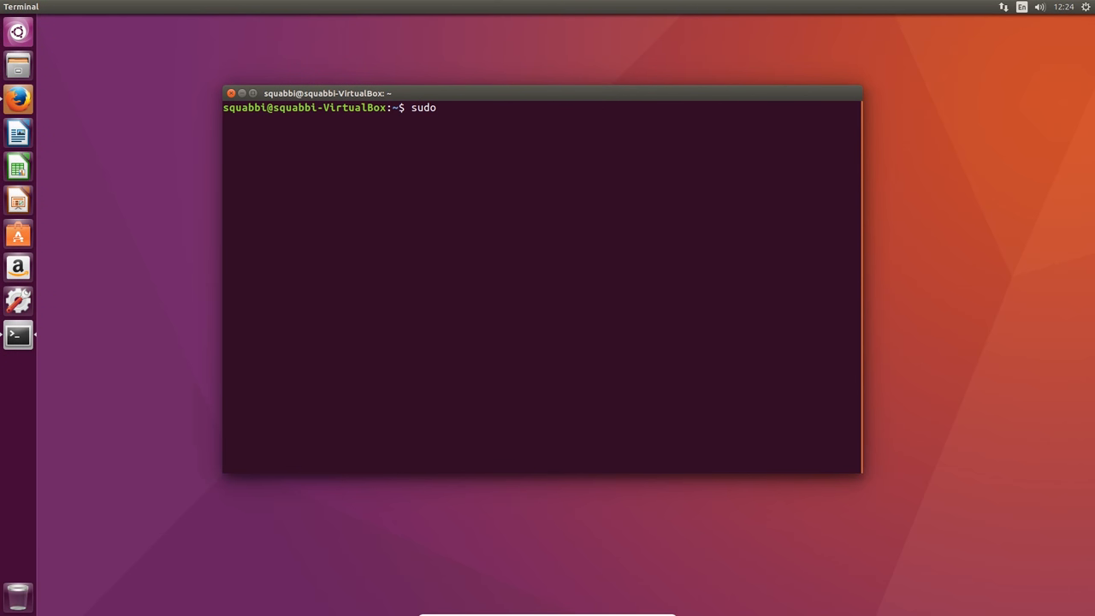
{"action": "type", "text": "apt-"}
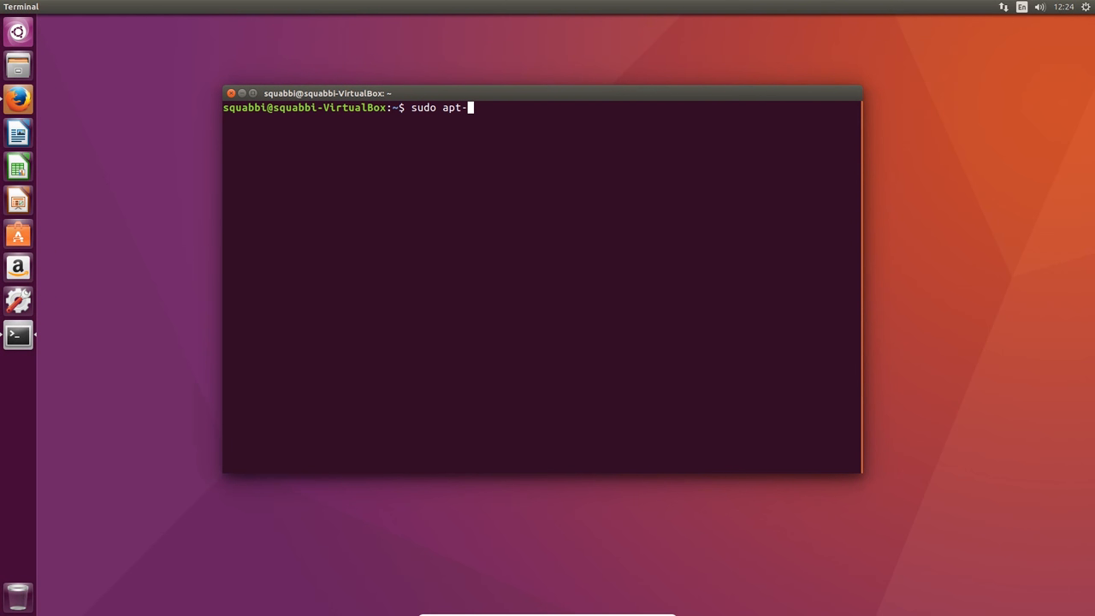
{"action": "type", "text": "get update"}
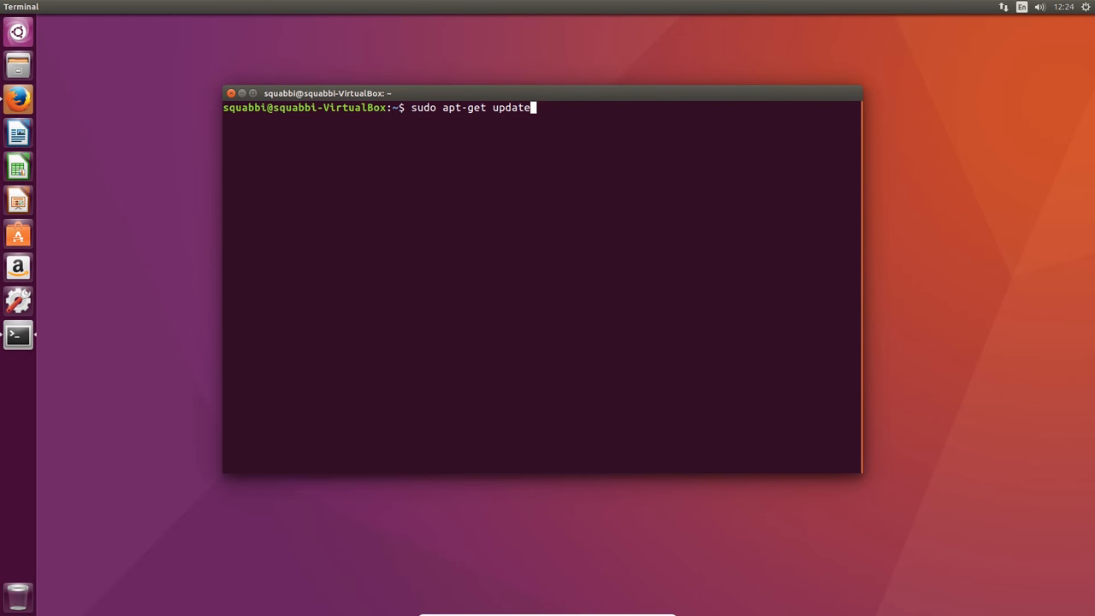
{"action": "key", "text": "Return"}
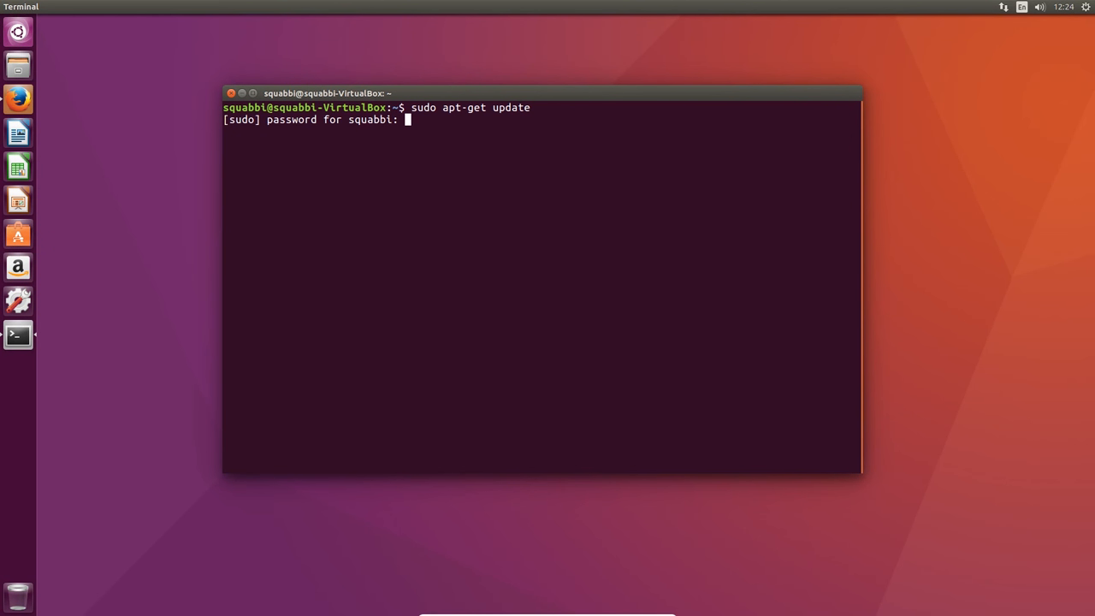
{"action": "key", "text": "Return"}
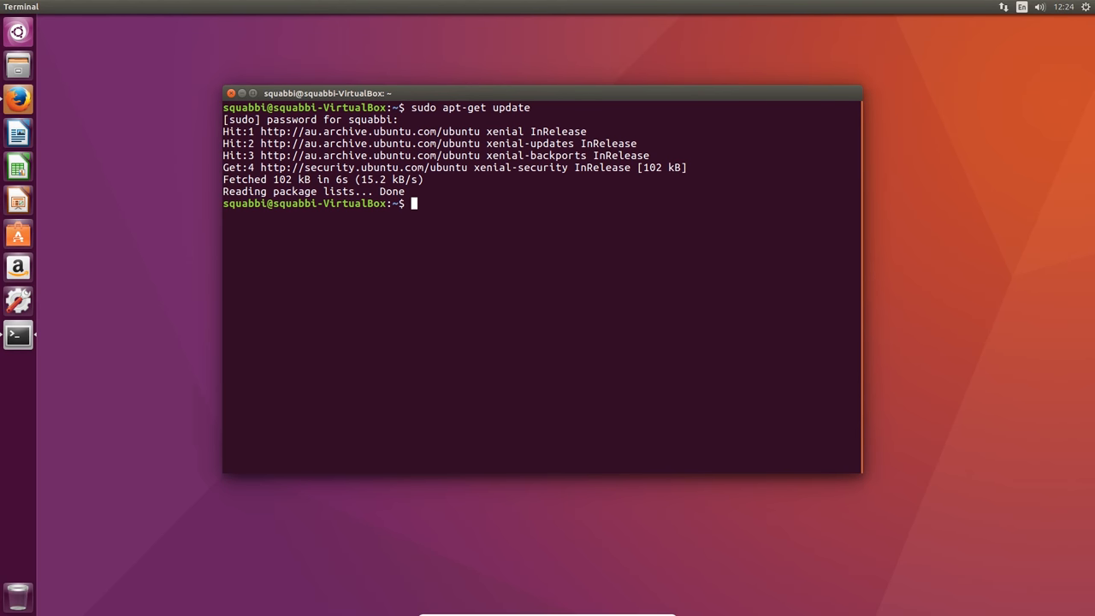
Install the default JDK with sudo apt-get install default-jdk, answering y to proceed
{"action": "type", "text": "sudo apt"}
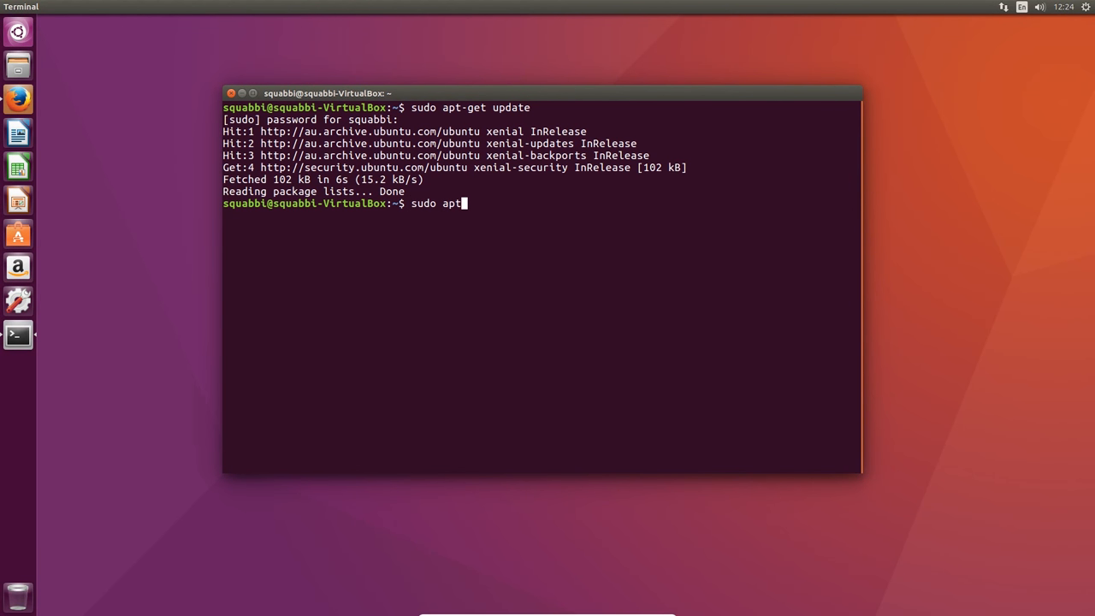
{"action": "type", "text": "-get"}
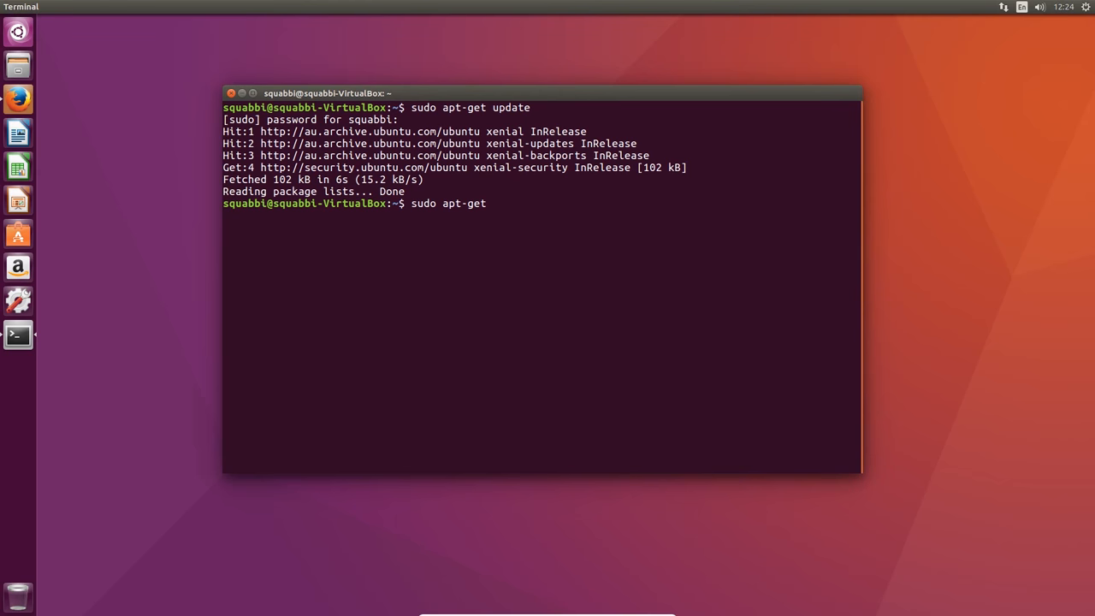
{"action": "type", "text": "install"}
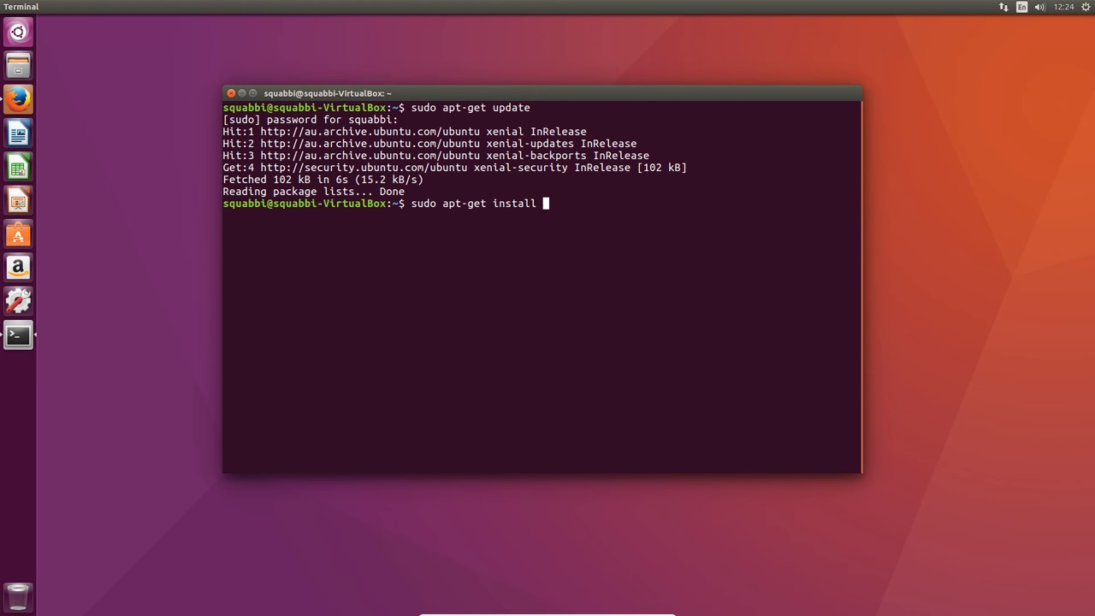
{"action": "type", "text": "defau"}
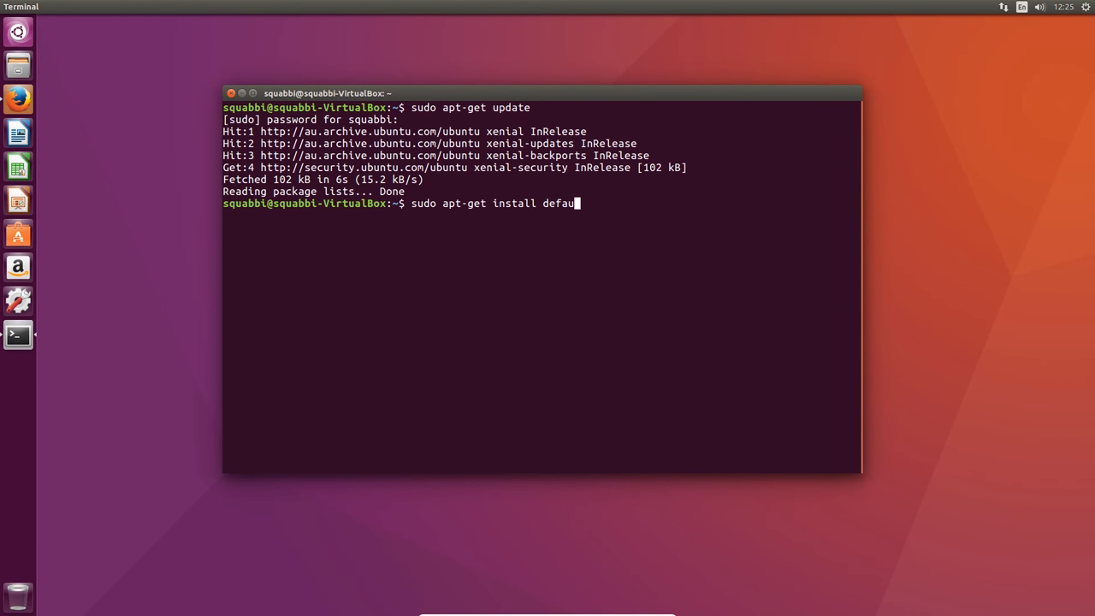
{"action": "type", "text": "lt-jdk"}
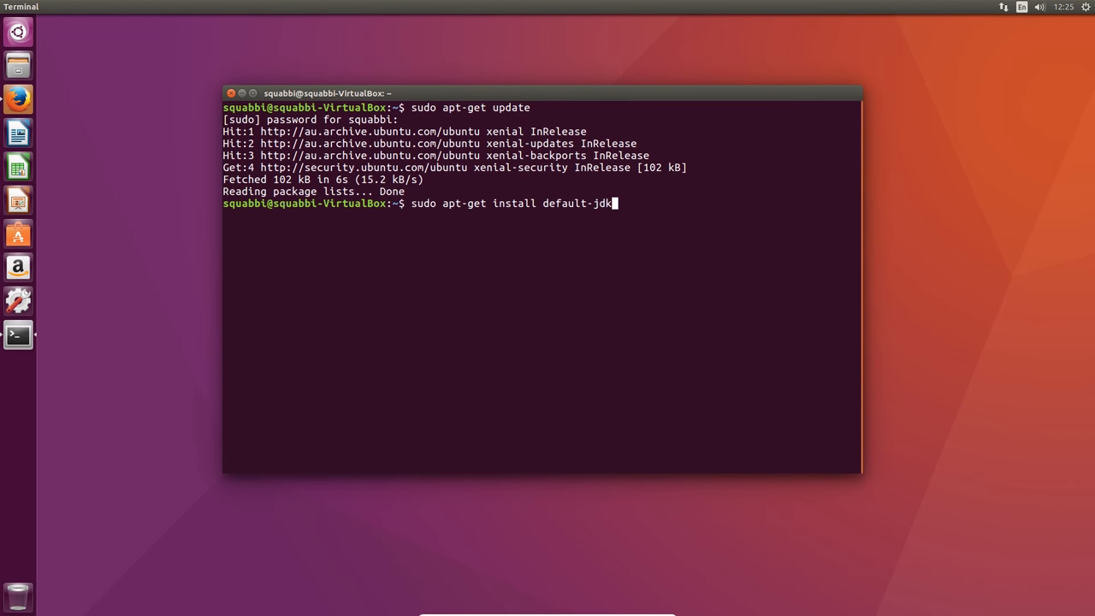
{"action": "key", "text": "Return"}
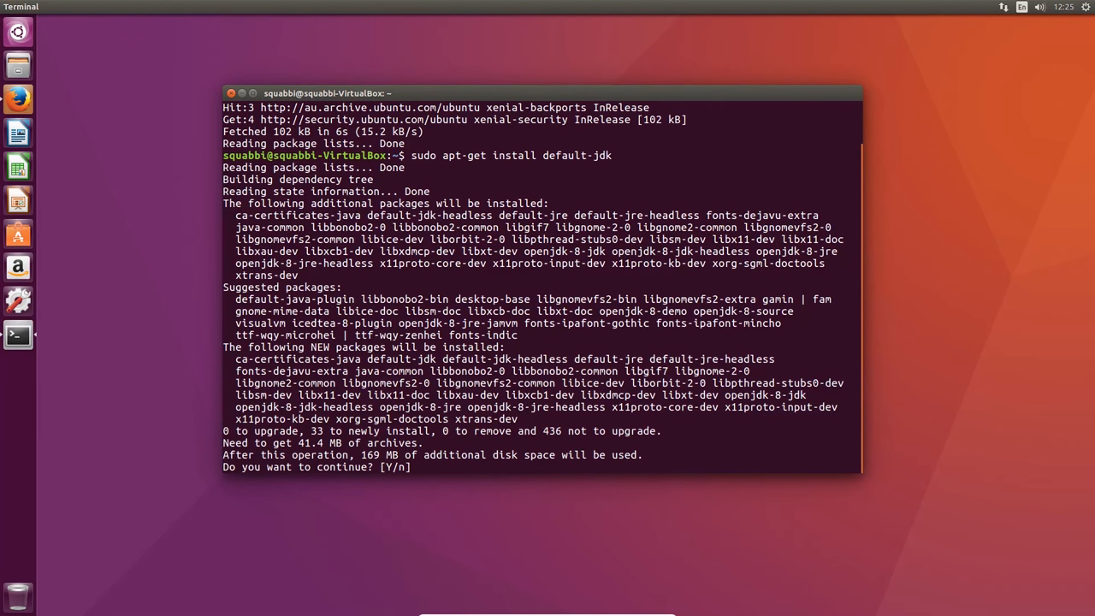
{"action": "type", "text": "y"}
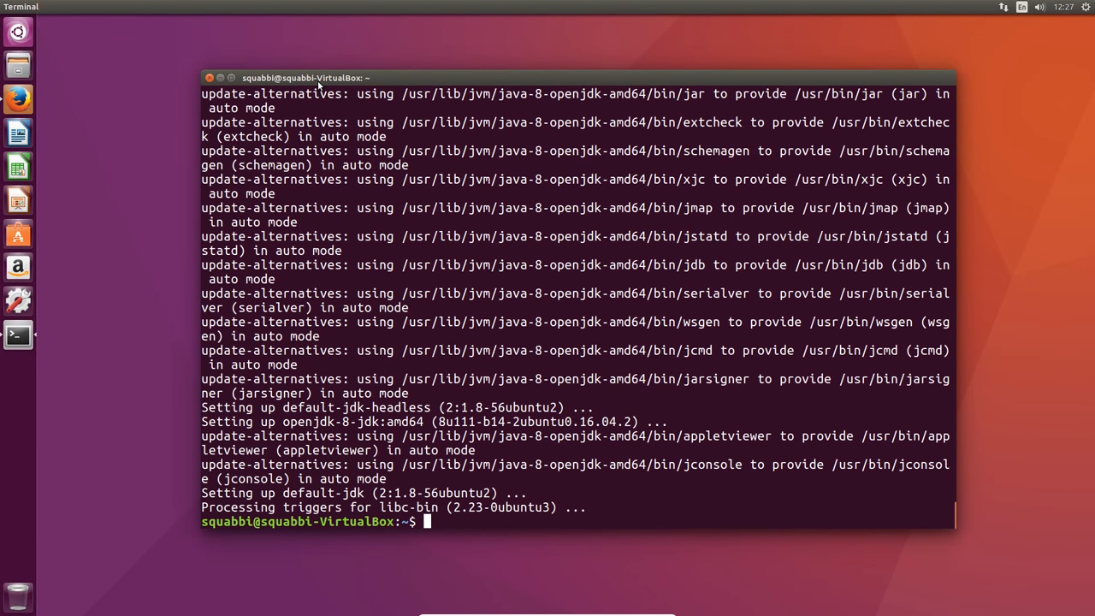
{"action": "mouse_move", "coordinate": [86, 7]}
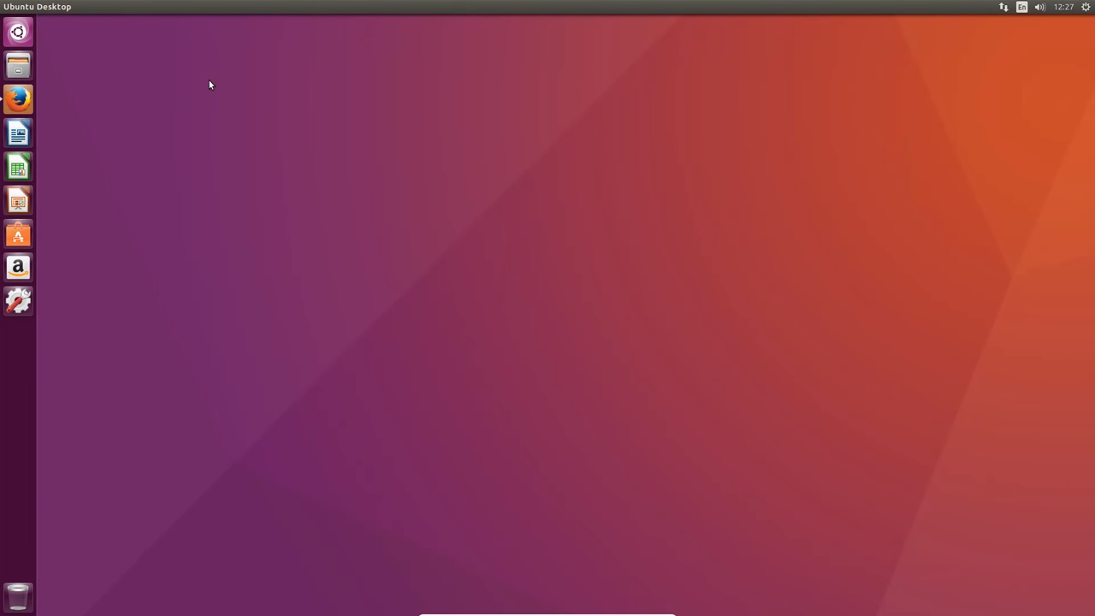
Launch Firefox on the Android Studio page and scroll to the command line tools
{"action": "left_click", "coordinate": [17, 97]}
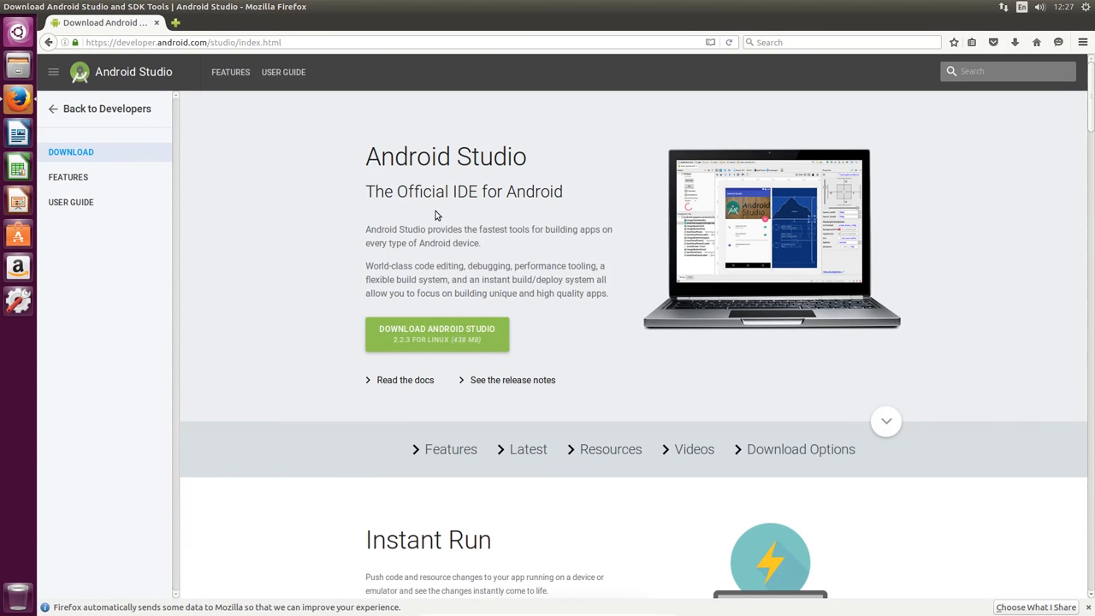
{"action": "mouse_move", "coordinate": [476, 219]}
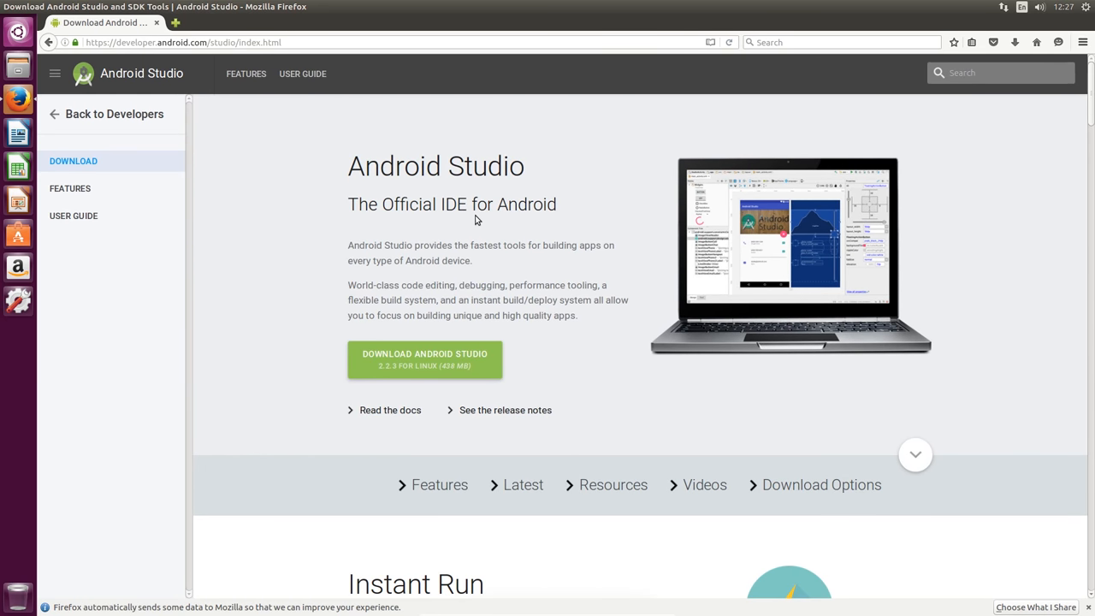
{"action": "scroll", "scroll_direction": "down", "scroll_amount": 3}
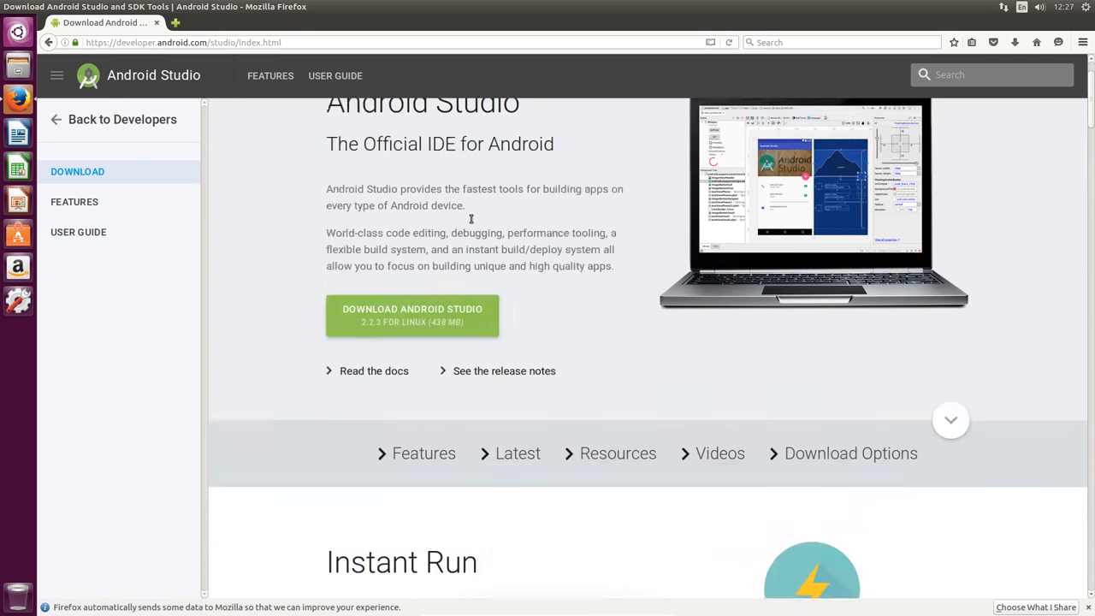
{"action": "scroll", "scroll_direction": "up", "scroll_amount": 3}
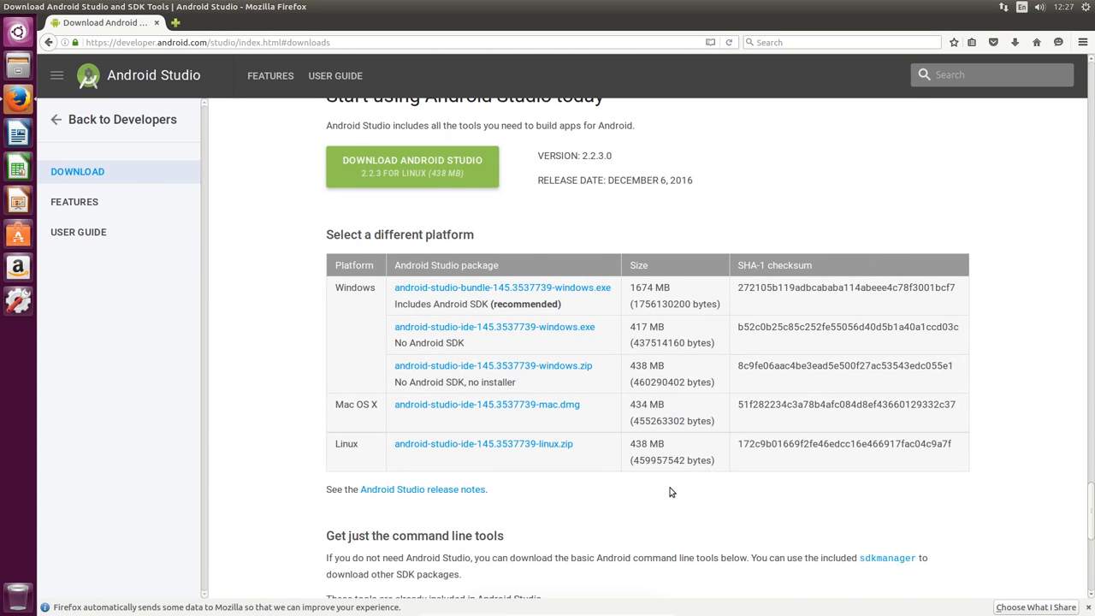
{"action": "scroll", "scroll_direction": "down", "scroll_amount": 3}
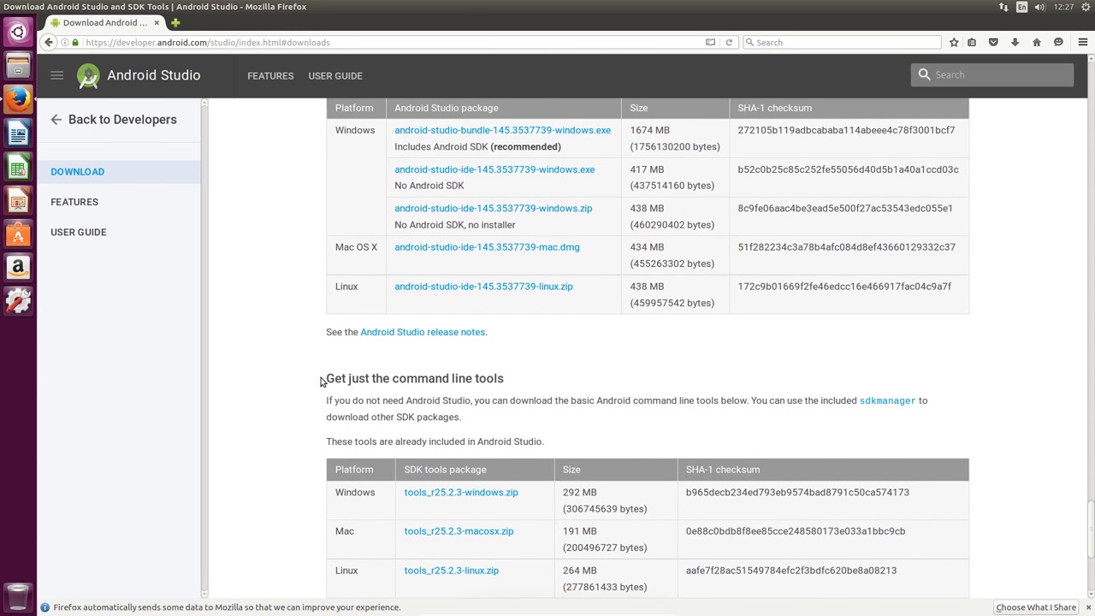
{"action": "scroll", "scroll_direction": "down", "scroll_amount": 3}
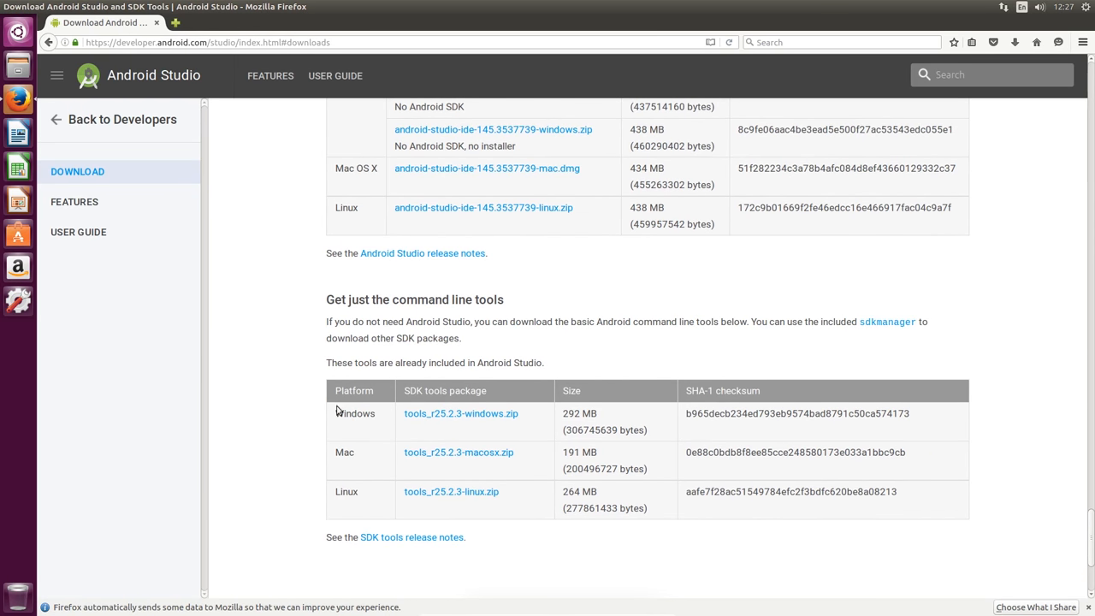
{"action": "mouse_move", "coordinate": [452, 491]}
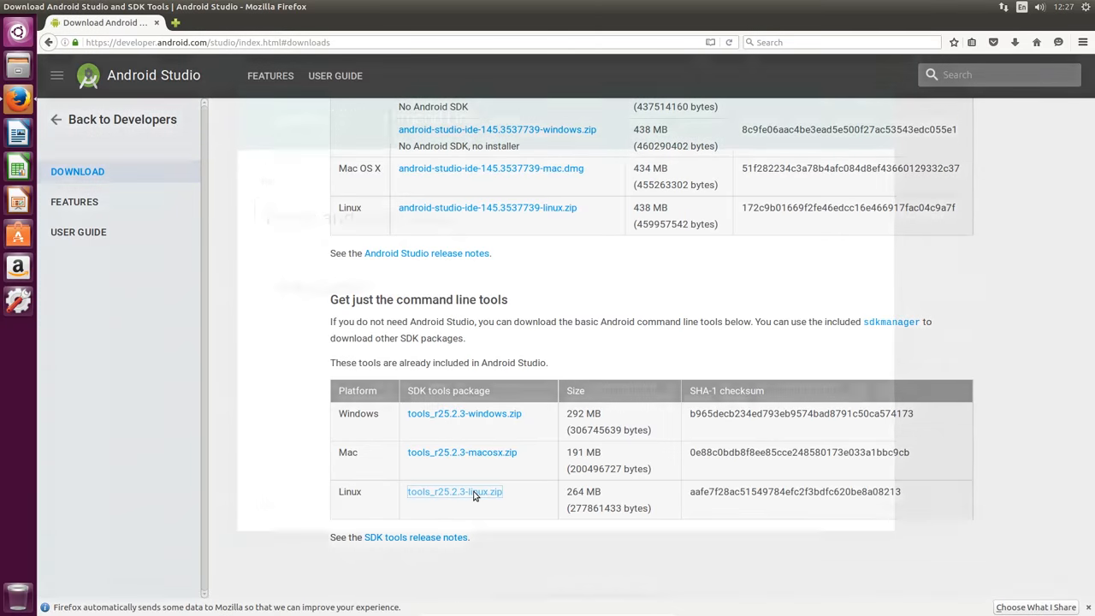
Accept the terms and download the Linux command line tools zip, then view the downloads list
{"action": "left_click", "coordinate": [455, 491]}
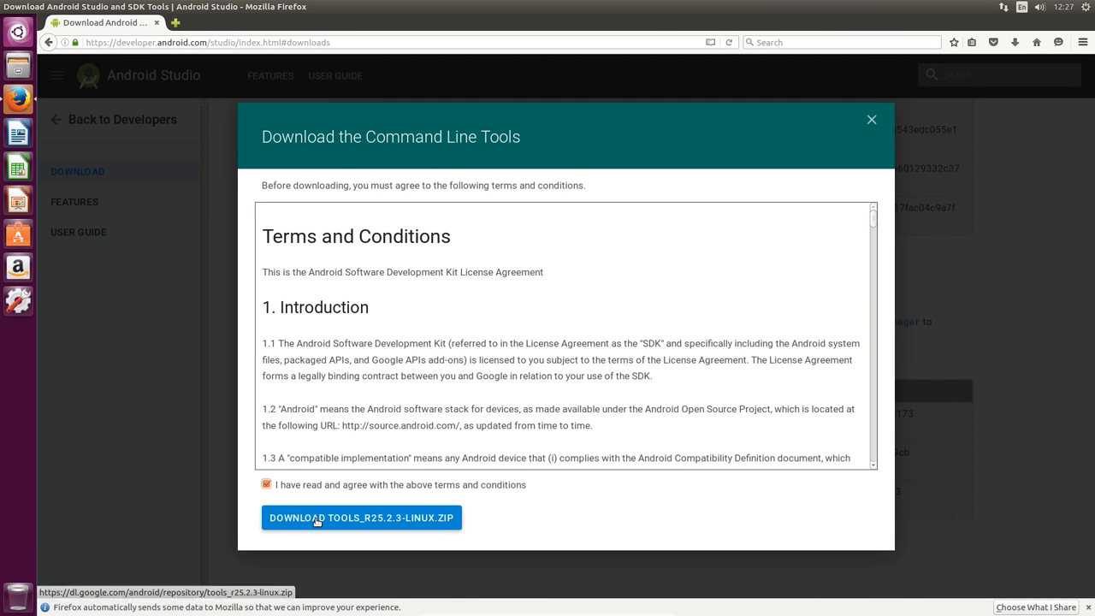
{"action": "left_click", "coordinate": [361, 517]}
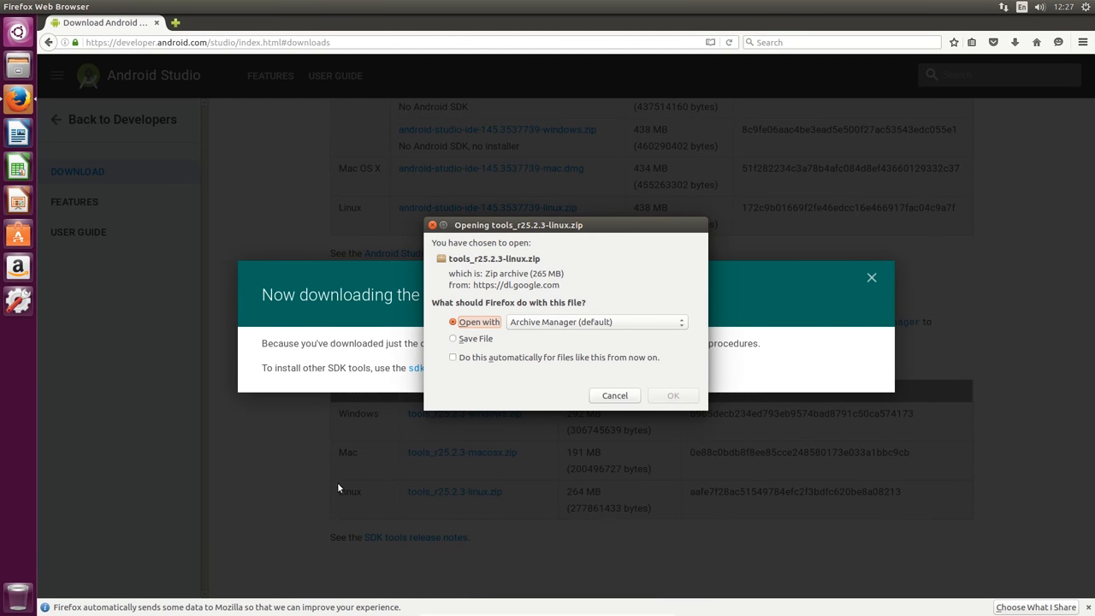
{"action": "left_click", "coordinate": [615, 396]}
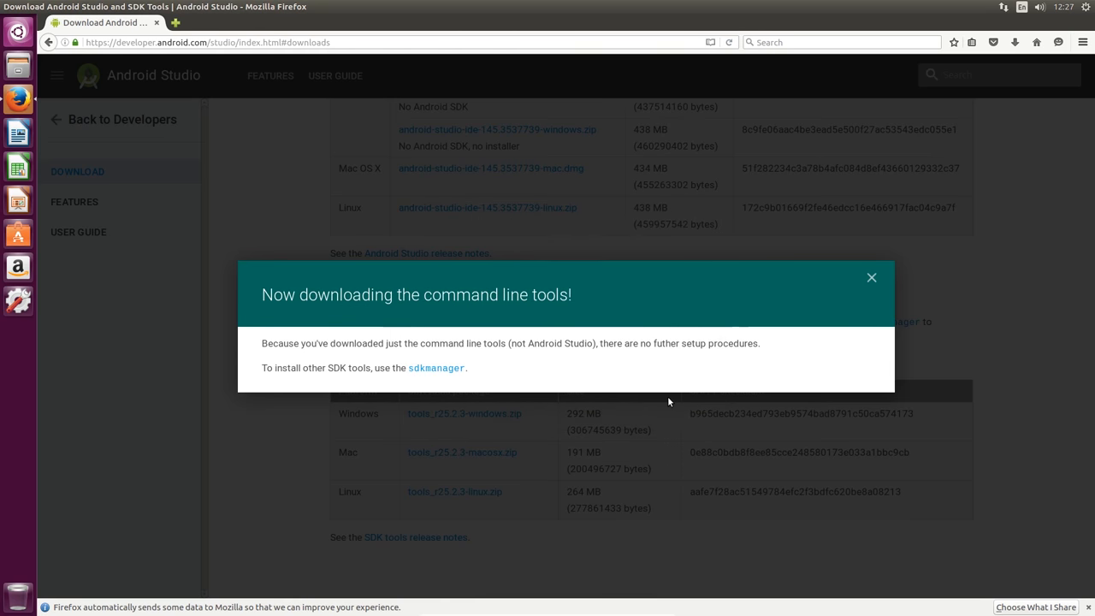
{"action": "left_click", "coordinate": [1016, 41]}
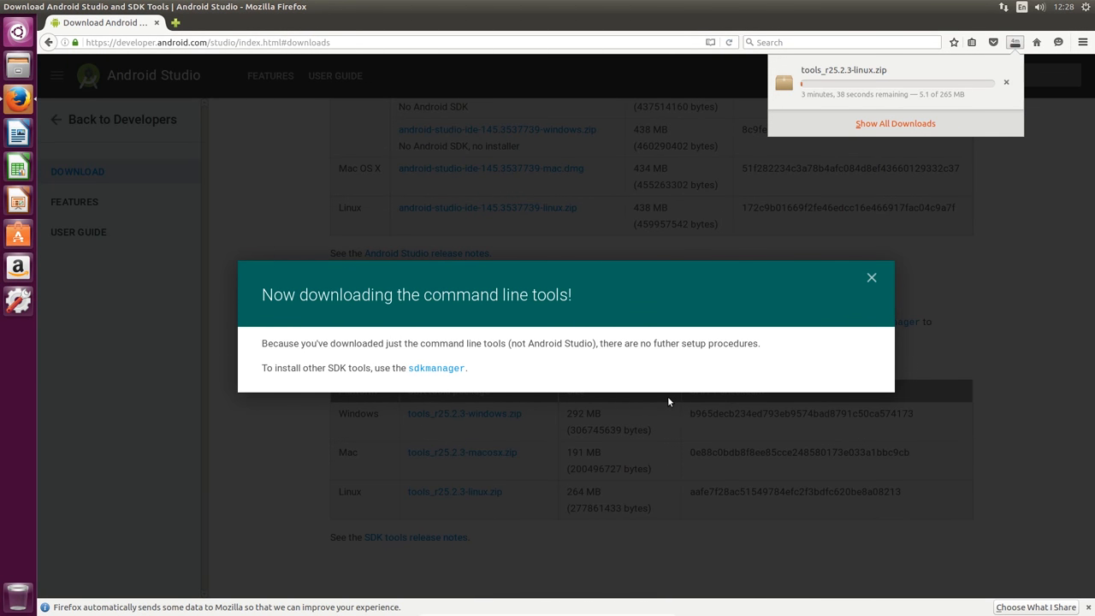
{"action": "mouse_move", "coordinate": [886, 127]}
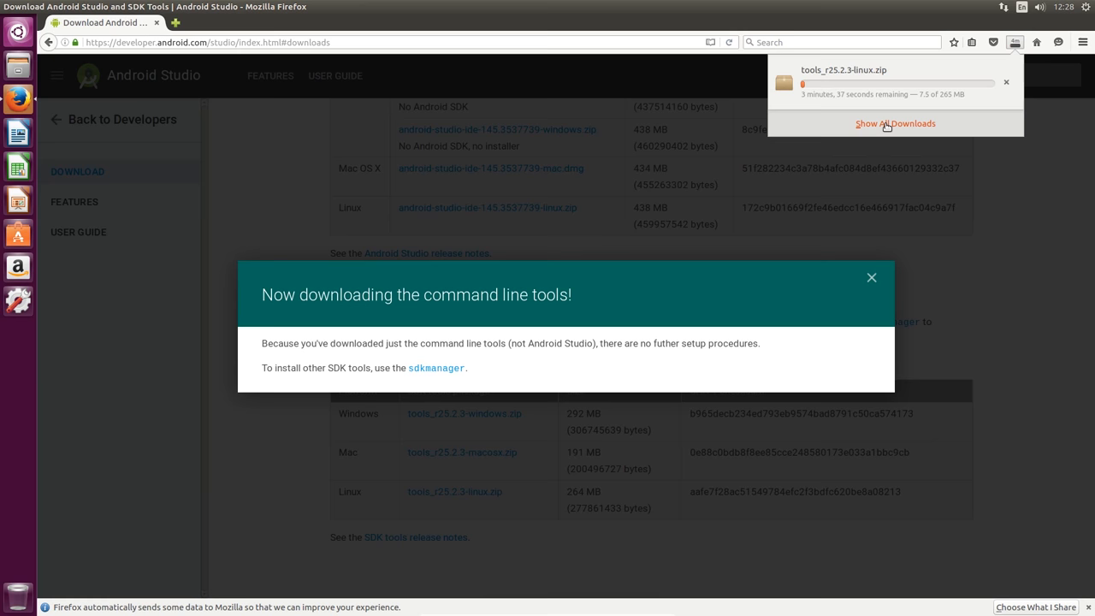
{"action": "left_click", "coordinate": [895, 123]}
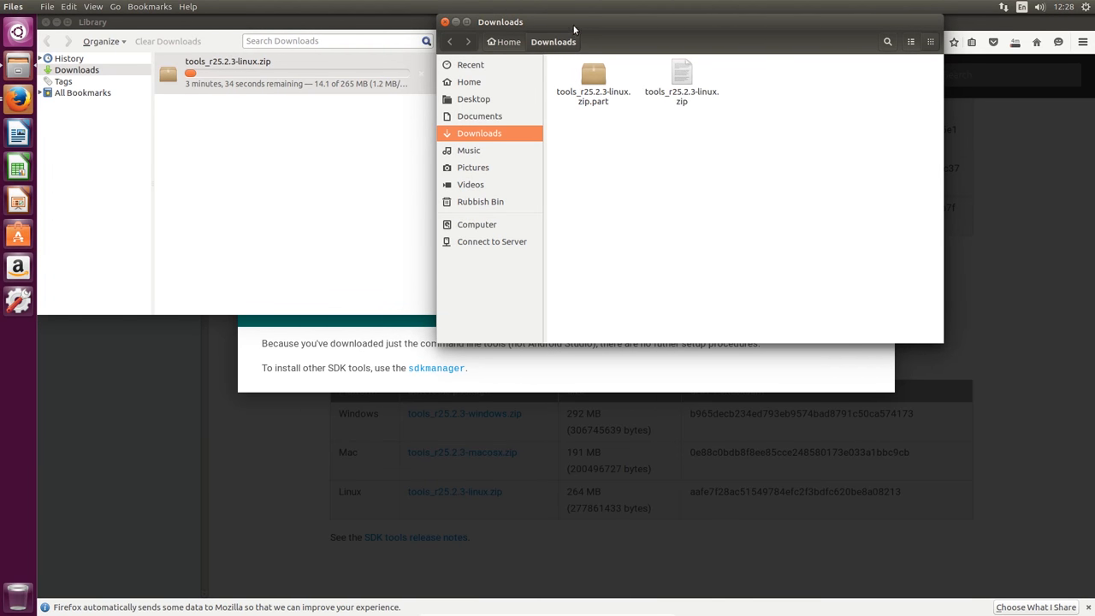
Move the Downloads folder window aside while the zip finishes downloading
{"action": "left_click_drag", "start_coordinate": [500, 20], "coordinate": [592, 106]}
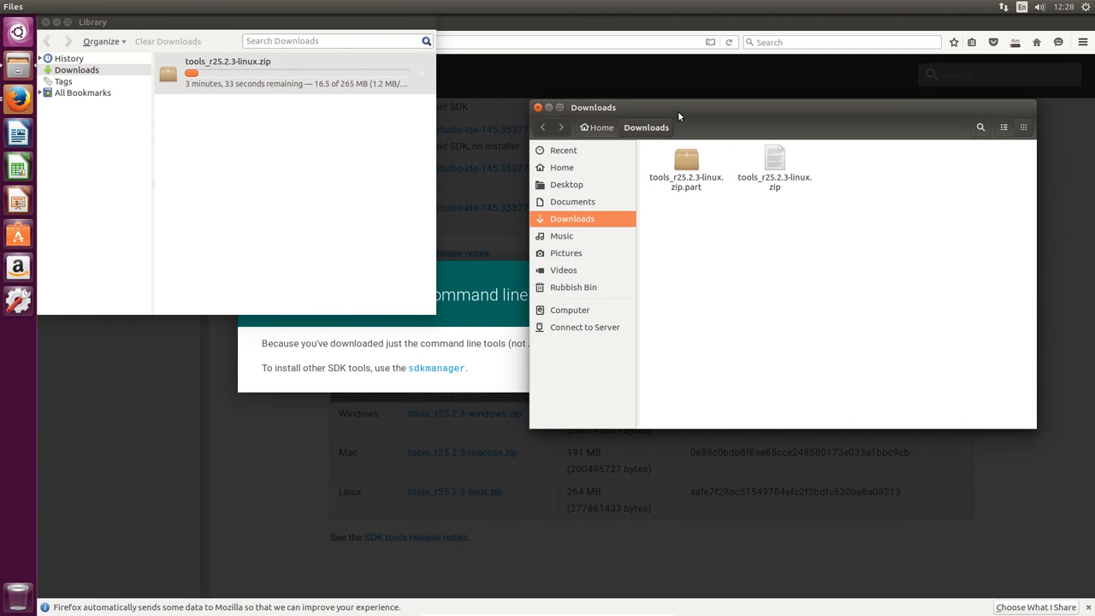
{"action": "mouse_move", "coordinate": [710, 212]}
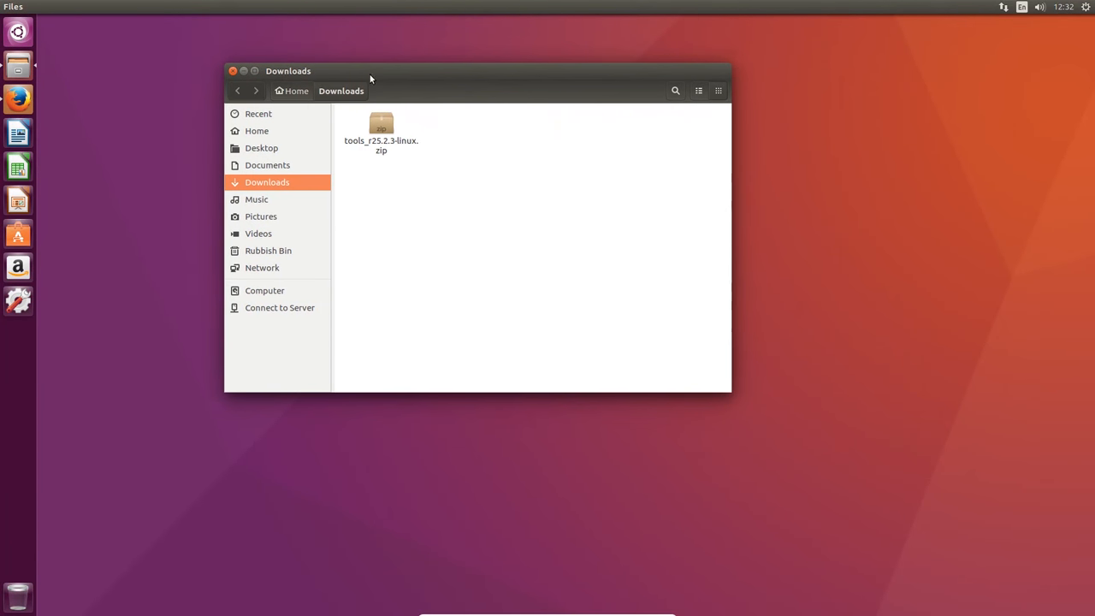
Open tools_r25.2.3-linux.zip in Archive Manager, browse its tools folder and extract it into Downloads
{"action": "left_click", "coordinate": [380, 128]}
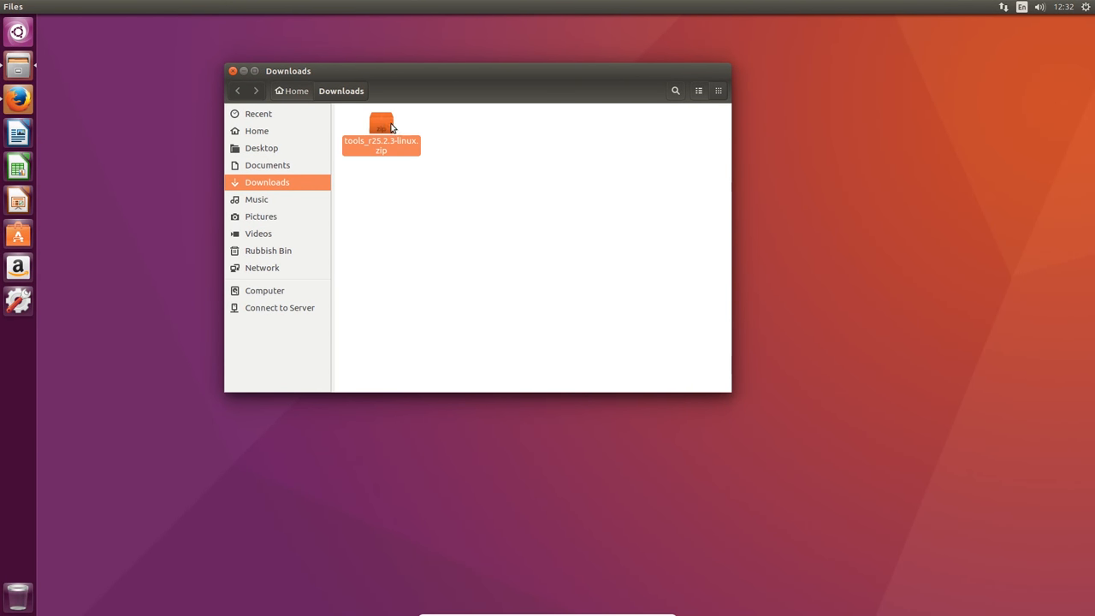
{"action": "double_click", "coordinate": [380, 133]}
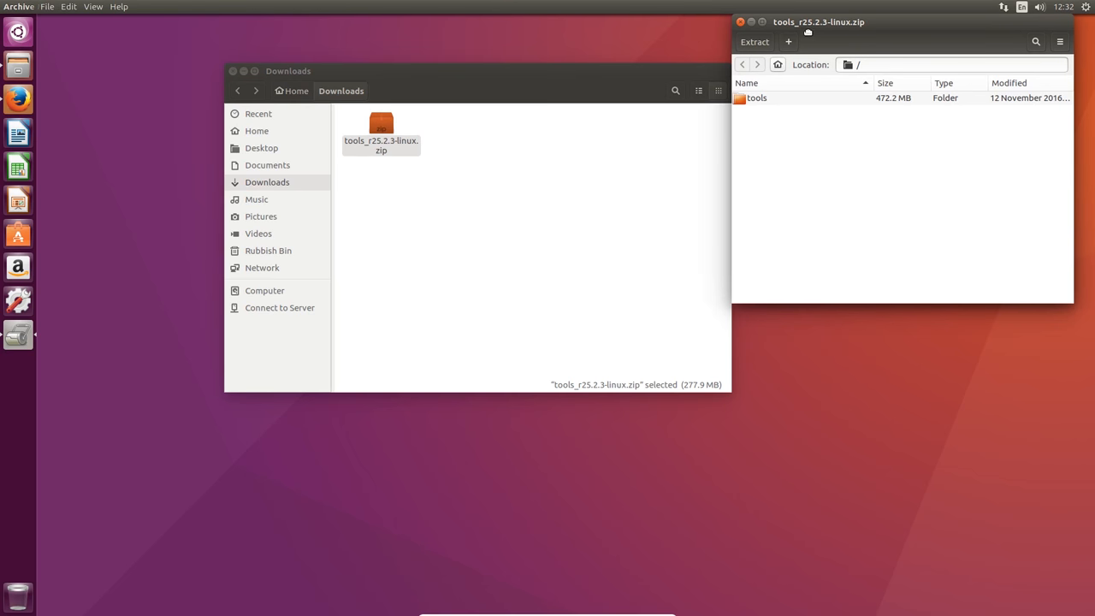
{"action": "left_click_drag", "start_coordinate": [818, 21], "coordinate": [770, 106]}
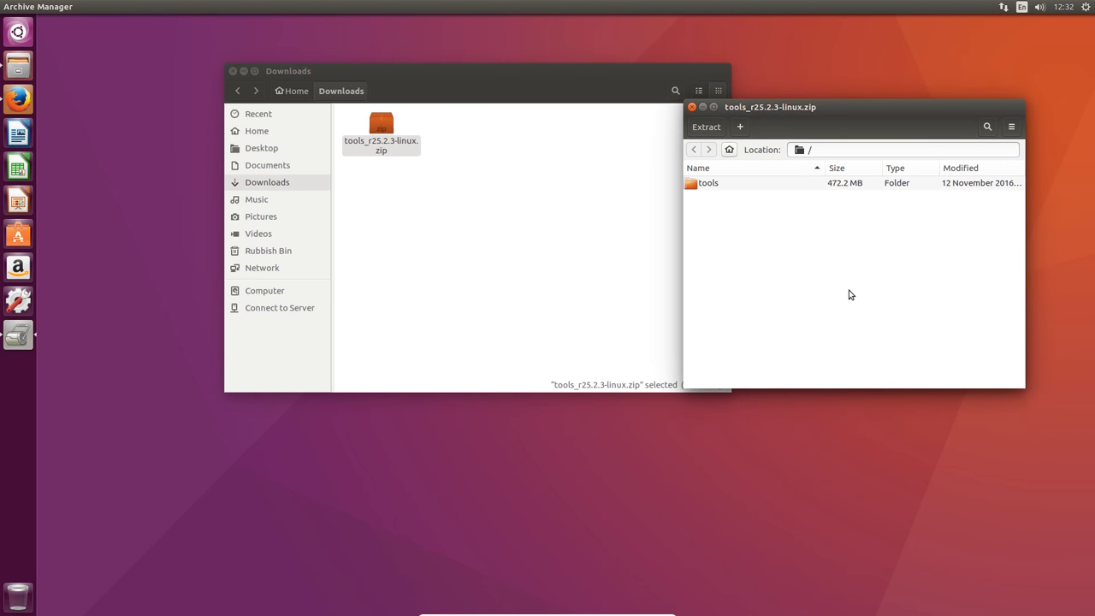
{"action": "double_click", "coordinate": [709, 181]}
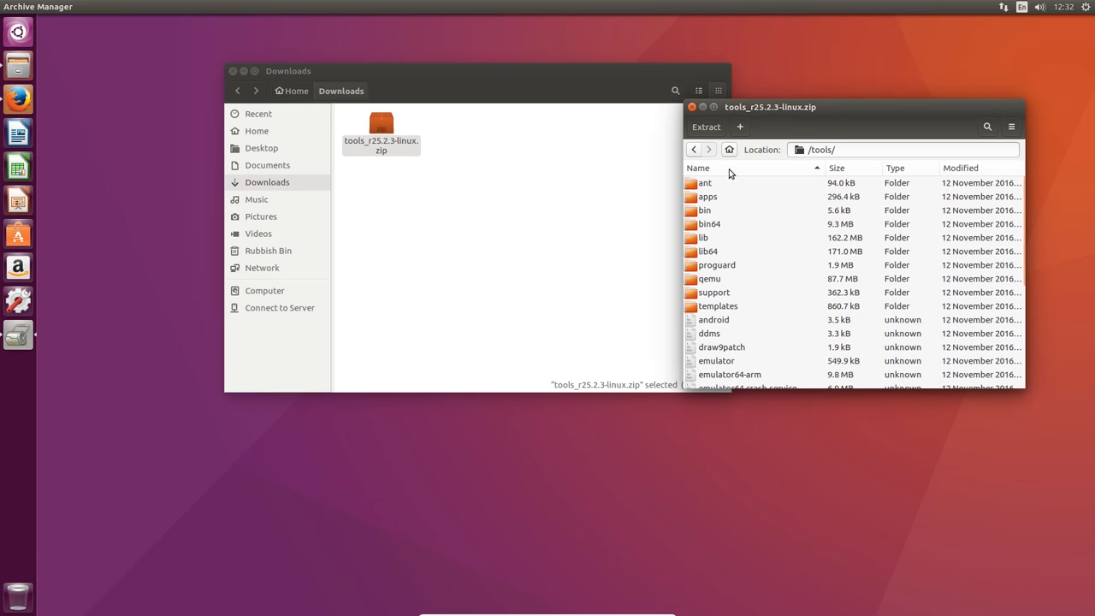
{"action": "mouse_move", "coordinate": [750, 315]}
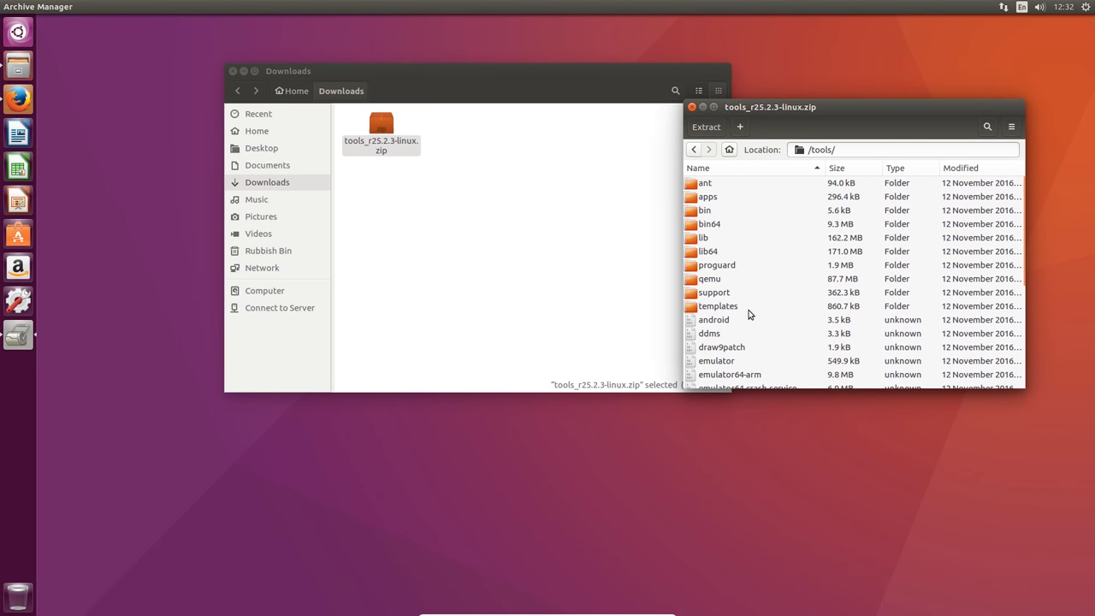
{"action": "left_click", "coordinate": [695, 151]}
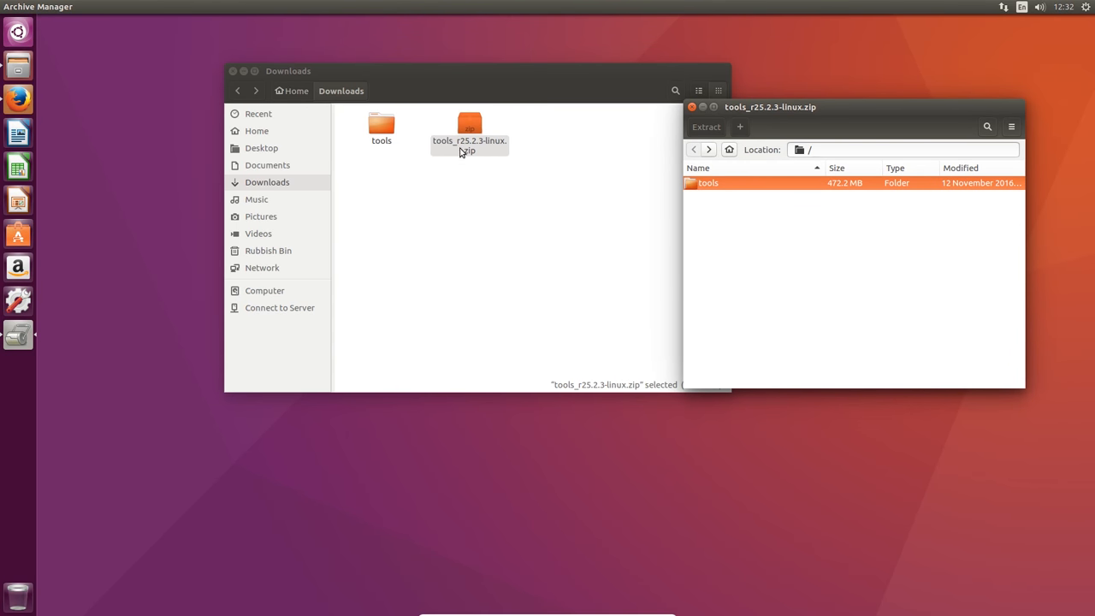
{"action": "left_click", "coordinate": [705, 127]}
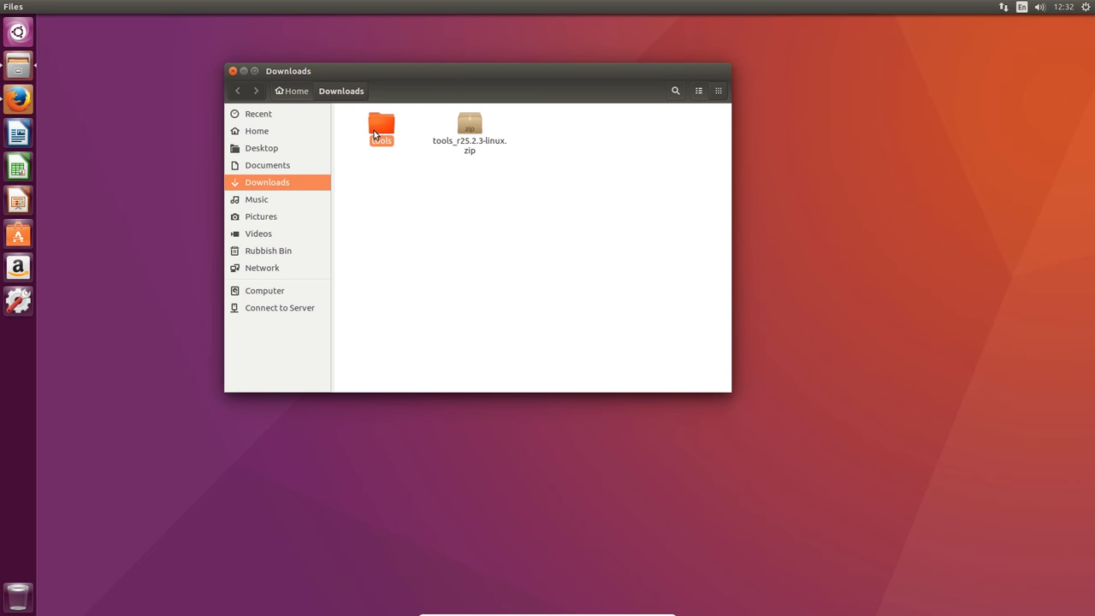
Open the extracted tools folder and bring up the android script's properties
{"action": "double_click", "coordinate": [380, 128]}
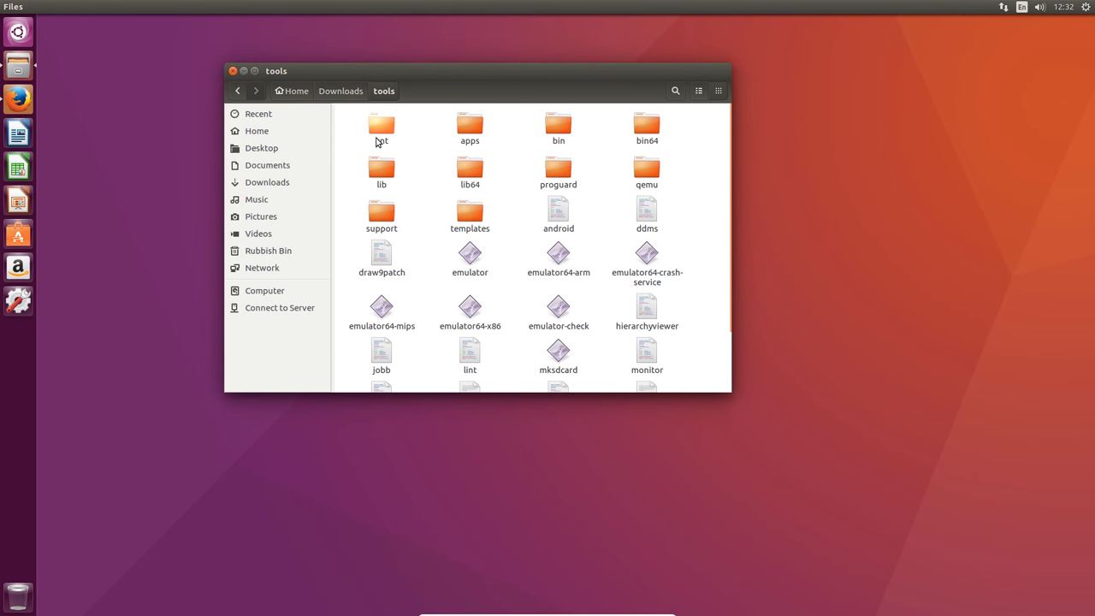
{"action": "left_click", "coordinate": [557, 214]}
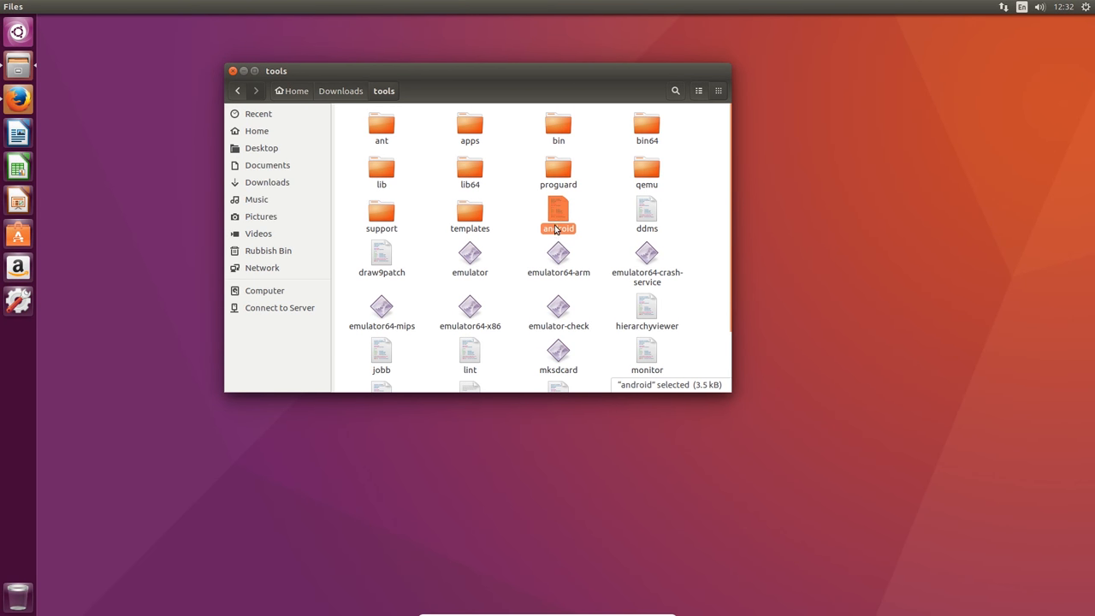
{"action": "right_click", "coordinate": [558, 214]}
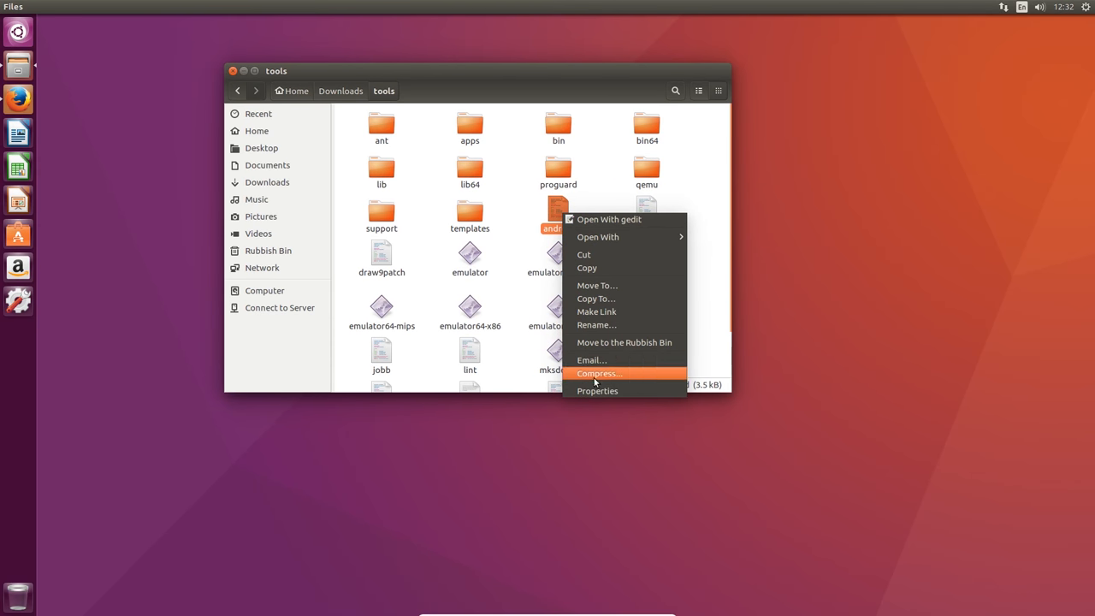
{"action": "left_click", "coordinate": [597, 390]}
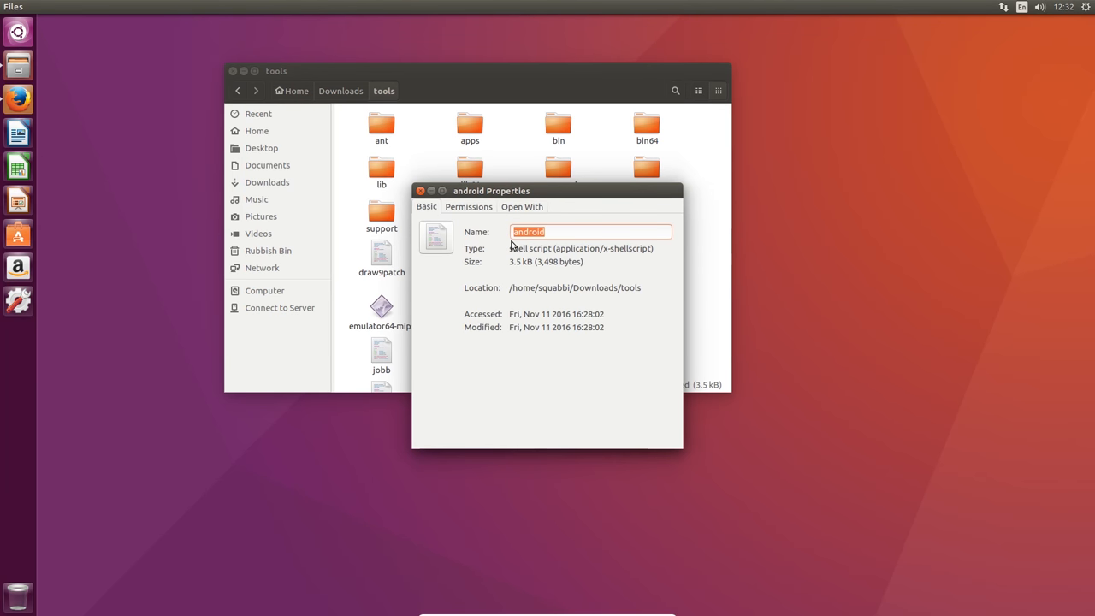
Allow the android script to execute as a program under Permissions and close the dialog
{"action": "left_click", "coordinate": [469, 205]}
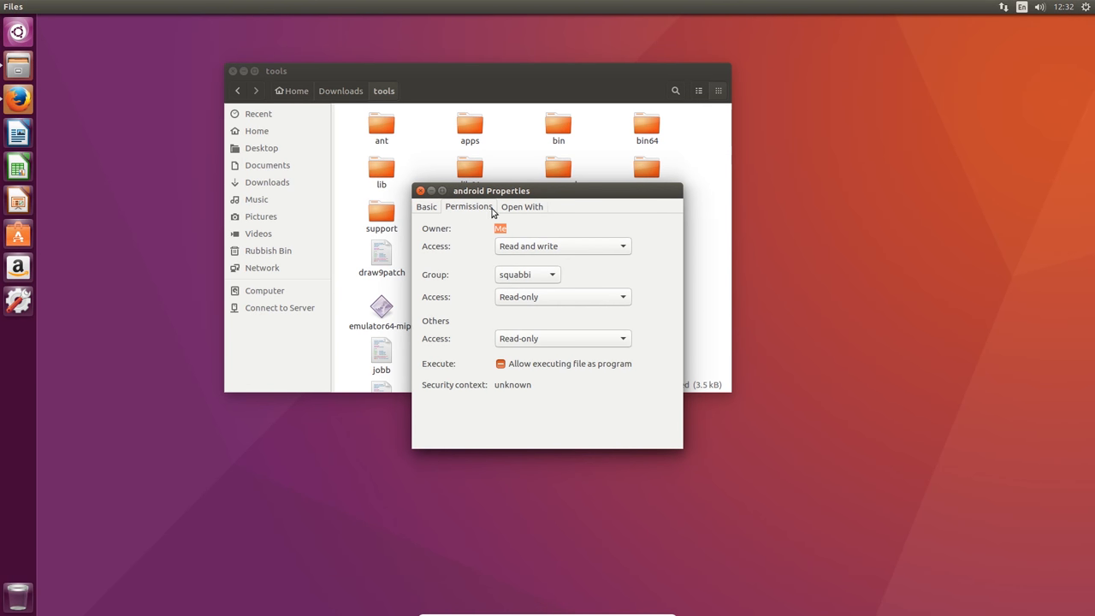
{"action": "left_click", "coordinate": [499, 363]}
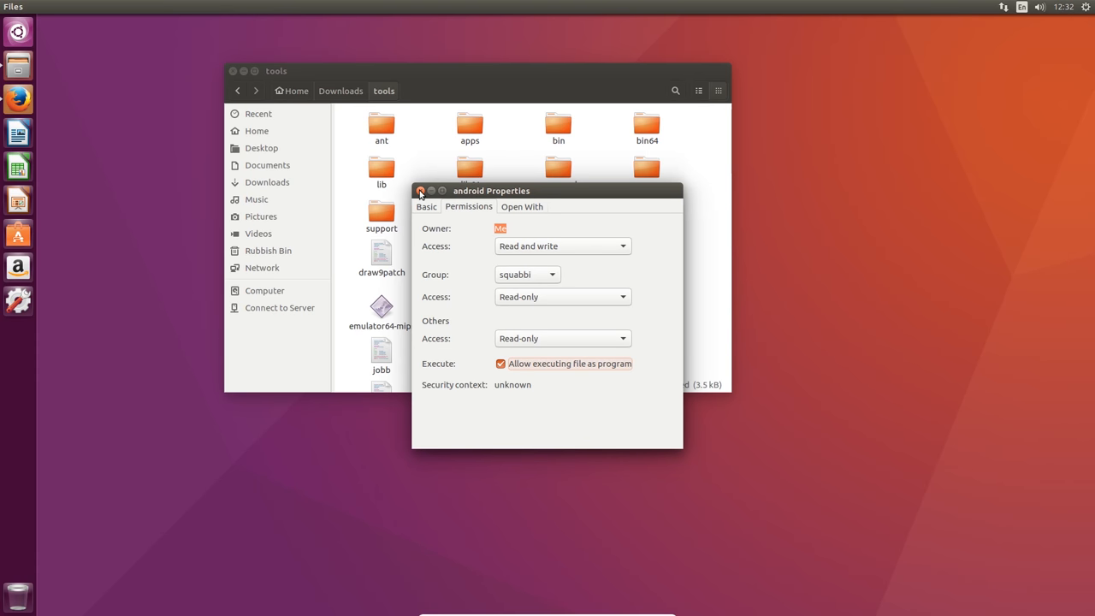
{"action": "left_click", "coordinate": [421, 192]}
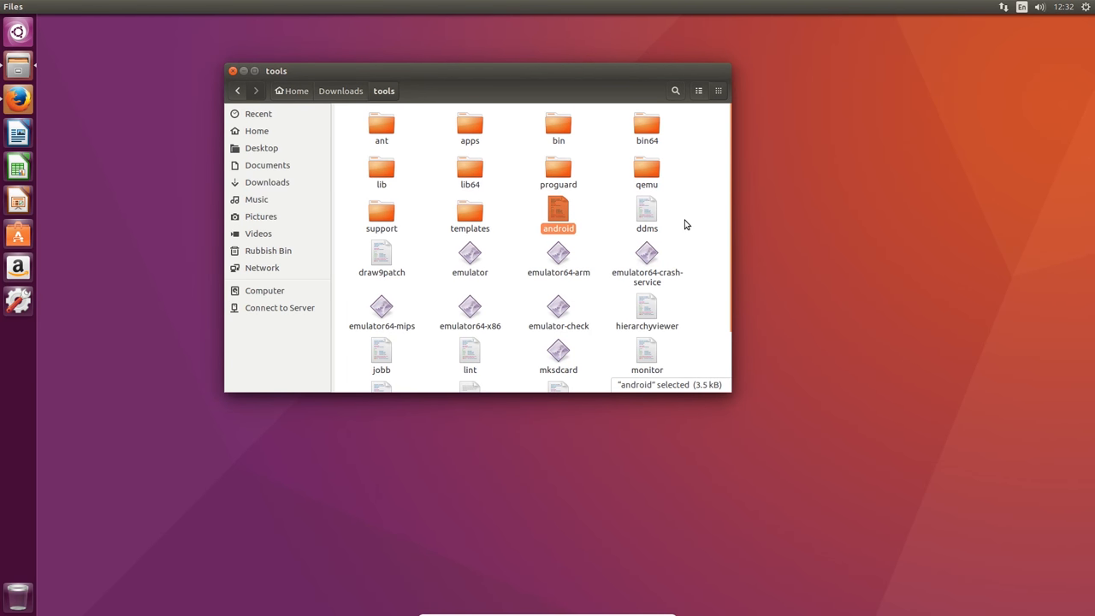
{"action": "right_click", "coordinate": [686, 224]}
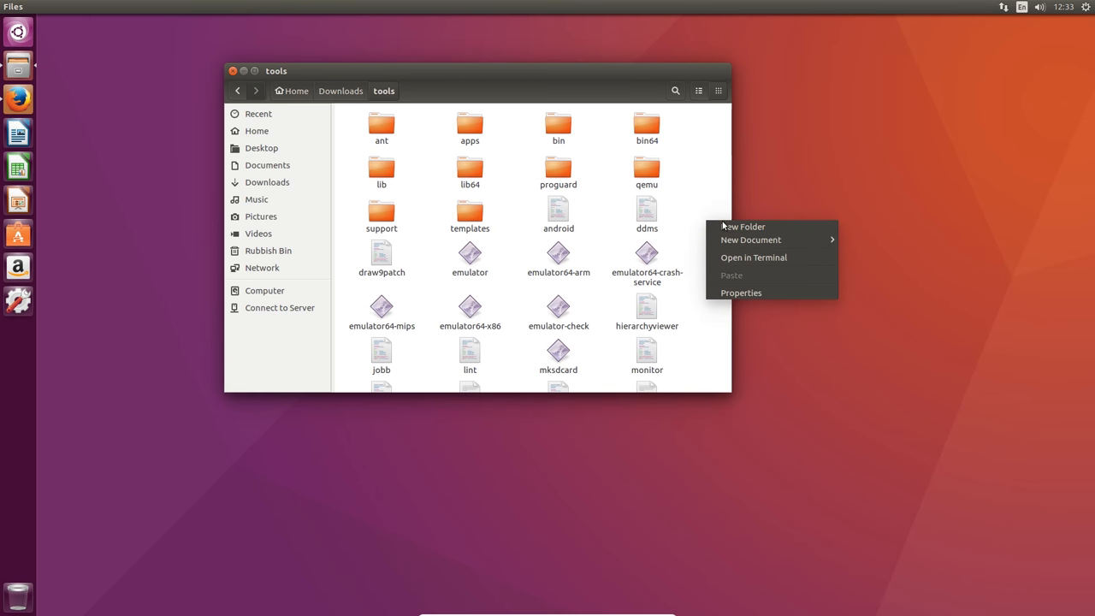
Open a terminal in the tools folder, enlarge its text and place the android script path at the prompt
{"action": "left_click", "coordinate": [753, 256]}
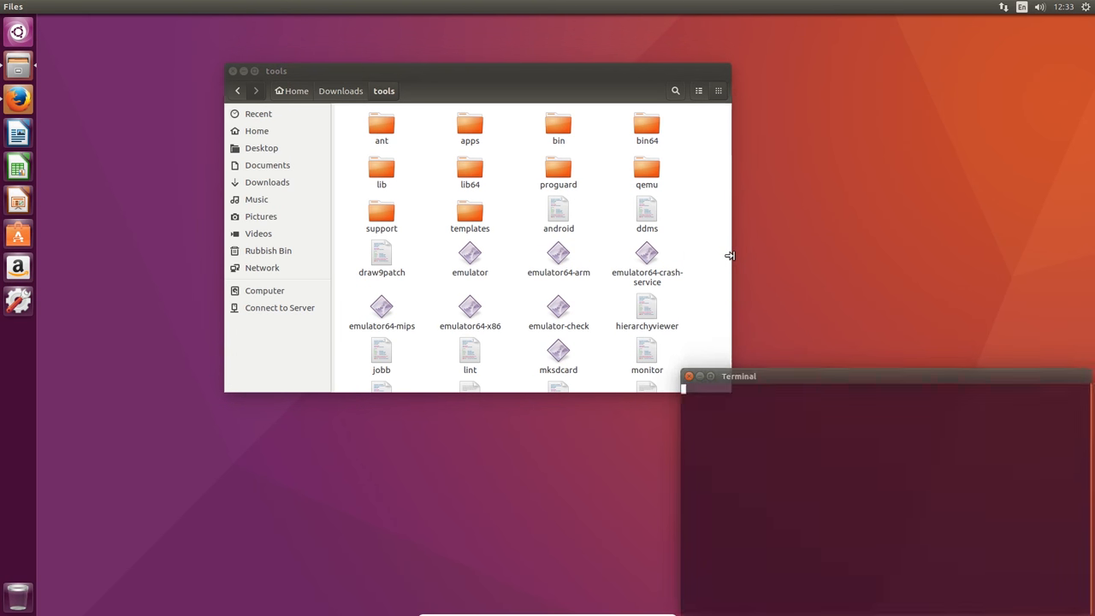
{"action": "left_click", "coordinate": [739, 376]}
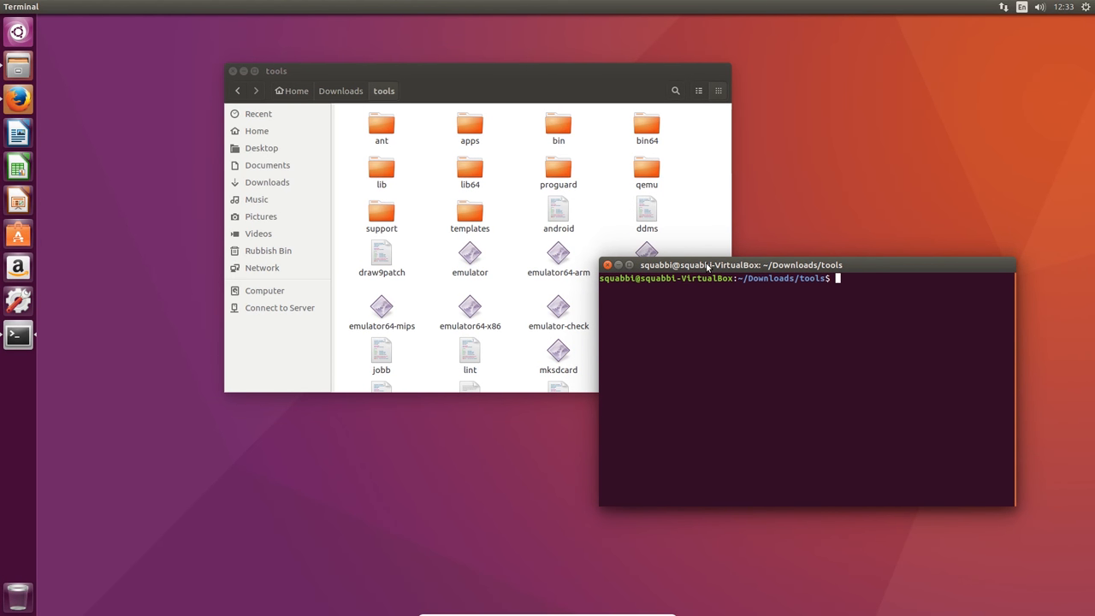
{"action": "left_click", "coordinate": [133, 6]}
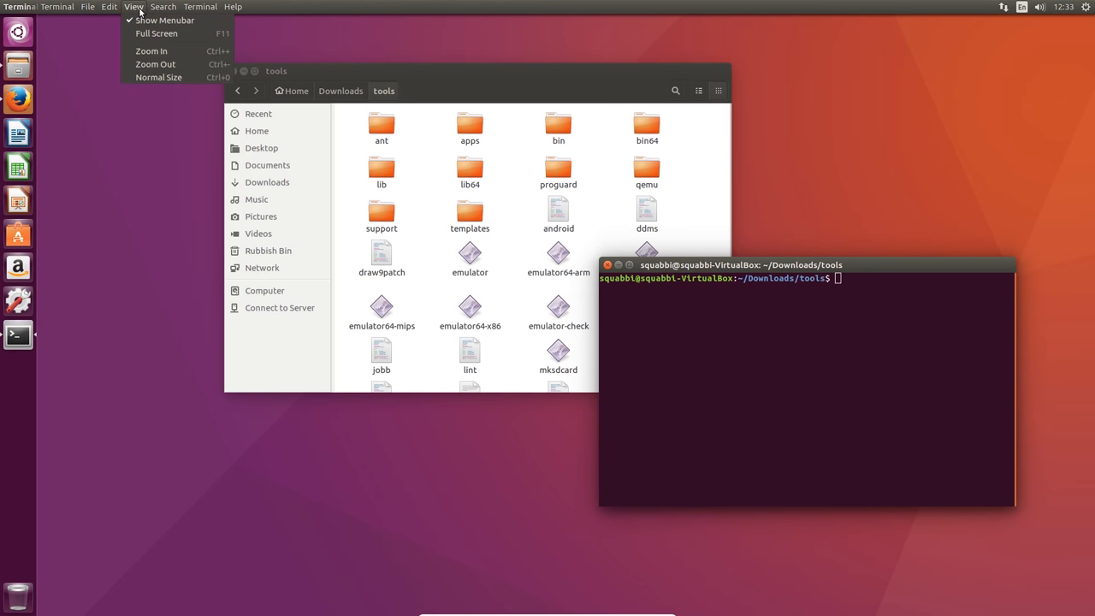
{"action": "mouse_move", "coordinate": [151, 52]}
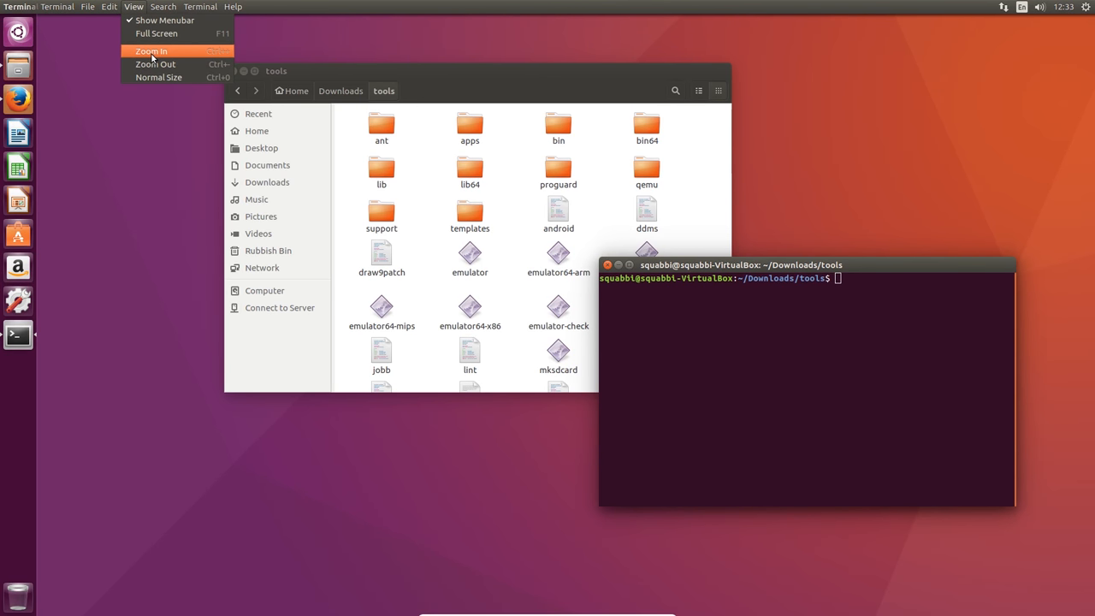
{"action": "left_click", "coordinate": [151, 52]}
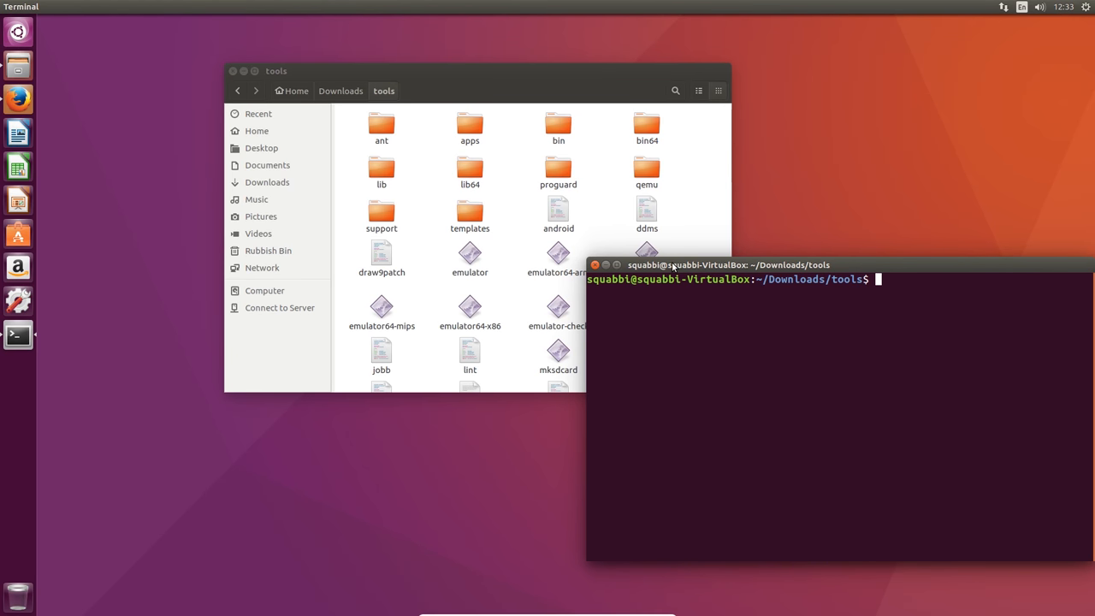
{"action": "type", "text": "loads/tools/android'"}
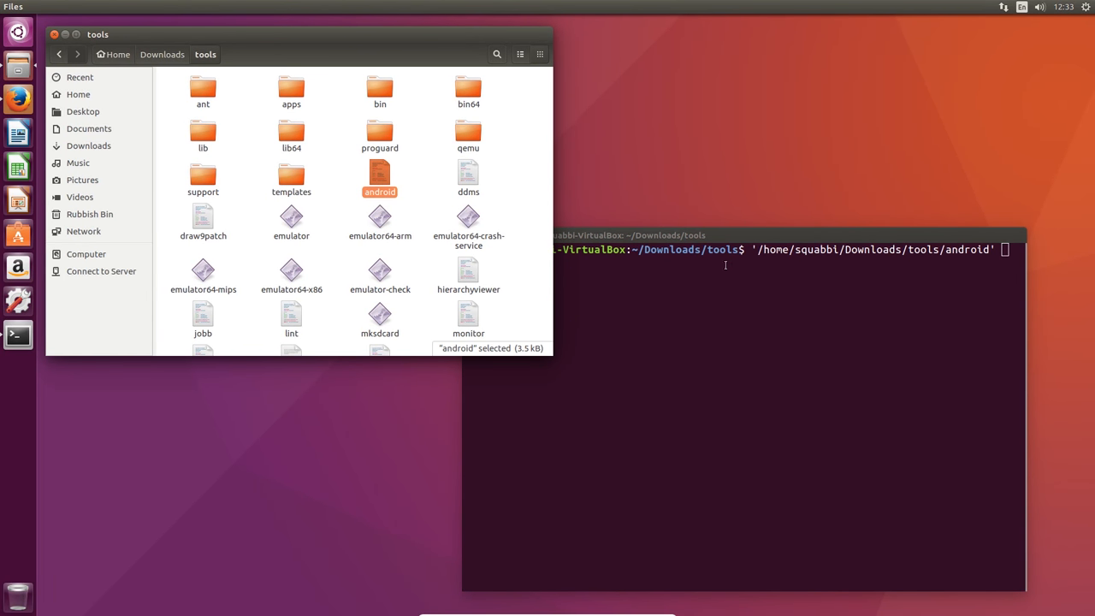
{"action": "left_click", "coordinate": [744, 249]}
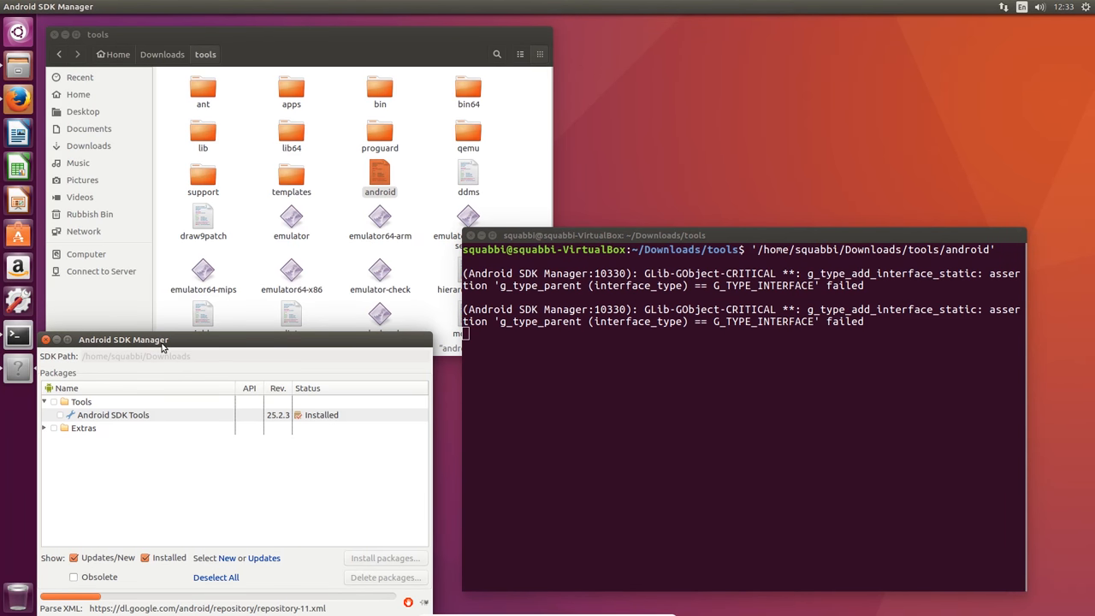
Deselect all packages, mark only Android SDK Platform-tools and start installing the one package
{"action": "left_click_drag", "start_coordinate": [123, 339], "coordinate": [206, 188]}
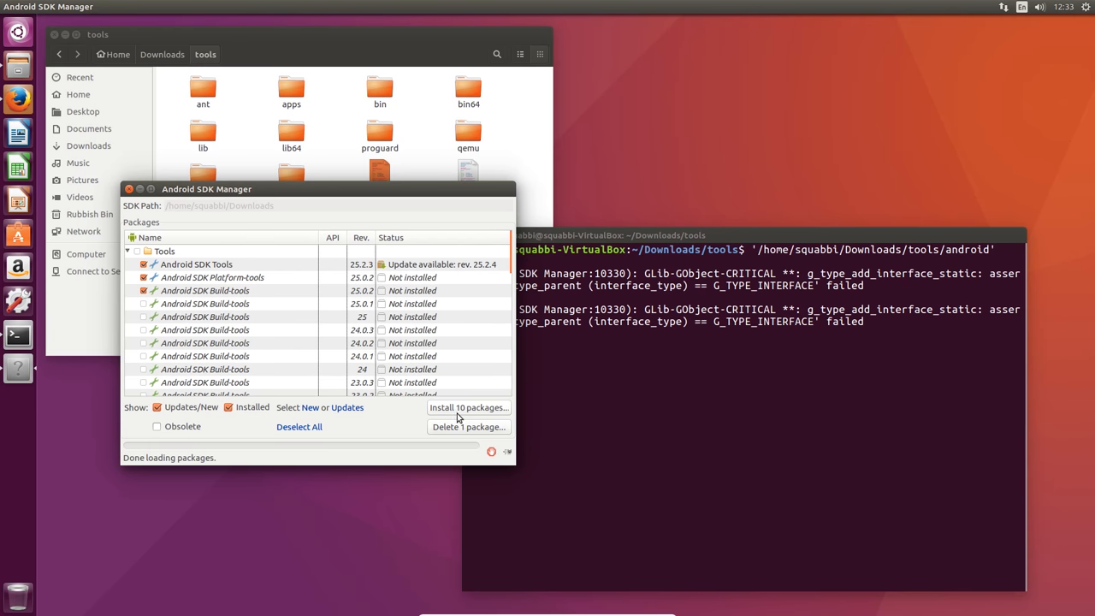
{"action": "mouse_move", "coordinate": [299, 427]}
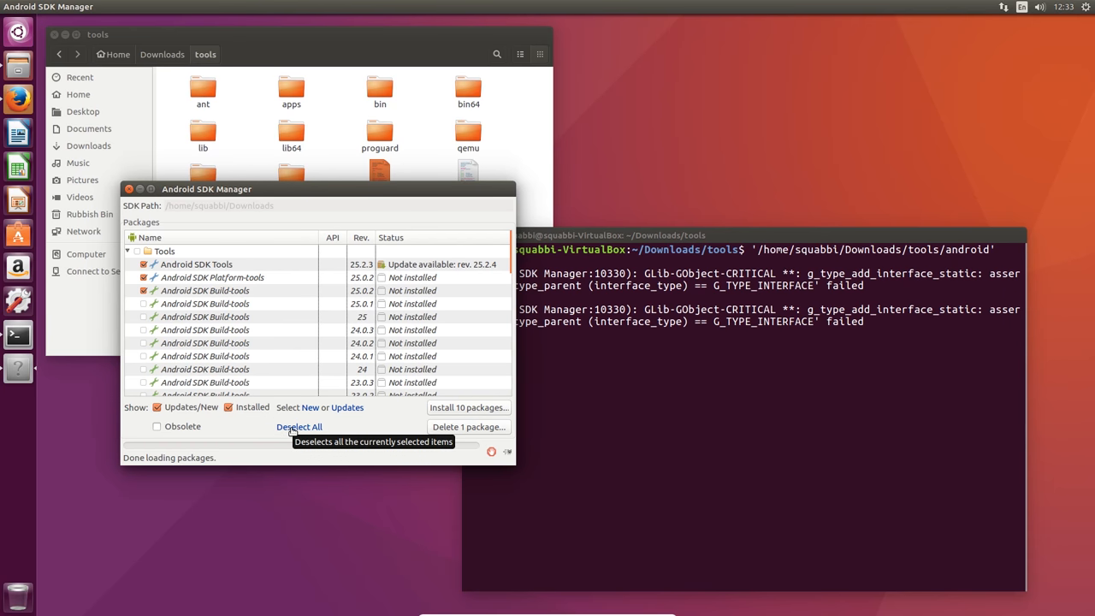
{"action": "left_click", "coordinate": [298, 426]}
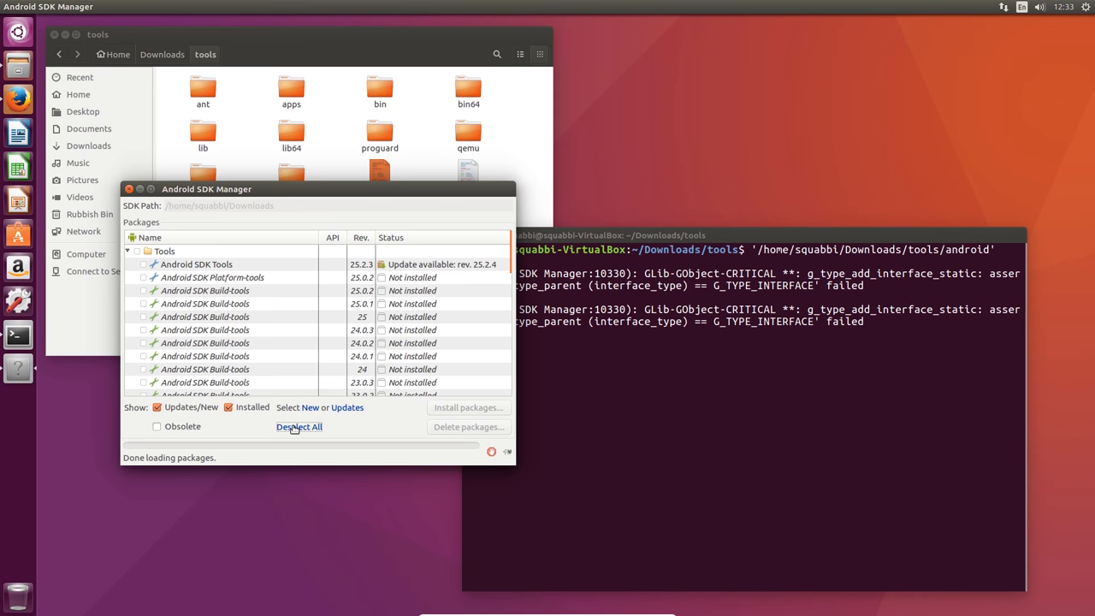
{"action": "mouse_move", "coordinate": [311, 402]}
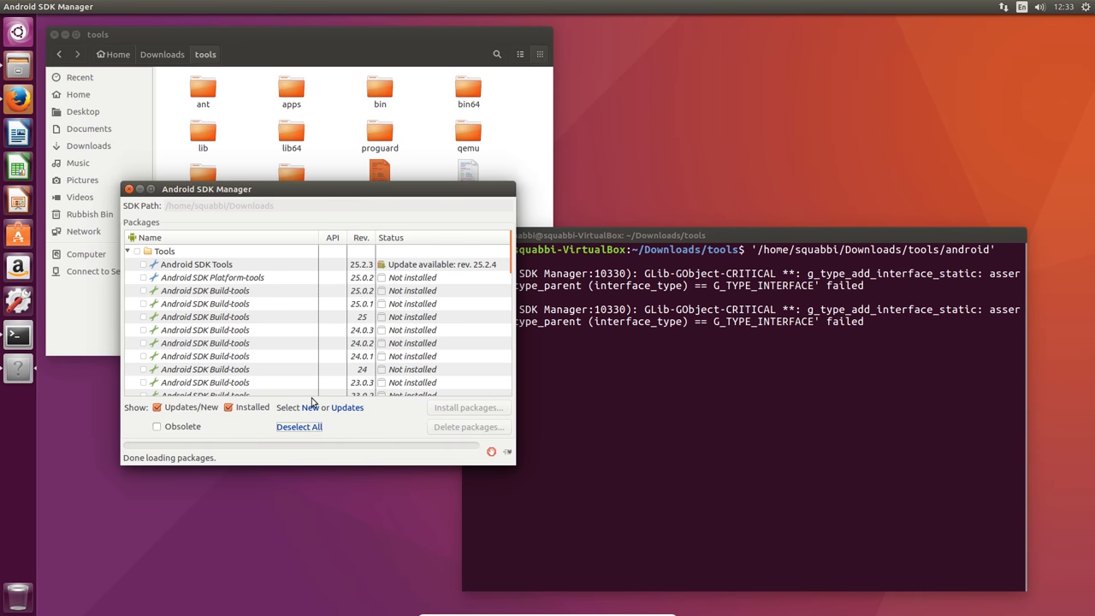
{"action": "mouse_move", "coordinate": [325, 312]}
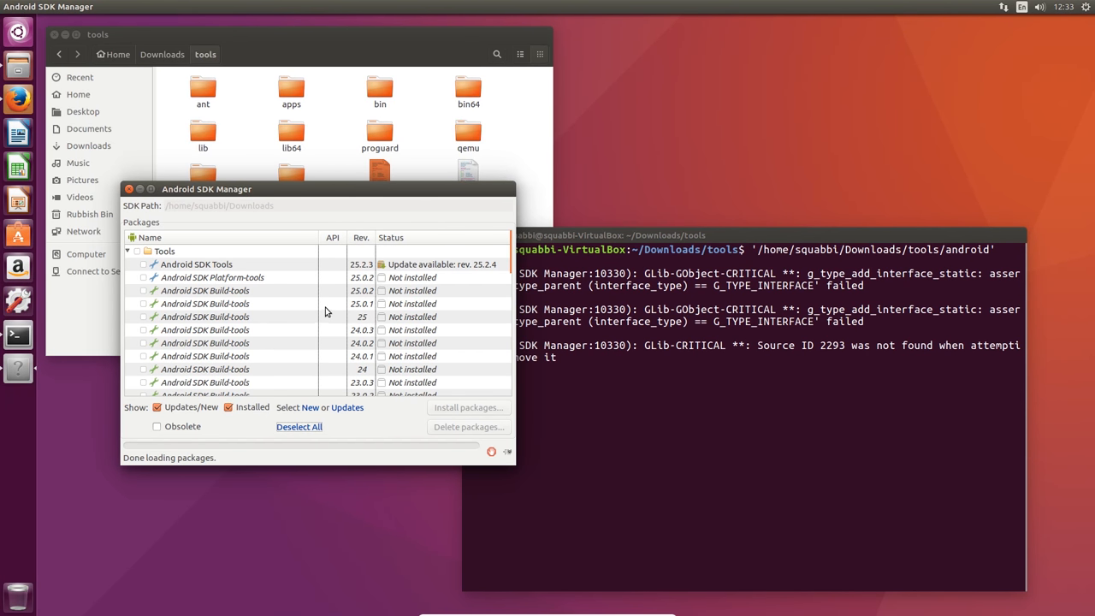
{"action": "left_click", "coordinate": [143, 277]}
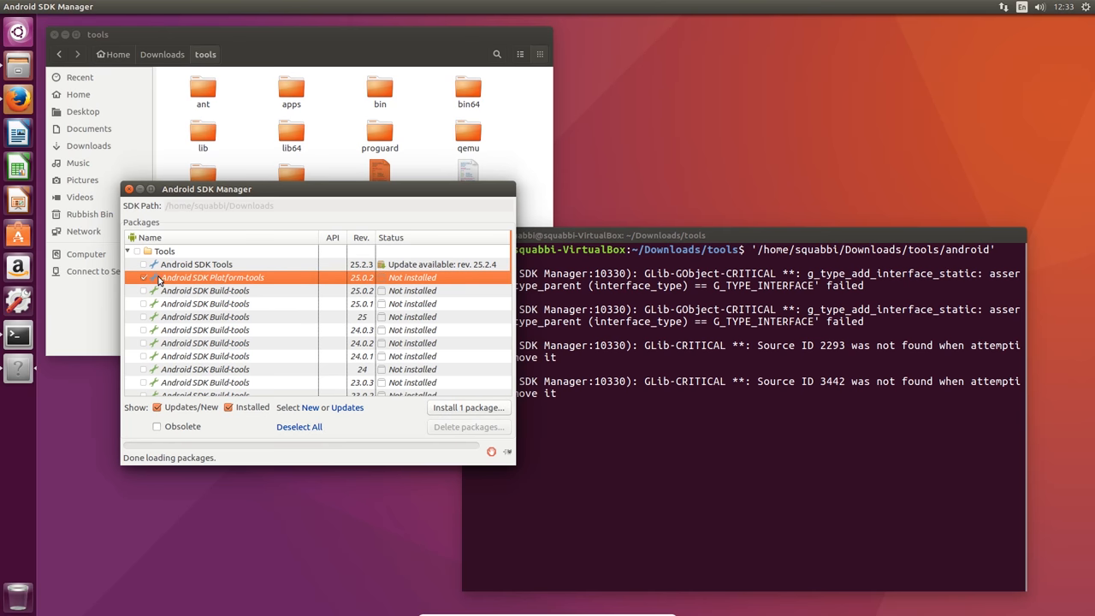
{"action": "mouse_move", "coordinate": [260, 277]}
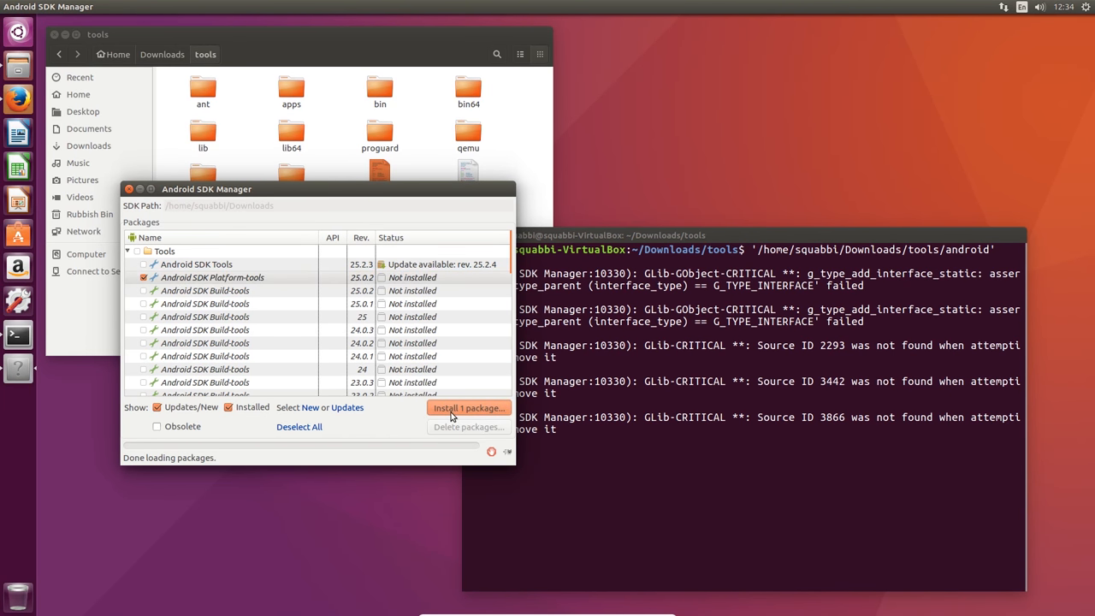
{"action": "left_click", "coordinate": [469, 407]}
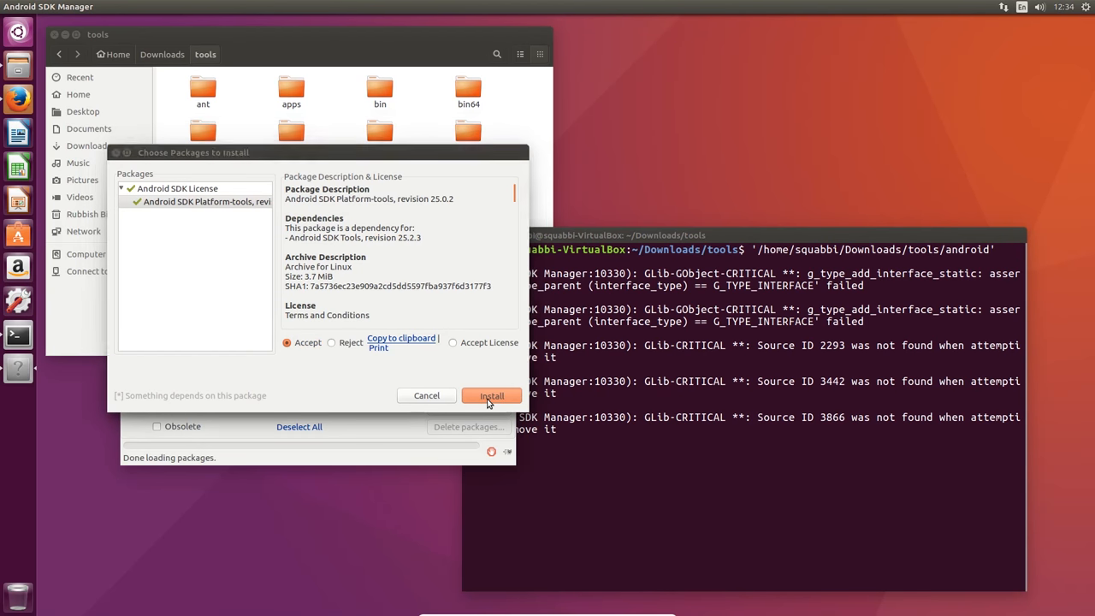
Accept the license, install Platform-tools 25.0.2, and close the SDK Manager when done
{"action": "left_click", "coordinate": [491, 395]}
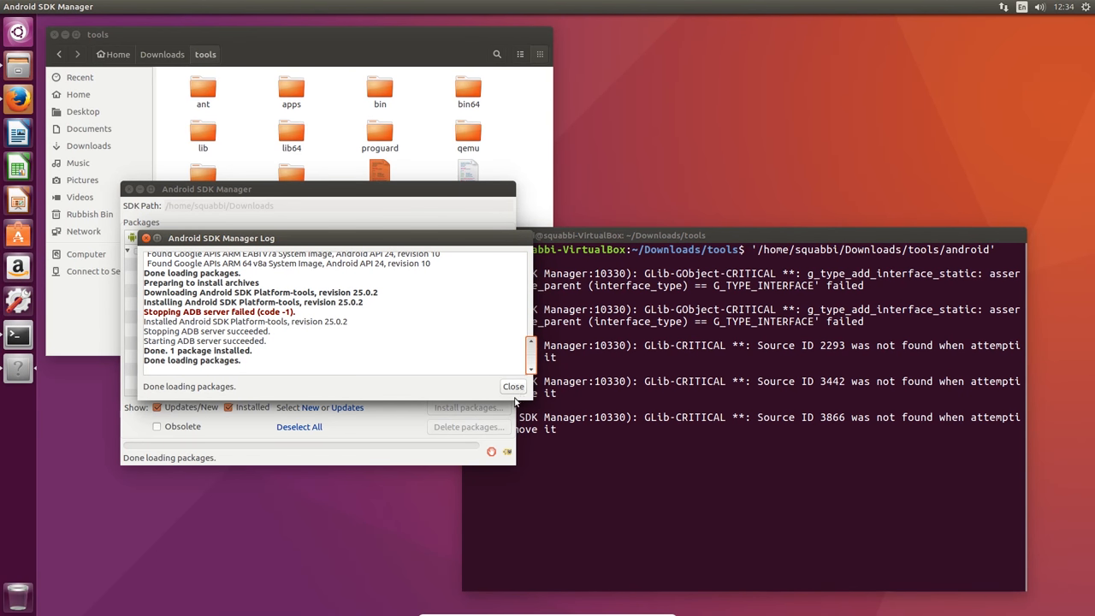
{"action": "left_click", "coordinate": [513, 387]}
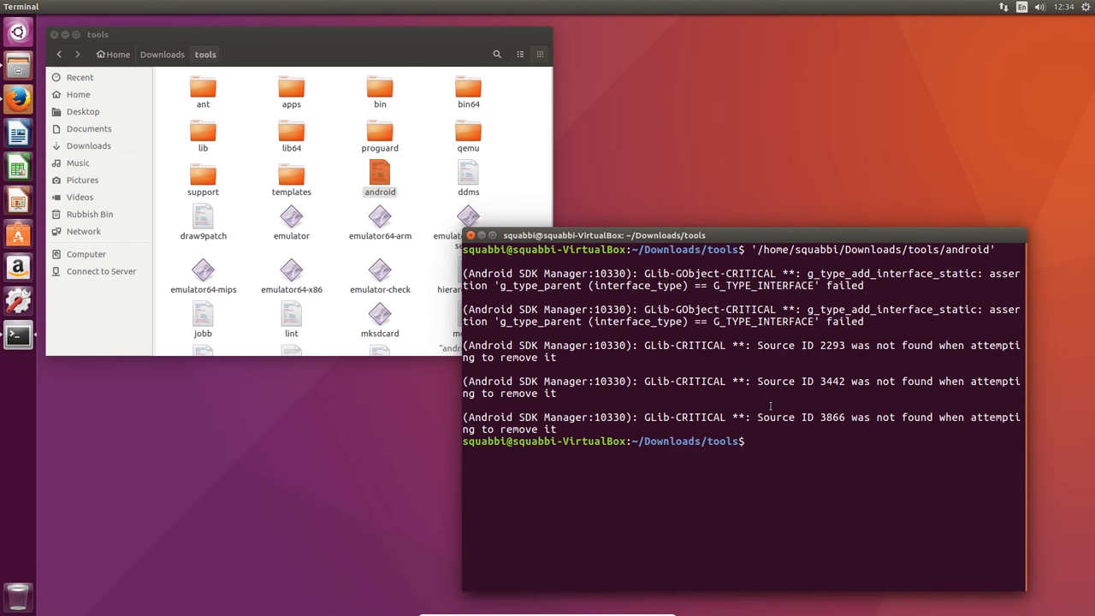
{"action": "mouse_move", "coordinate": [701, 375]}
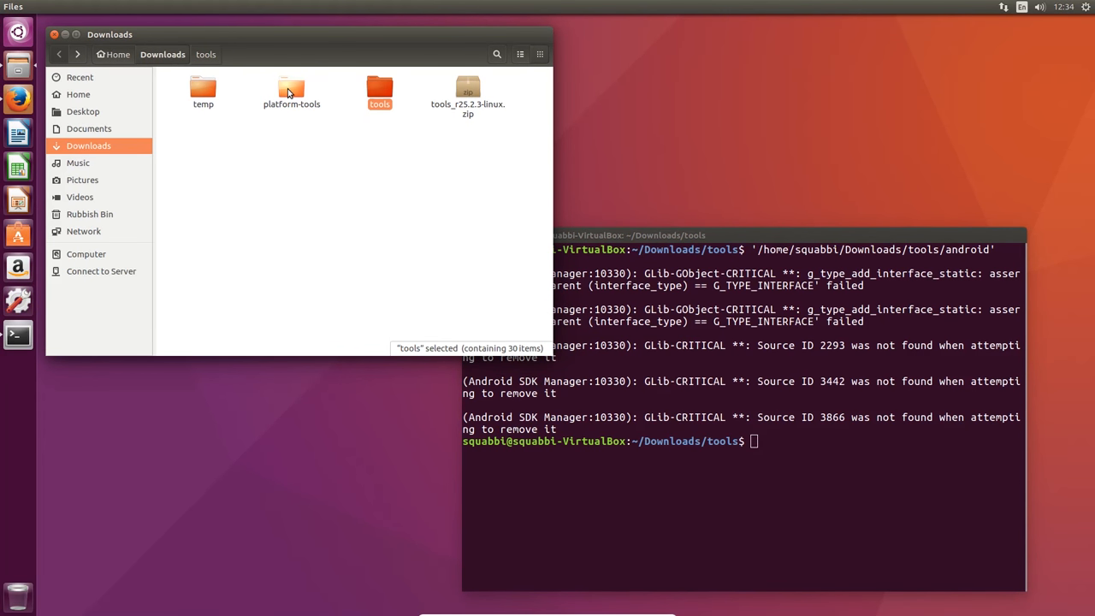
Browse into platform-tools in Files, check adb's properties, and bring up the folder's context menu
{"action": "double_click", "coordinate": [291, 89]}
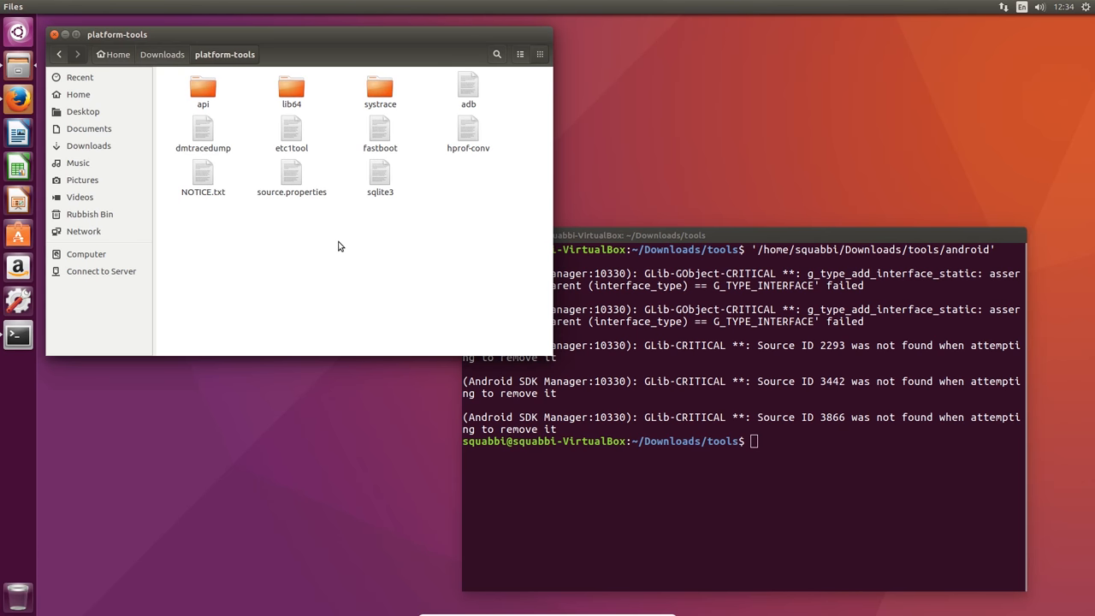
{"action": "mouse_move", "coordinate": [370, 247]}
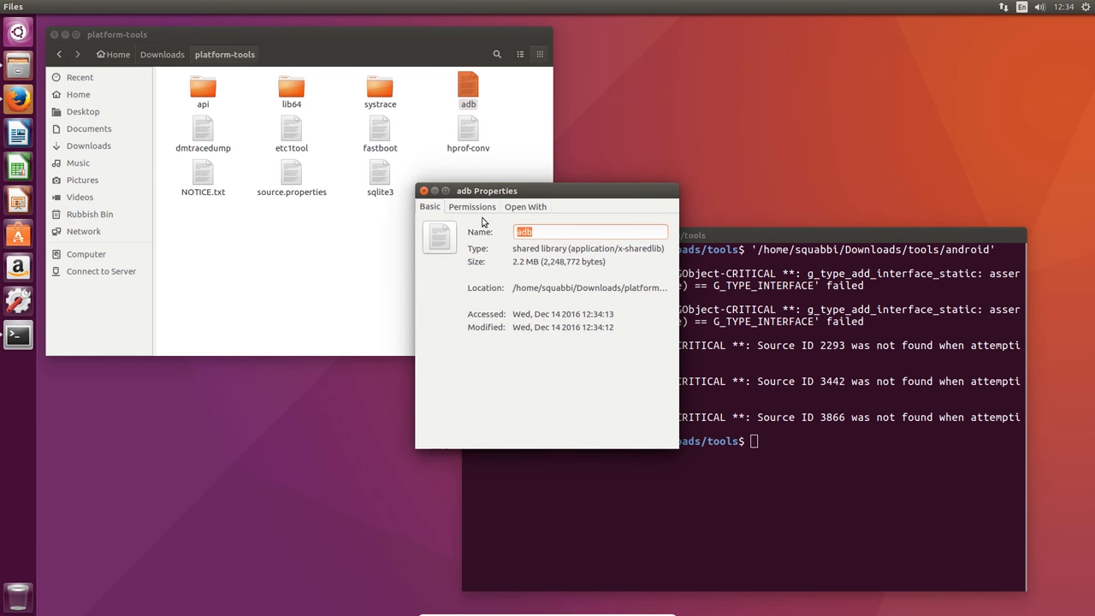
{"action": "left_click", "coordinate": [472, 206]}
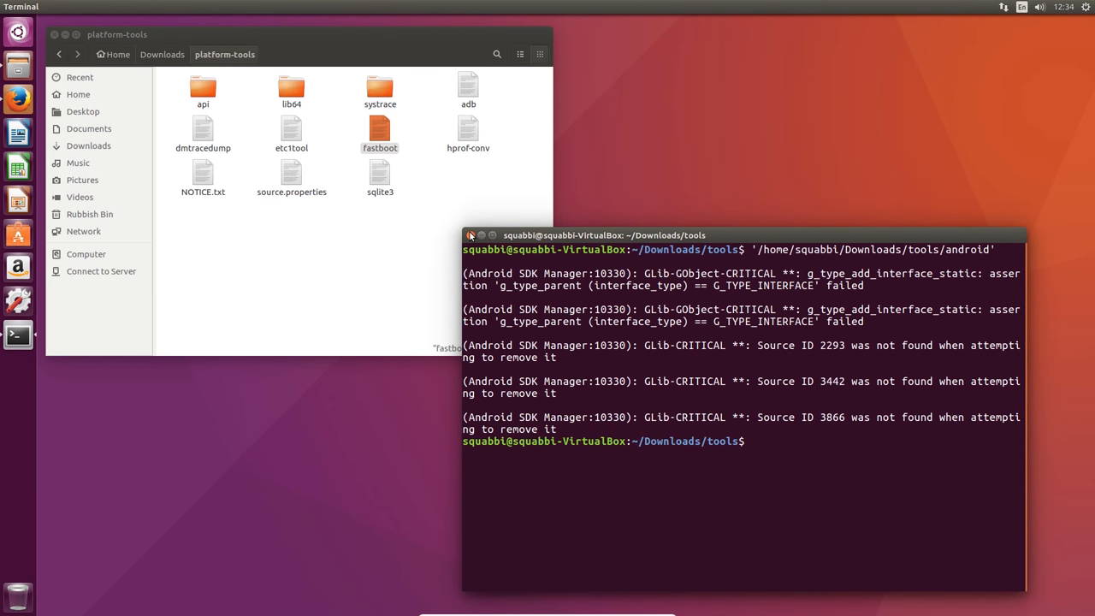
{"action": "right_click", "coordinate": [496, 256]}
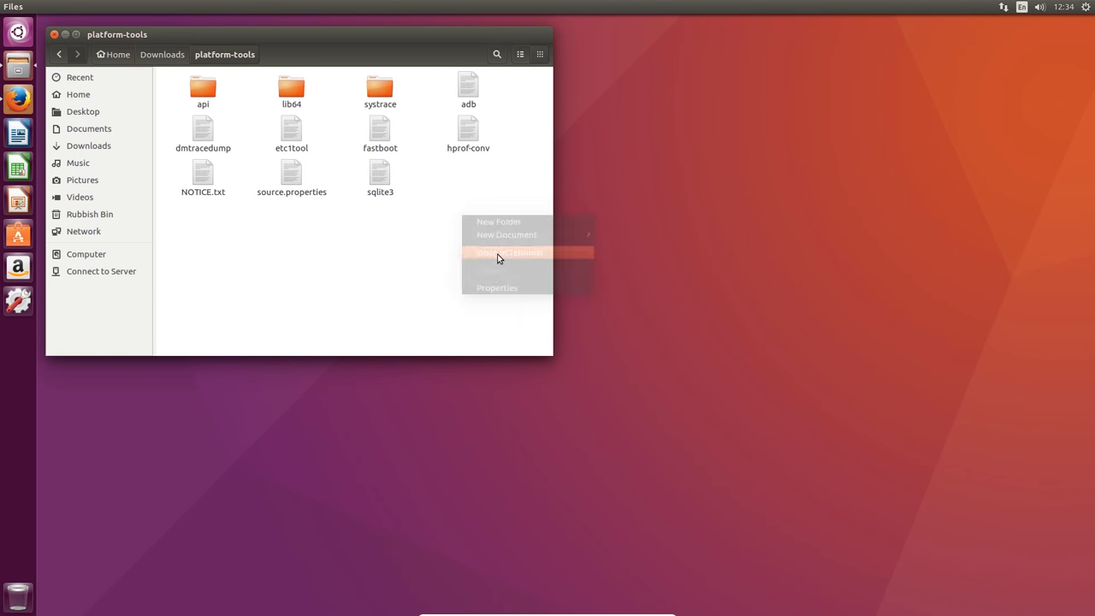
Launch a terminal in the platform-tools folder via 'Open in Terminal' and focus it
{"action": "left_click", "coordinate": [510, 252]}
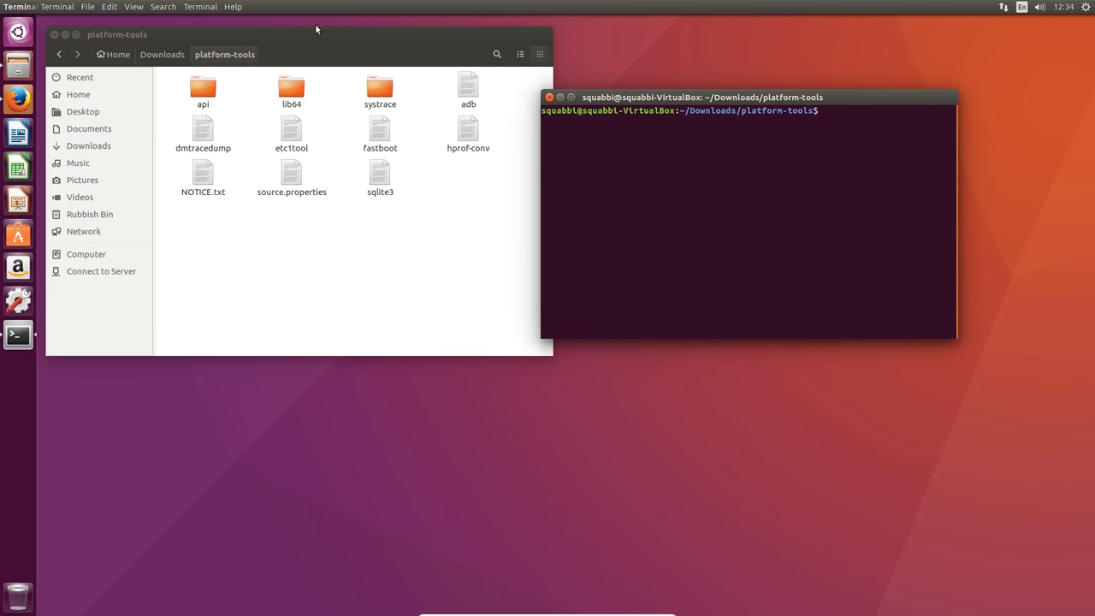
{"action": "left_click", "coordinate": [133, 7]}
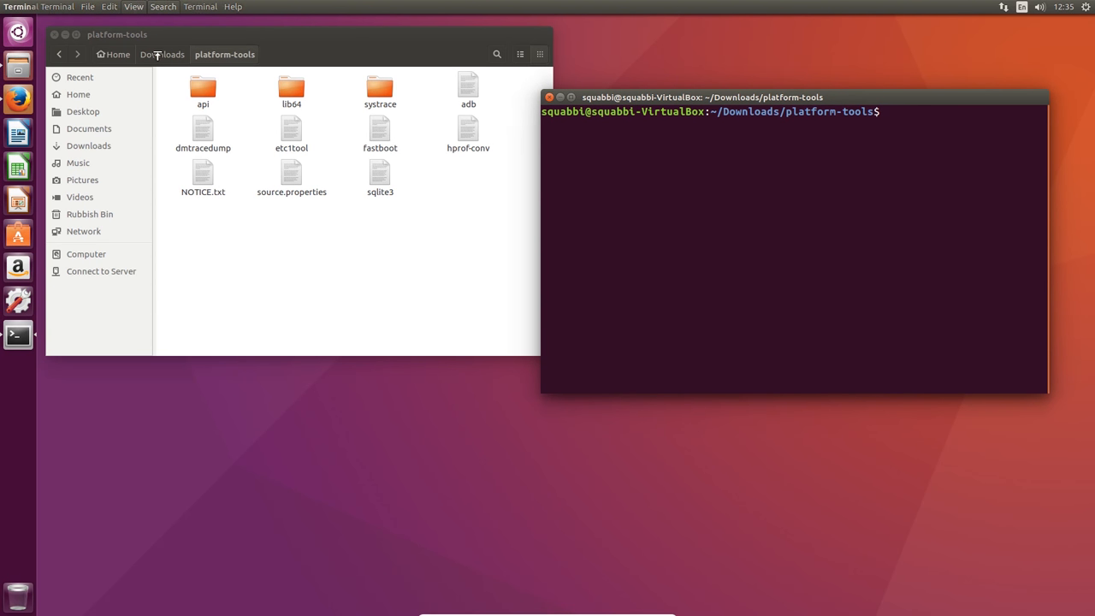
{"action": "mouse_move", "coordinate": [141, 7]}
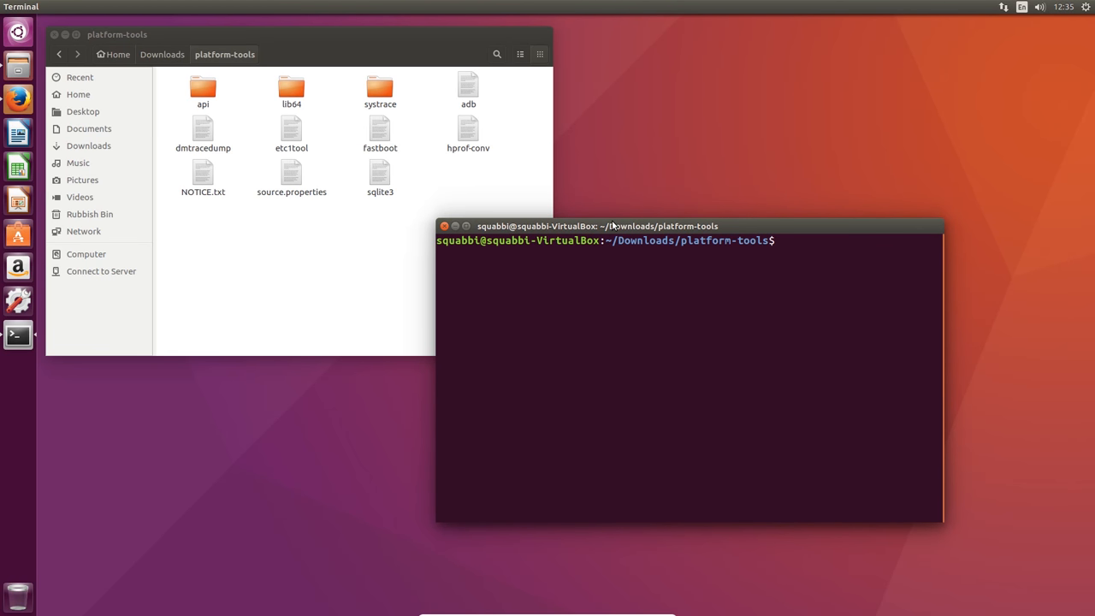
Run plain adb, which is reported as not found, then clear the screen
{"action": "type", "text": "adb"}
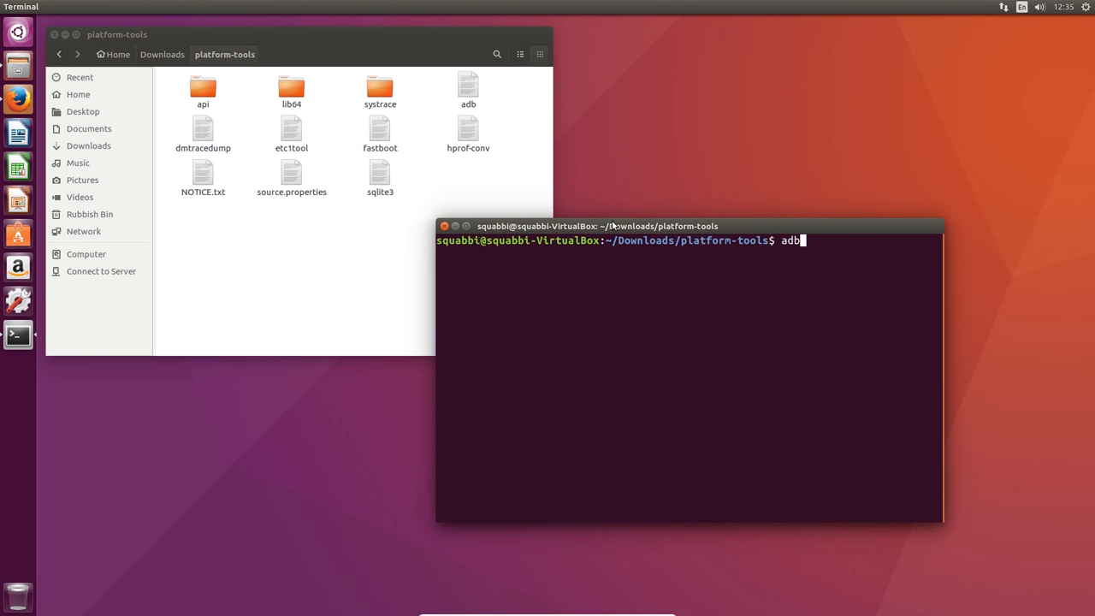
{"action": "key", "text": "Return"}
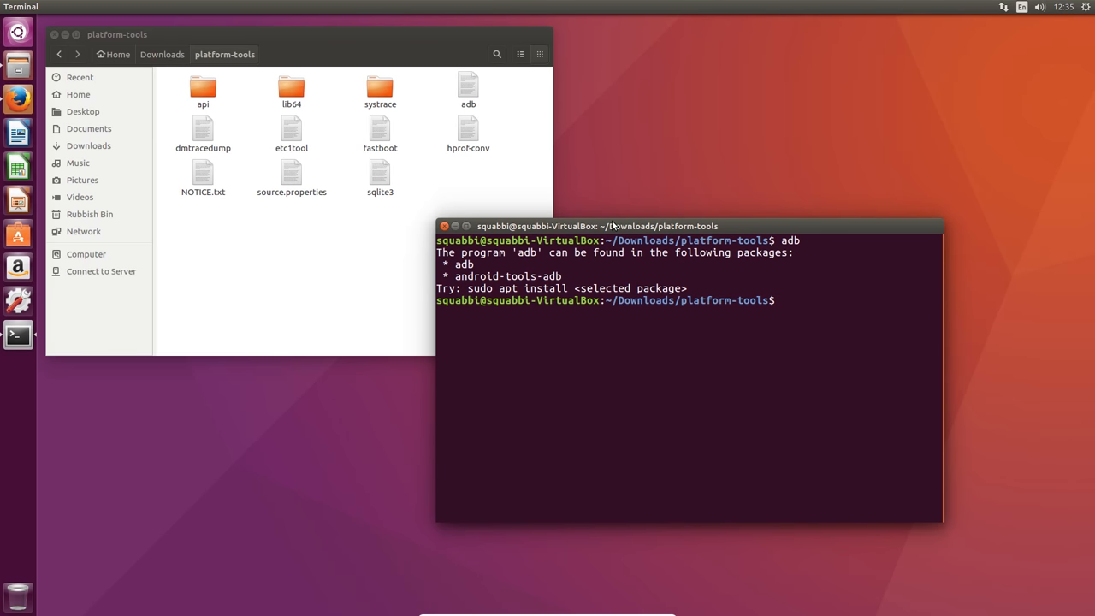
{"action": "type", "text": "./"}
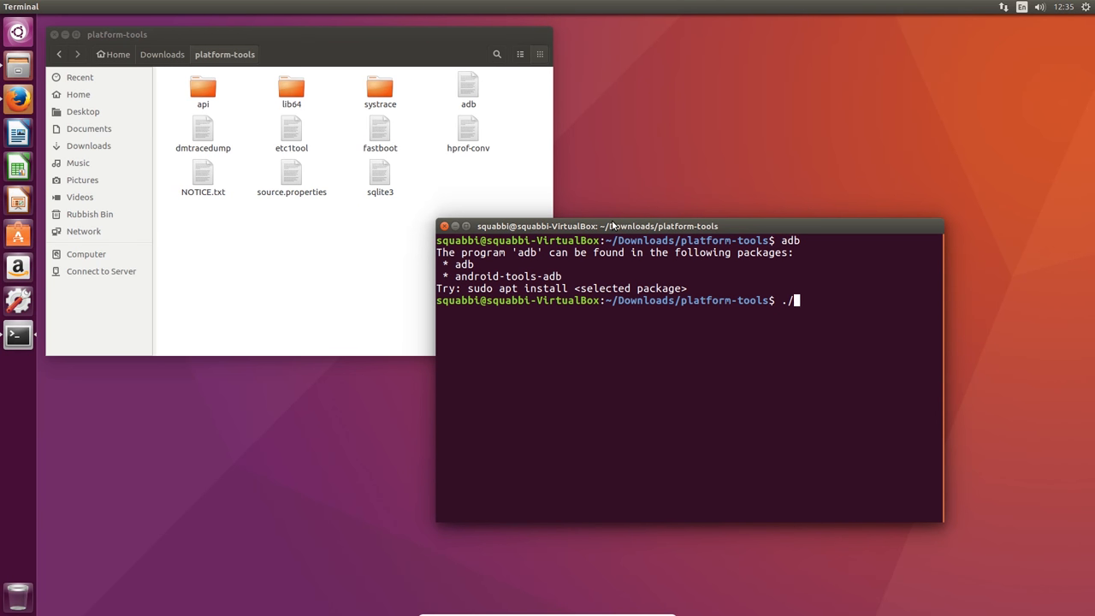
{"action": "key", "text": "Return"}
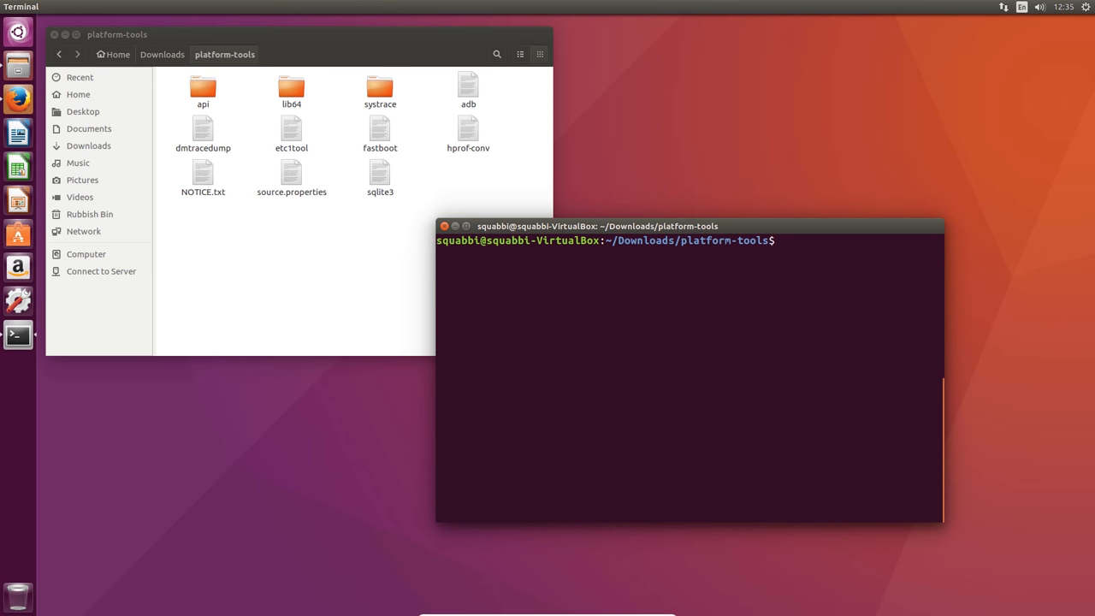
Run ./adb version, reporting Android Debug Bridge version 1.0.36
{"action": "type", "text": "."}
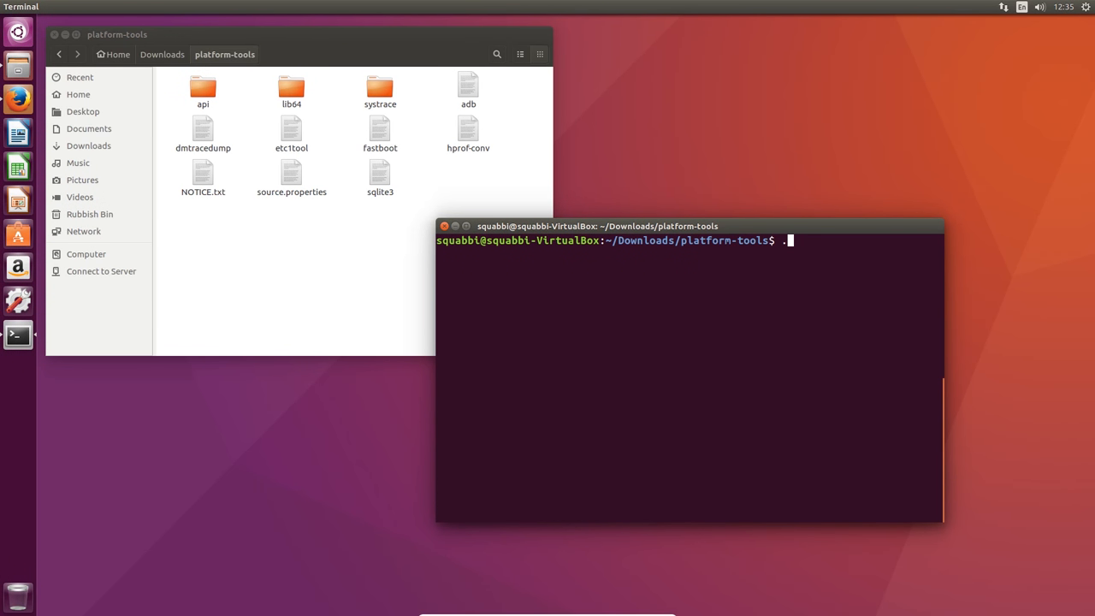
{"action": "type", "text": "/"}
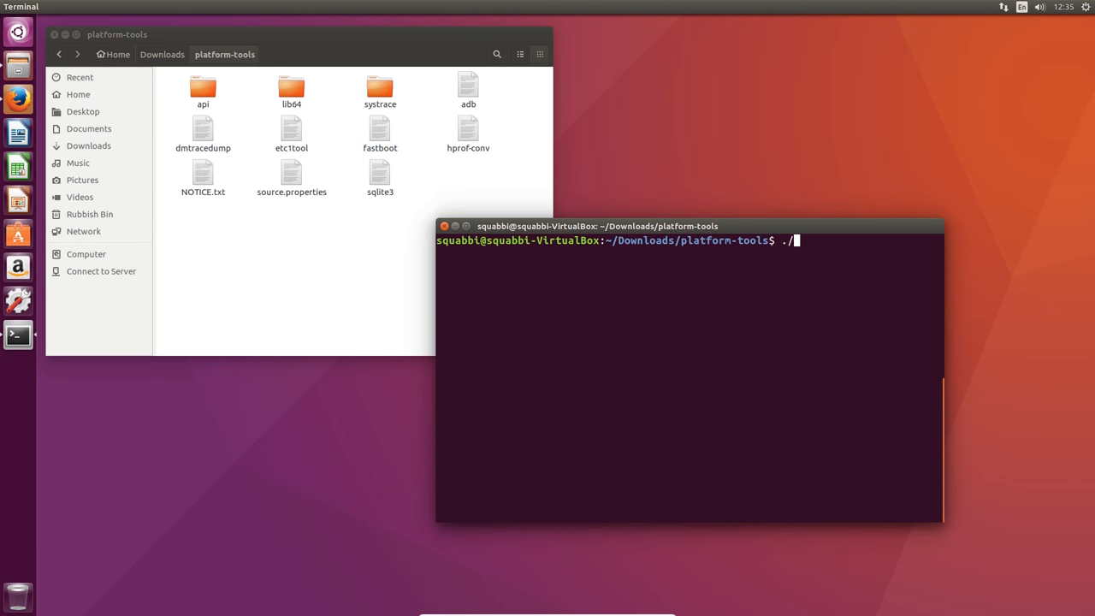
{"action": "type", "text": "adb ver"}
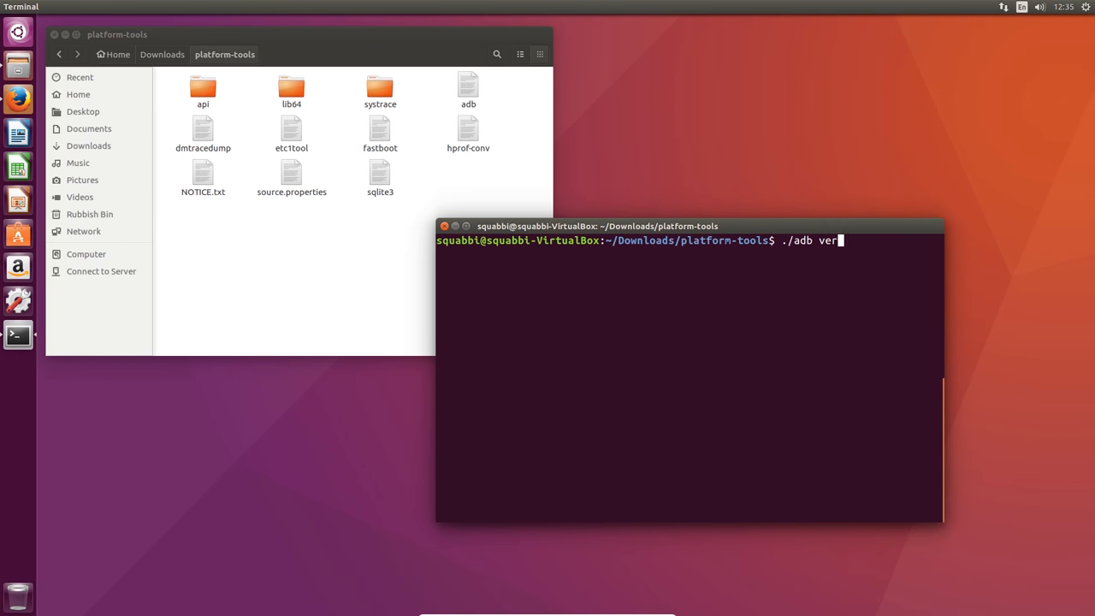
{"action": "key", "text": "Return"}
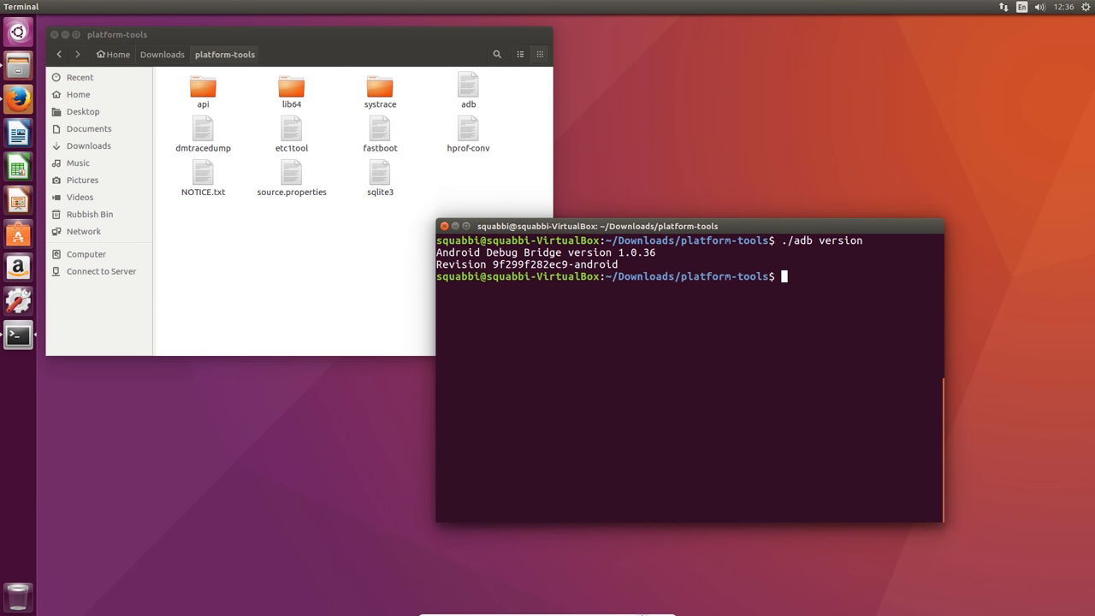
Attach the Huawei Nexus 6P to the VM through VirtualBox's Devices > USB menu
{"action": "left_click", "coordinate": [547, 609]}
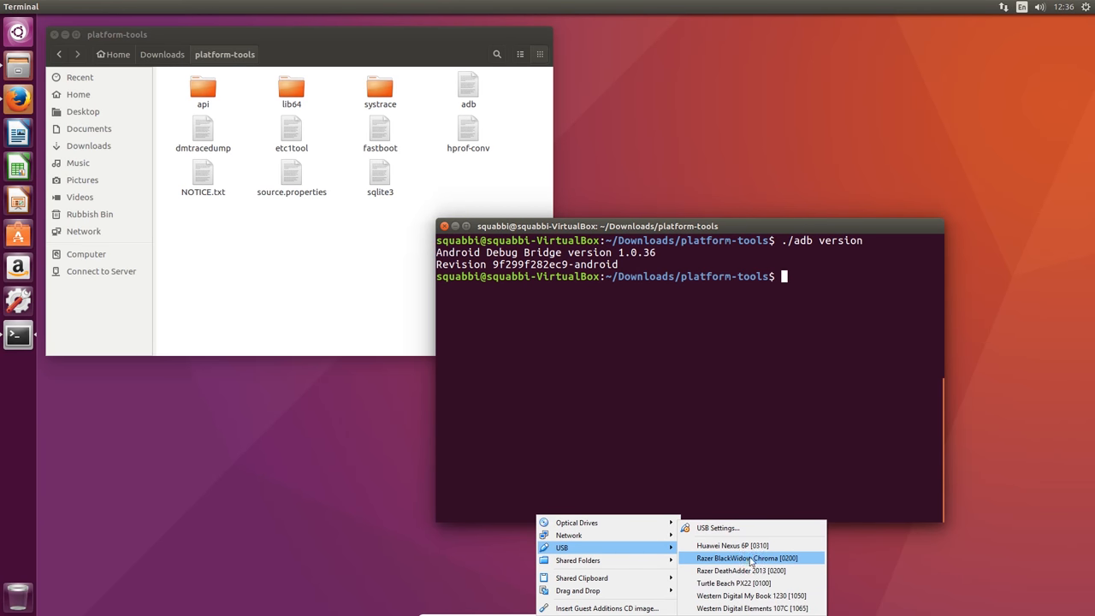
{"action": "left_click", "coordinate": [746, 558]}
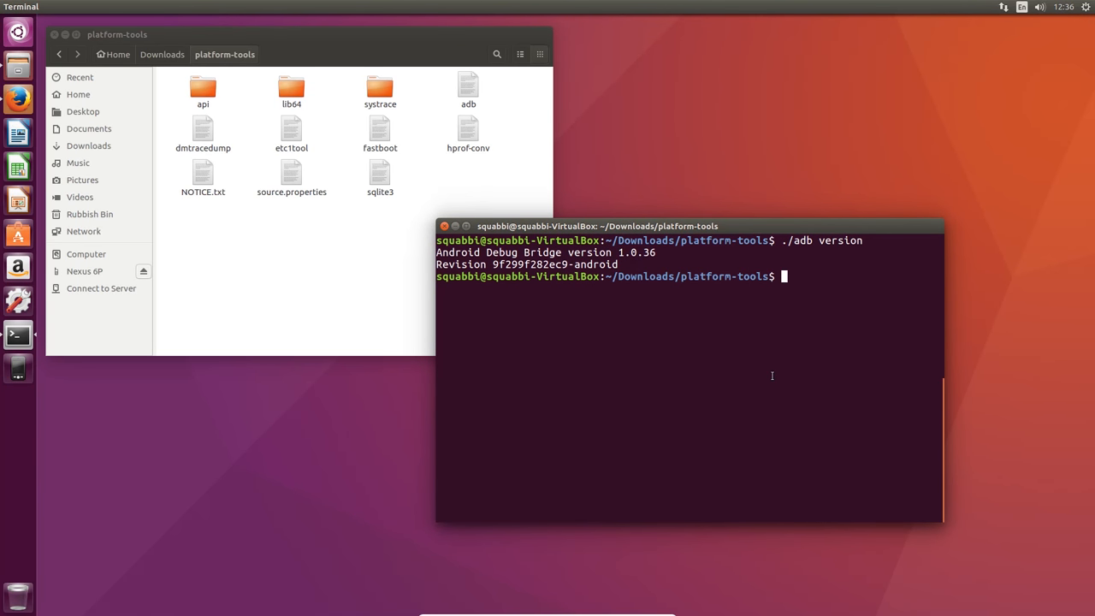
Run ./adb devices until the phone is listed as authorized, then start typing ./fastboot
{"action": "type", "text": "./adb devices"}
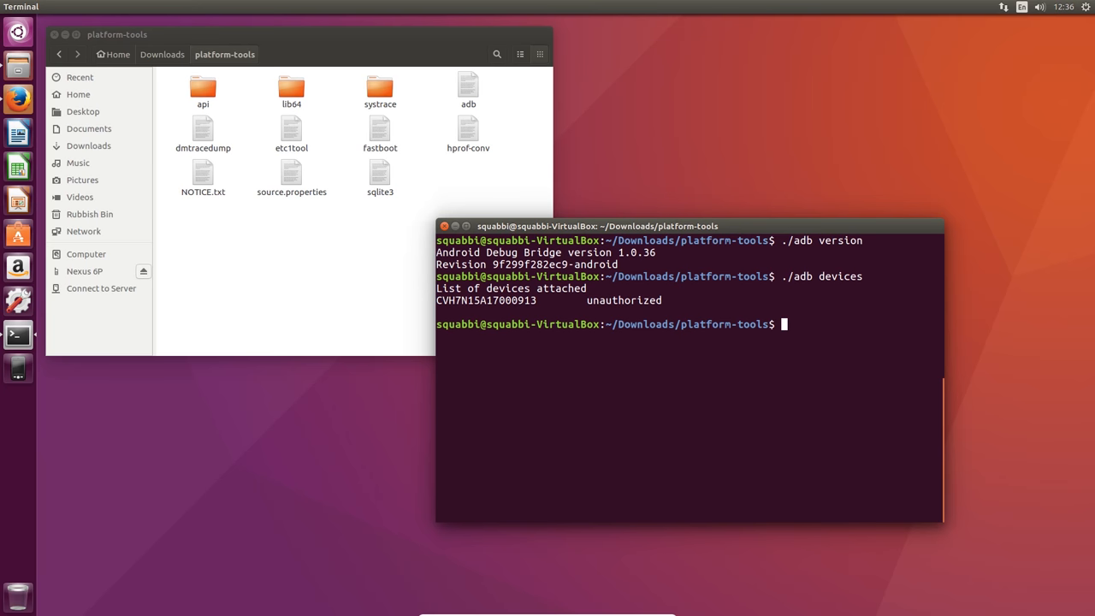
{"action": "type", "text": "./adb devices"}
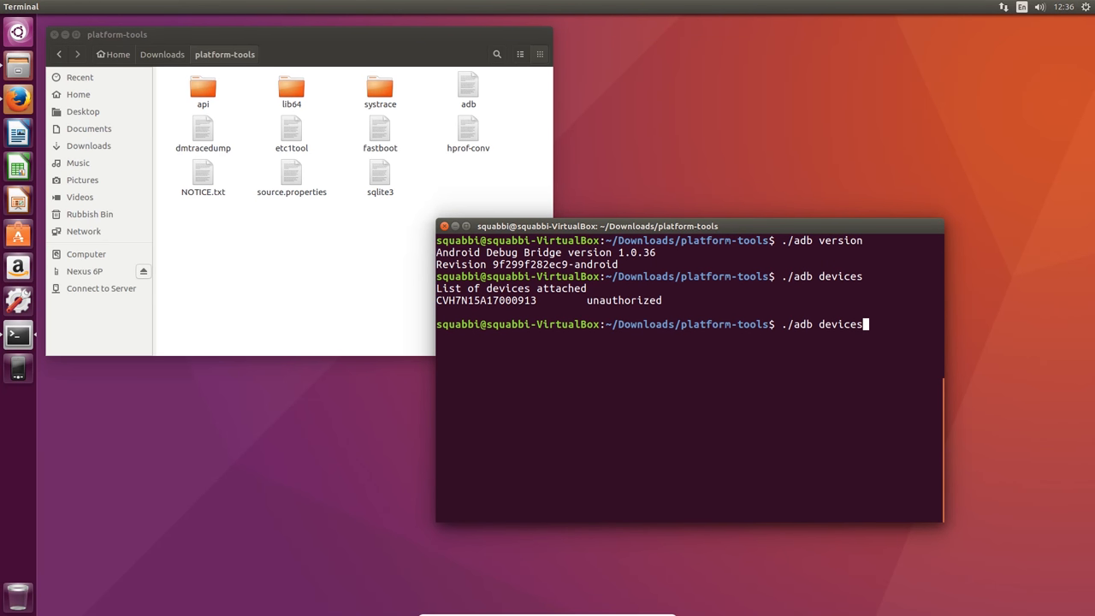
{"action": "key", "text": "Return"}
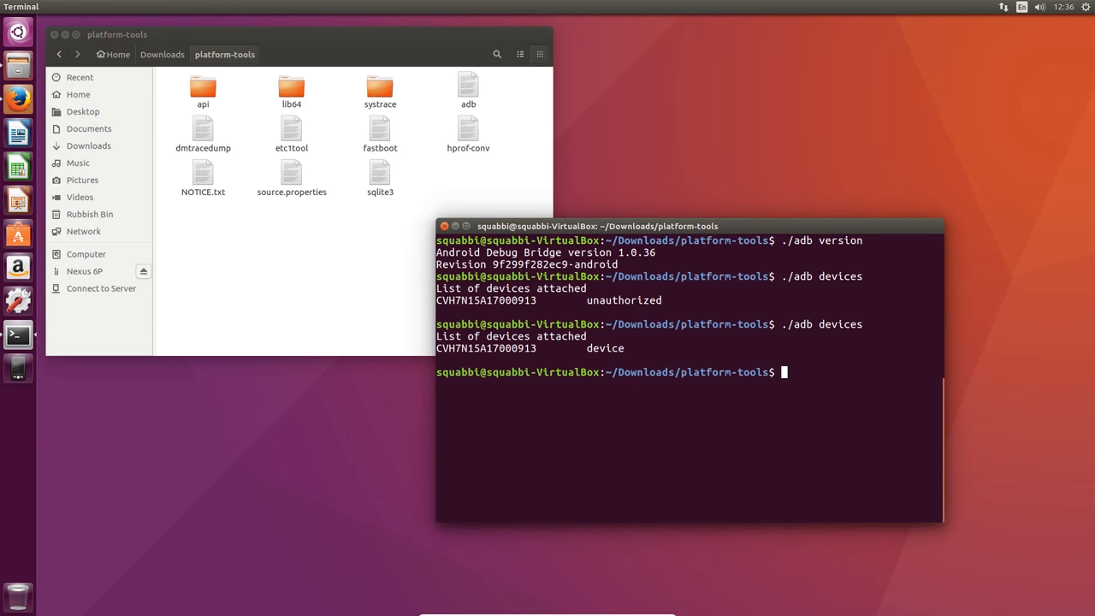
{"action": "type", "text": "./fastboot"}
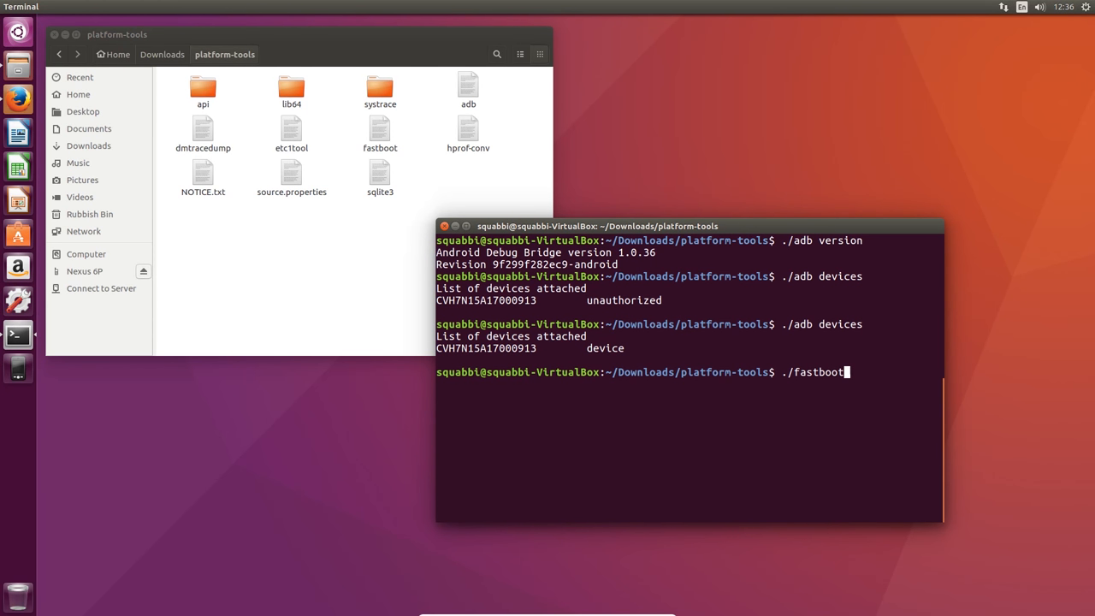
Run ./fastboot and scroll through its usage and options output
{"action": "key", "text": "Return"}
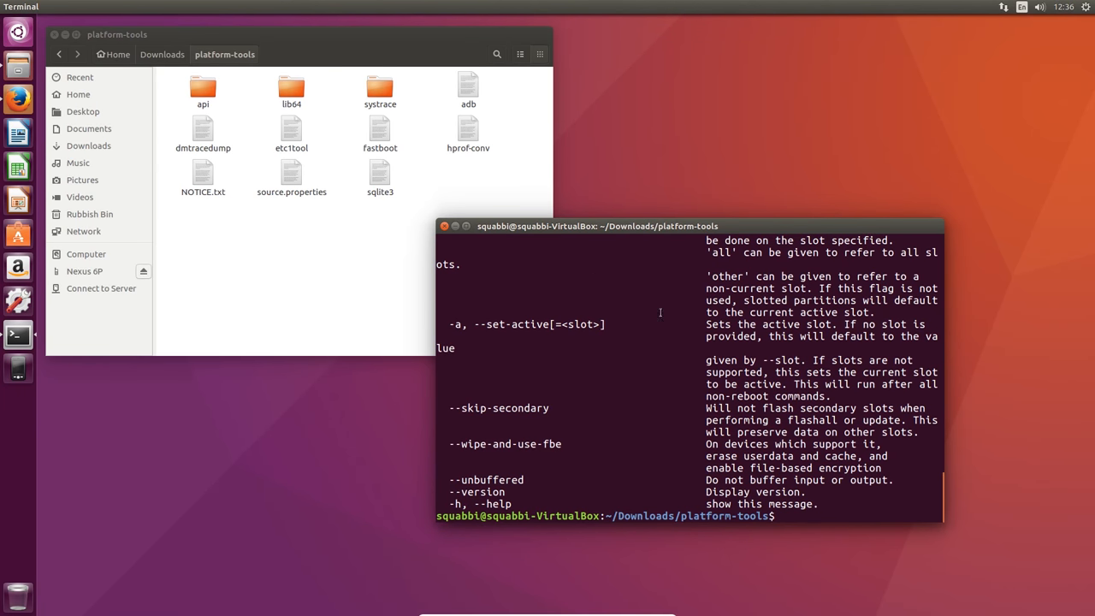
{"action": "scroll", "scroll_direction": "up", "scroll_amount": 3}
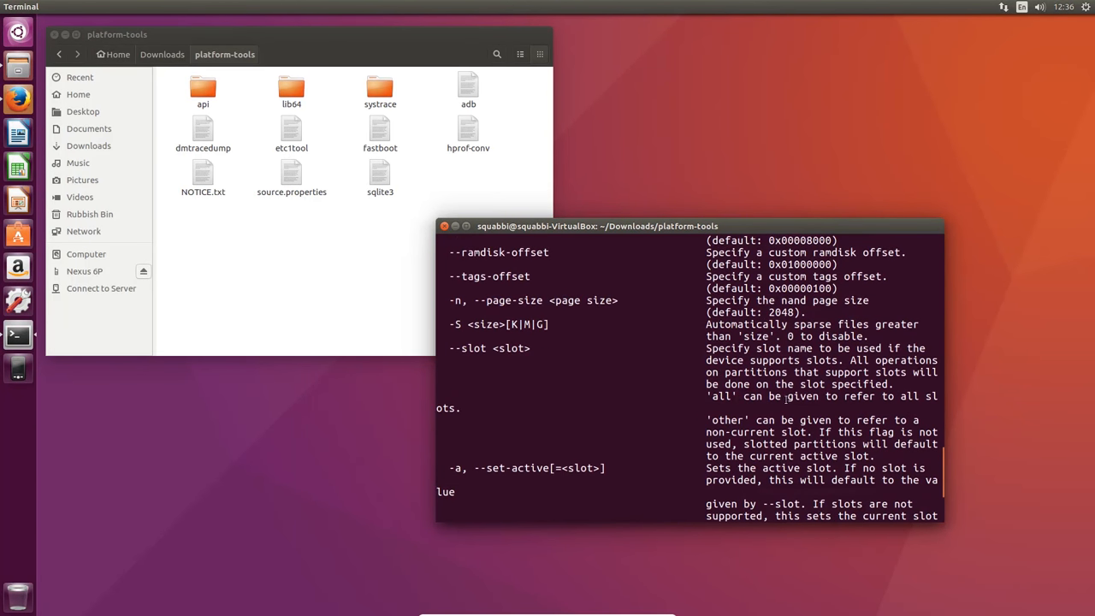
{"action": "scroll", "scroll_direction": "down", "scroll_amount": 3}
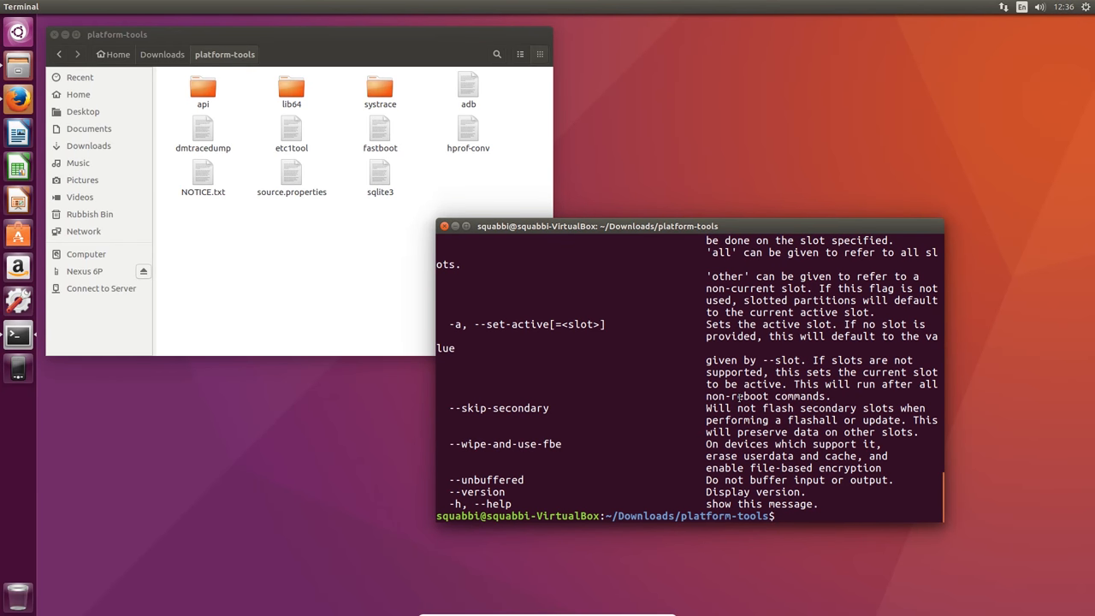